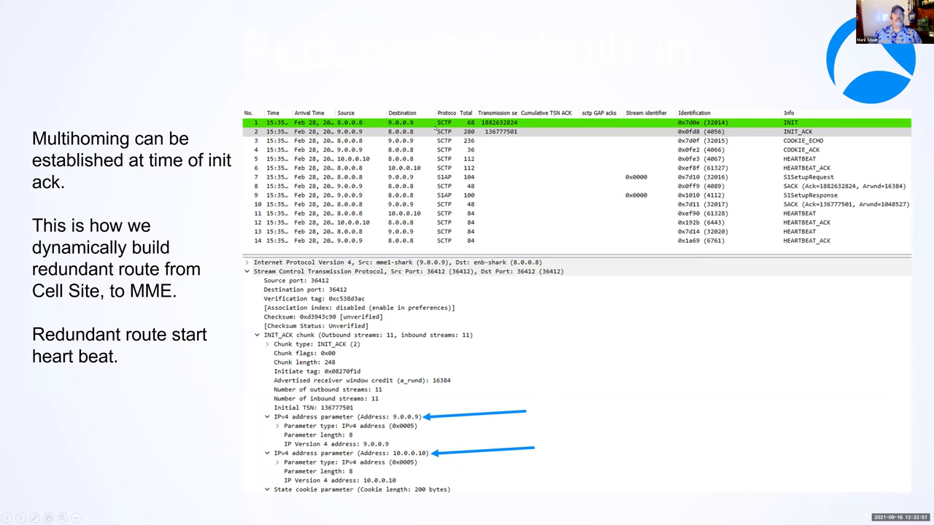
pyautogui.moveTo(601, 126)
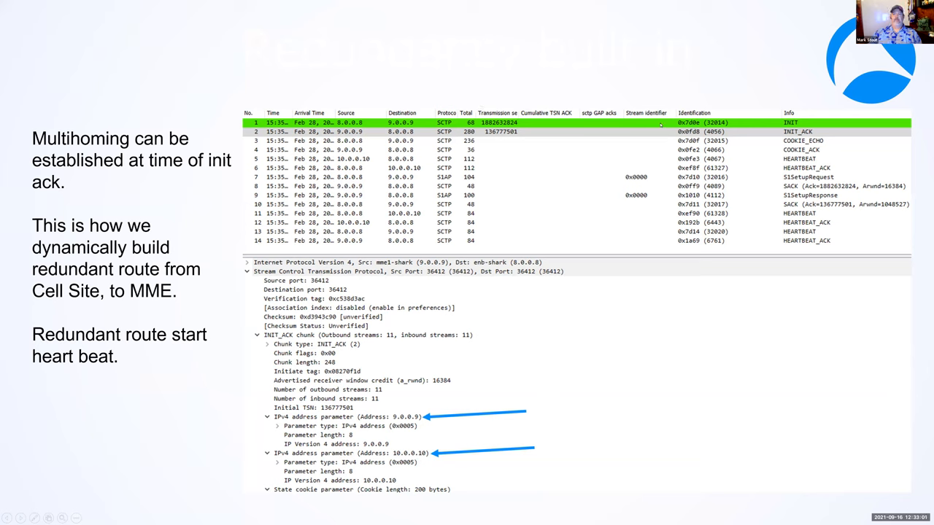
pyautogui.moveTo(654, 134)
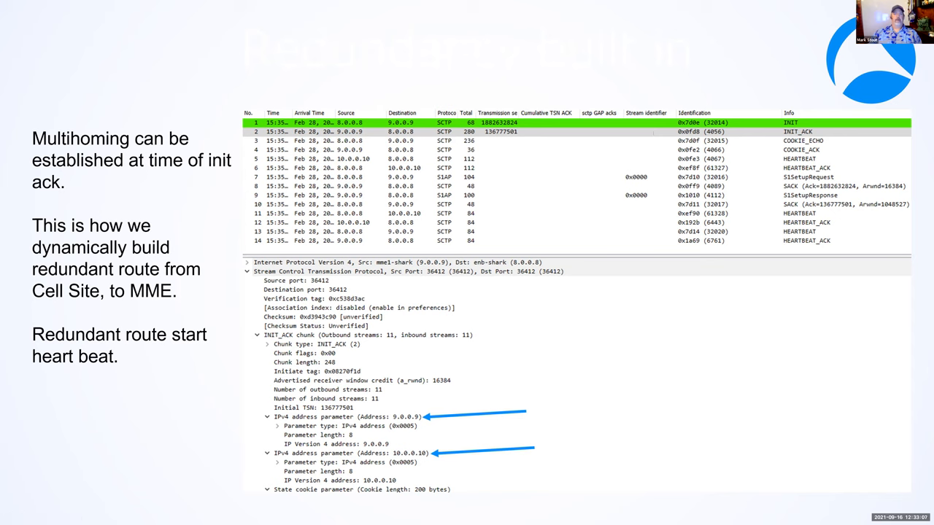
pyautogui.moveTo(479, 315)
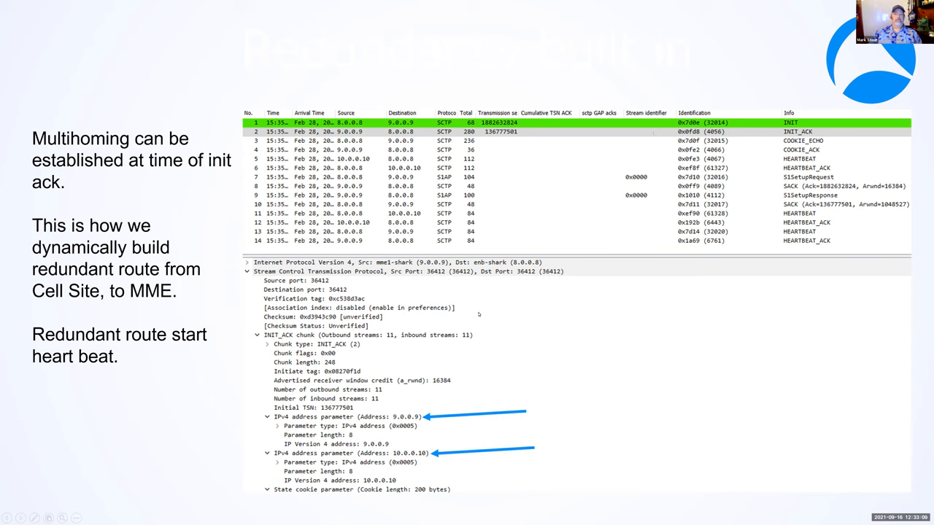
pyautogui.moveTo(584, 137)
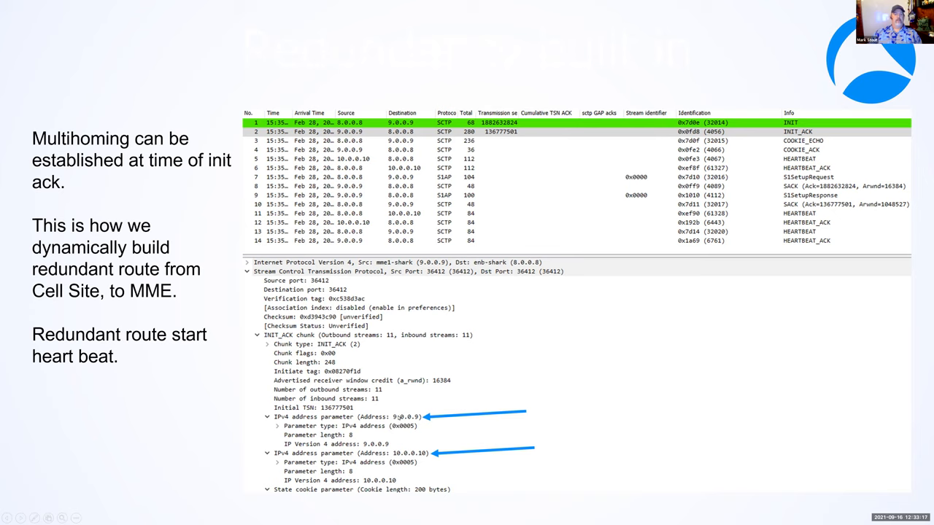
pyautogui.moveTo(409, 420)
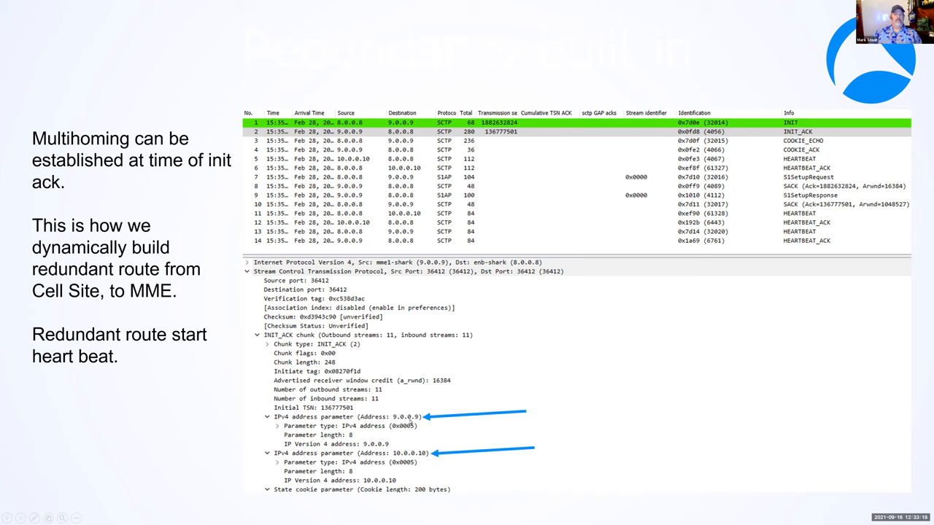
pyautogui.moveTo(412, 444)
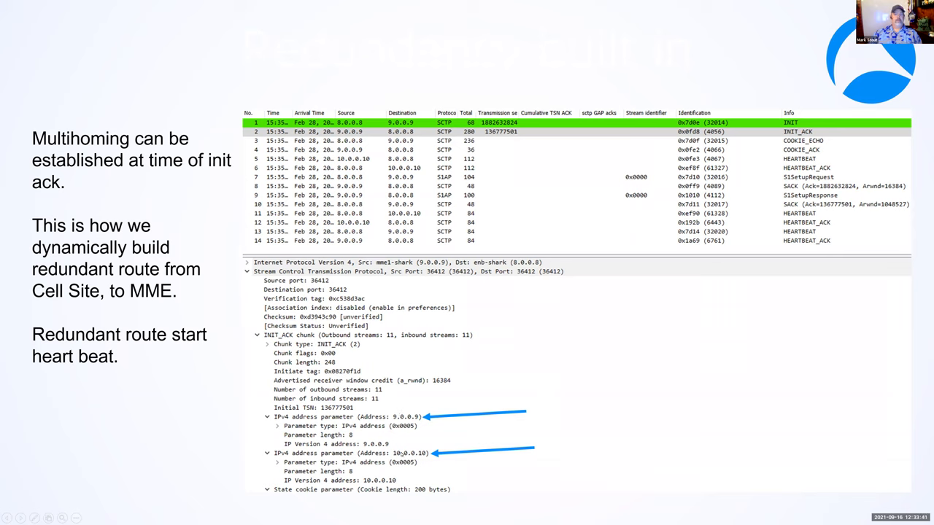
pyautogui.moveTo(429, 458)
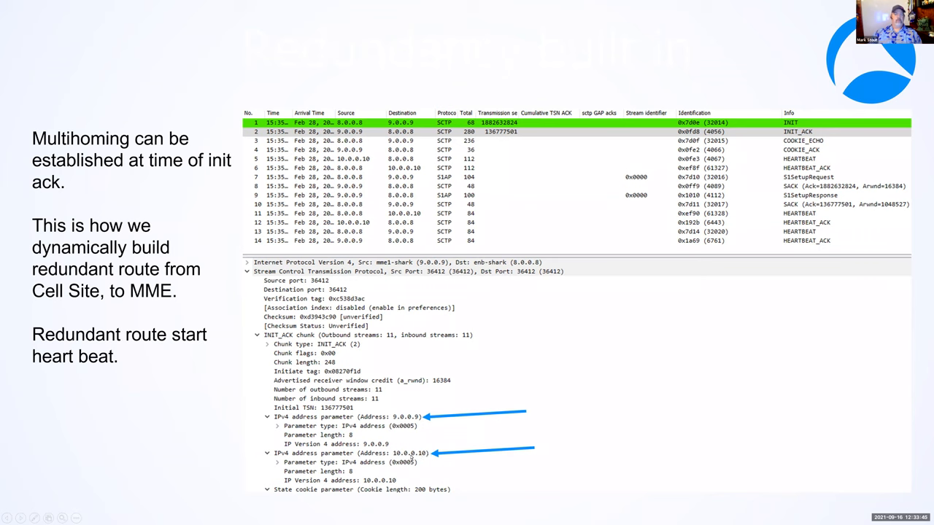
pyautogui.moveTo(397, 451)
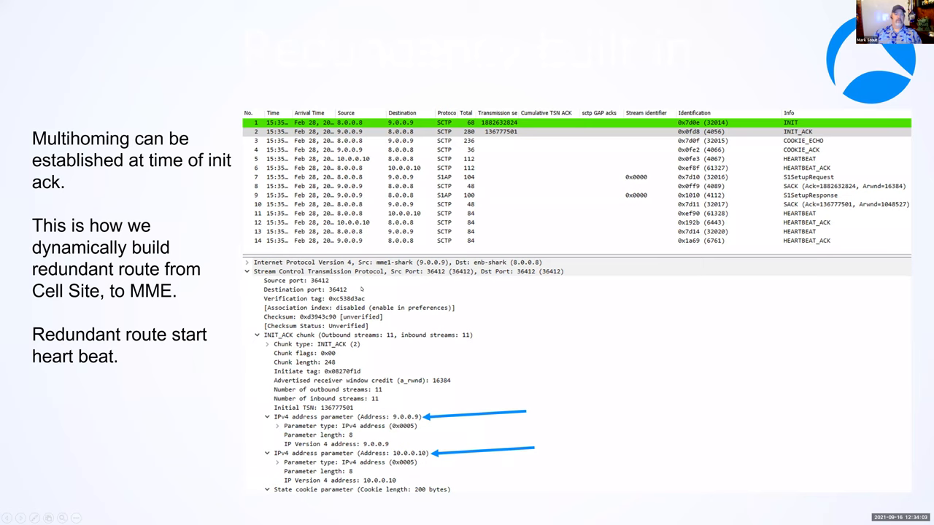
pyautogui.moveTo(388, 239)
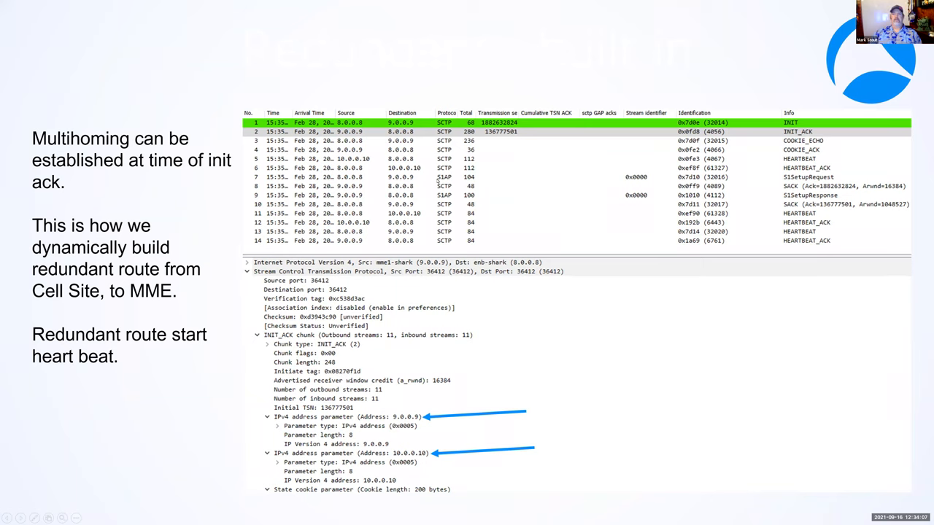
pyautogui.moveTo(563, 200)
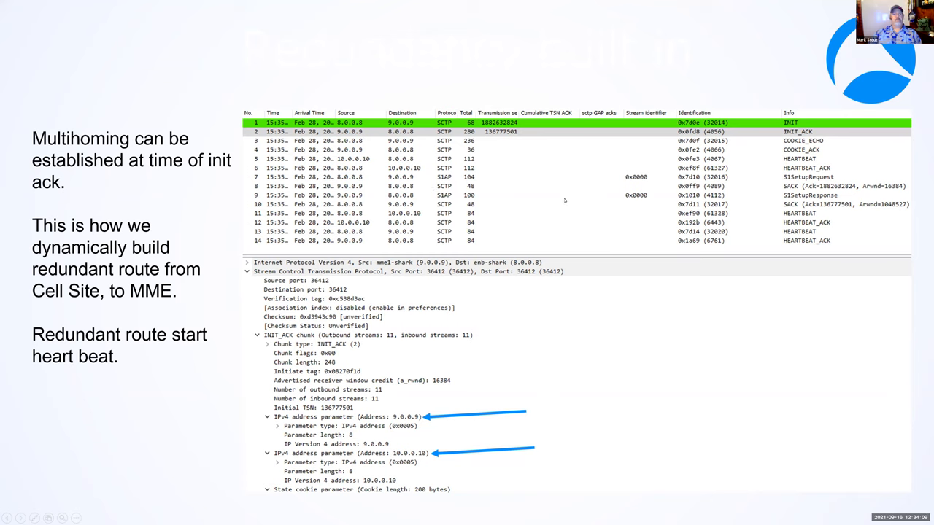
pyautogui.moveTo(596, 193)
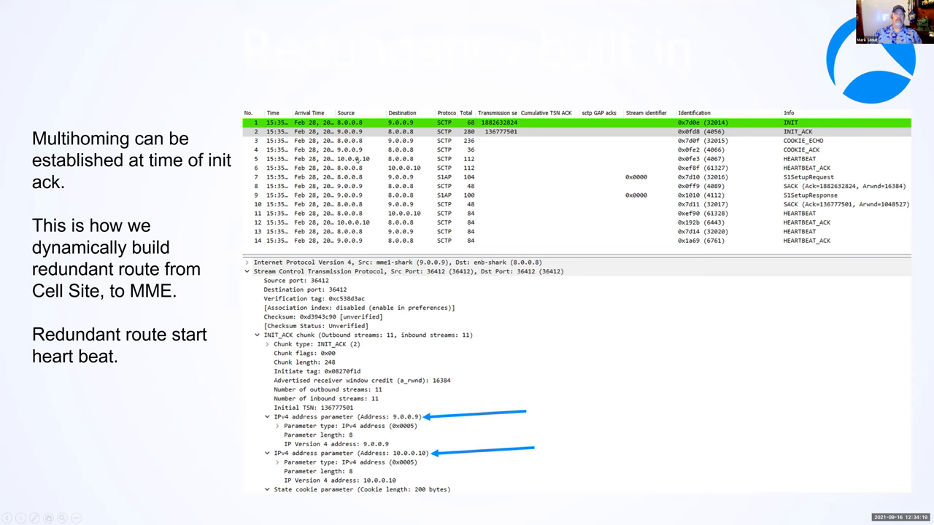
pyautogui.moveTo(370, 160)
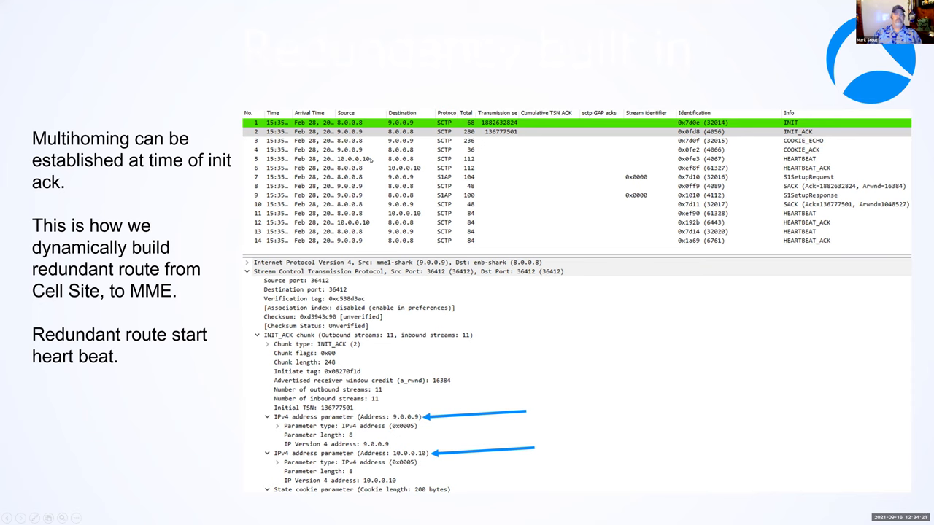
pyautogui.moveTo(371, 159)
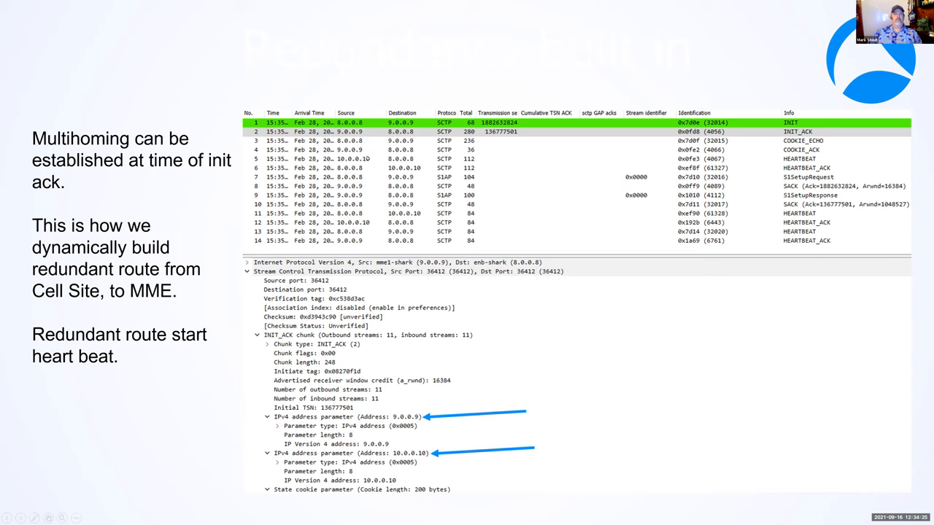
pyautogui.moveTo(385, 196)
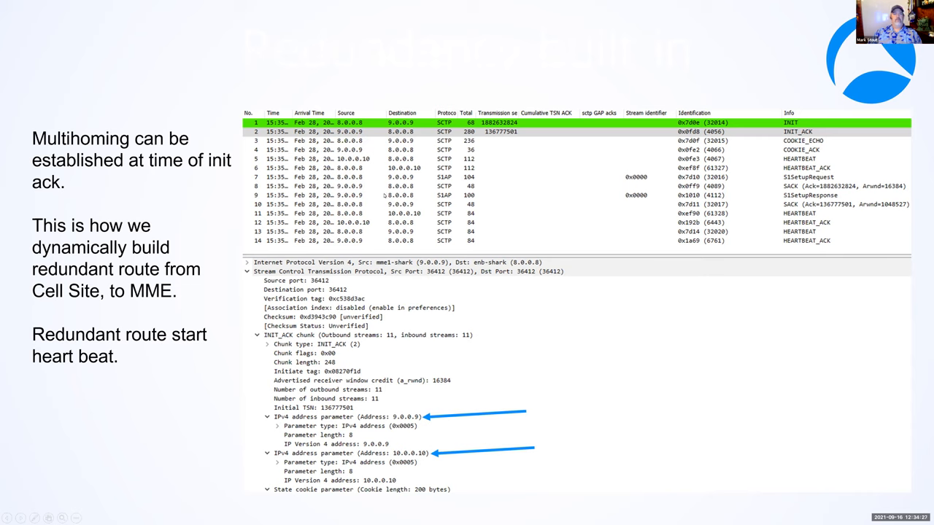
pyautogui.moveTo(400, 233)
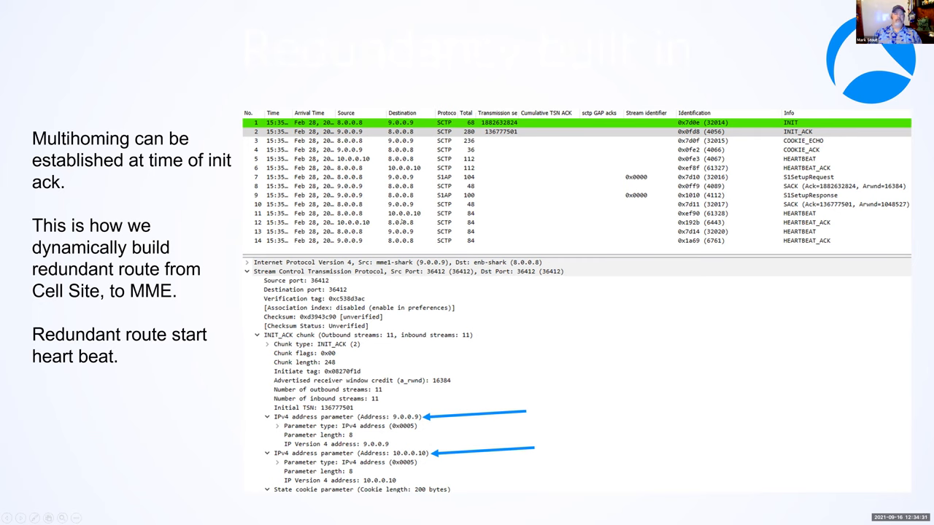
pyautogui.moveTo(403, 219)
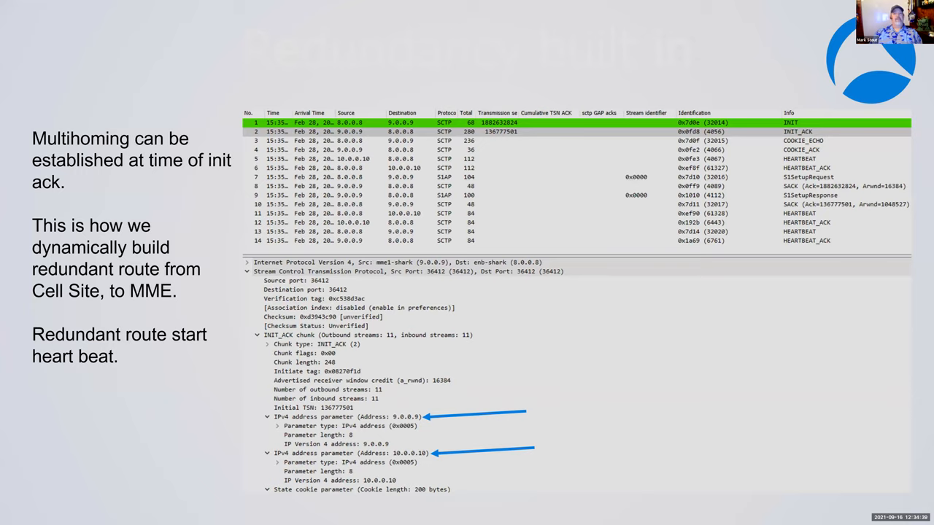
# - Advance the shared slides to slide 14, Selective Acknowledgement (SACK) chunk format
pyautogui.press('Right')
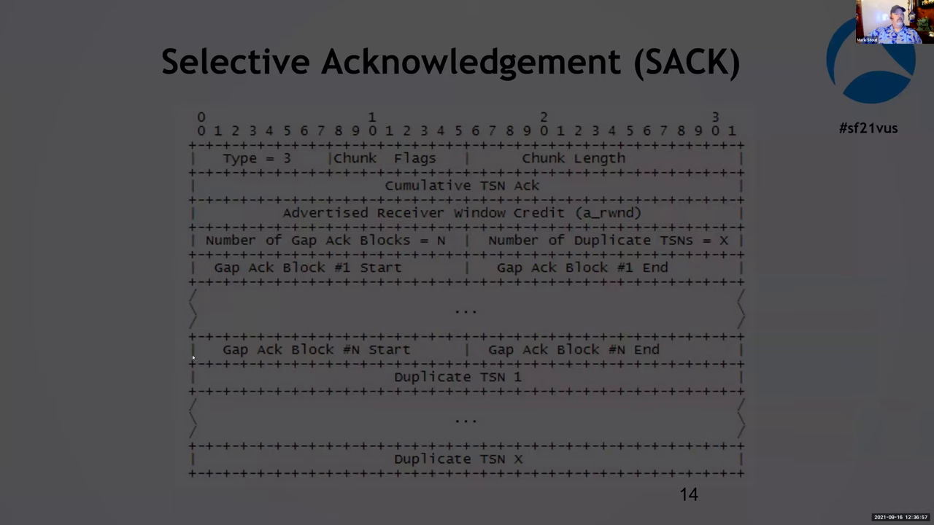
pyautogui.press('Right')
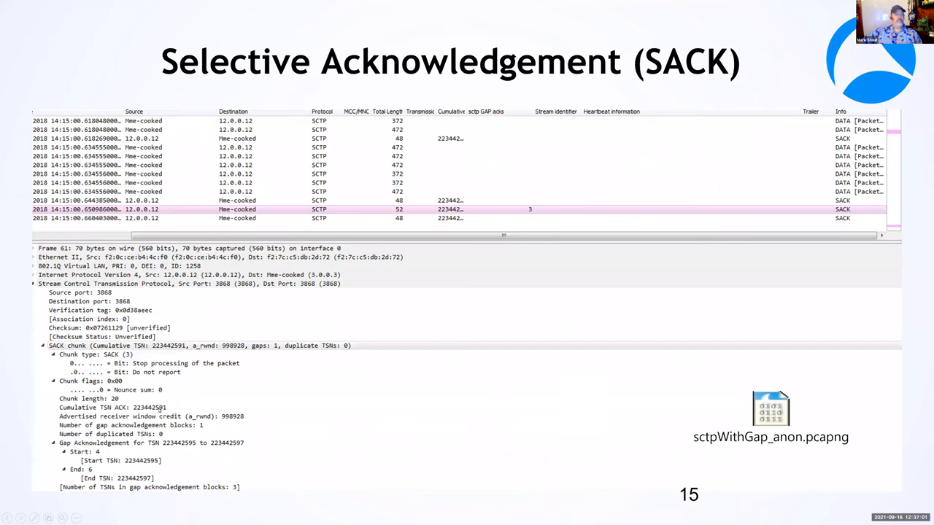
pyautogui.moveTo(205, 456)
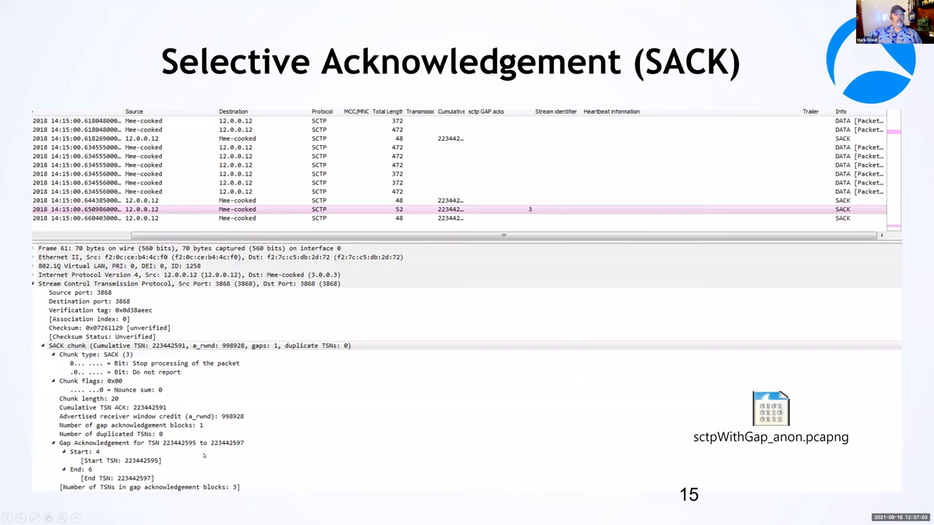
pyautogui.moveTo(205, 455)
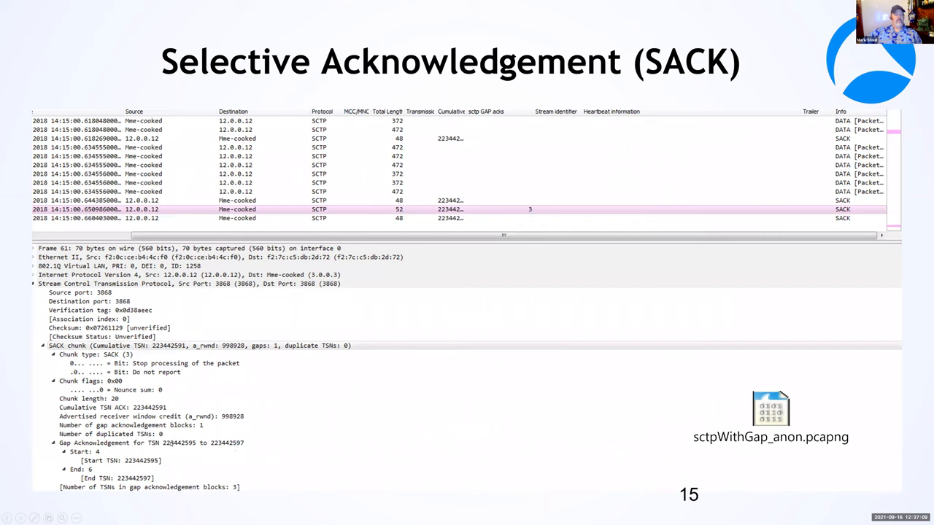
pyautogui.moveTo(183, 483)
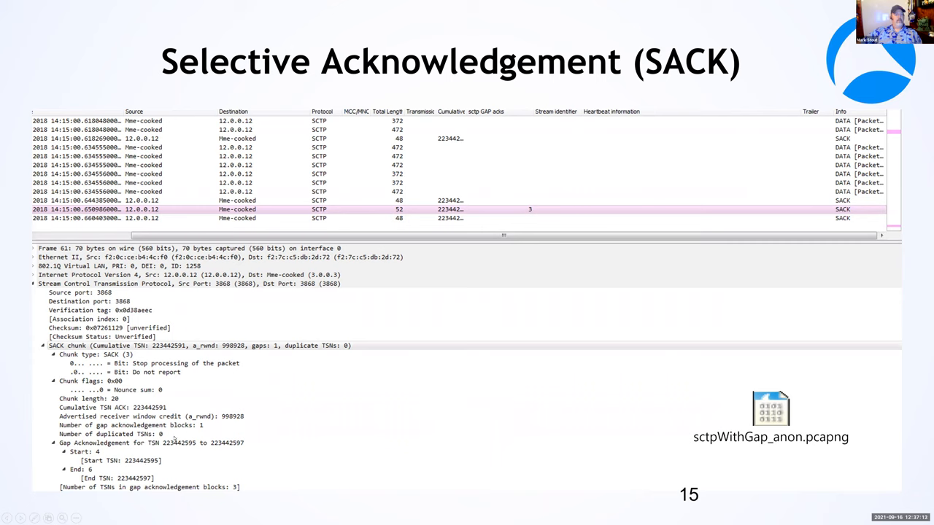
pyautogui.moveTo(158, 412)
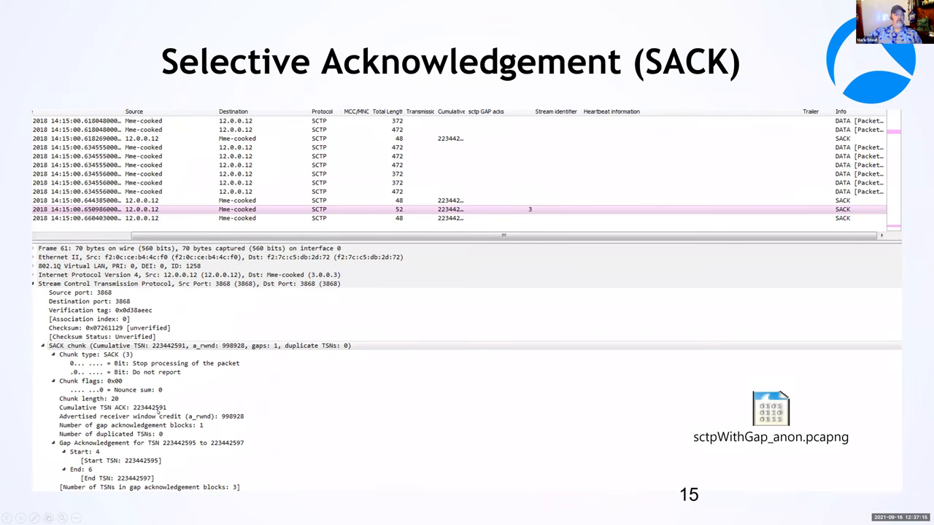
pyautogui.moveTo(173, 409)
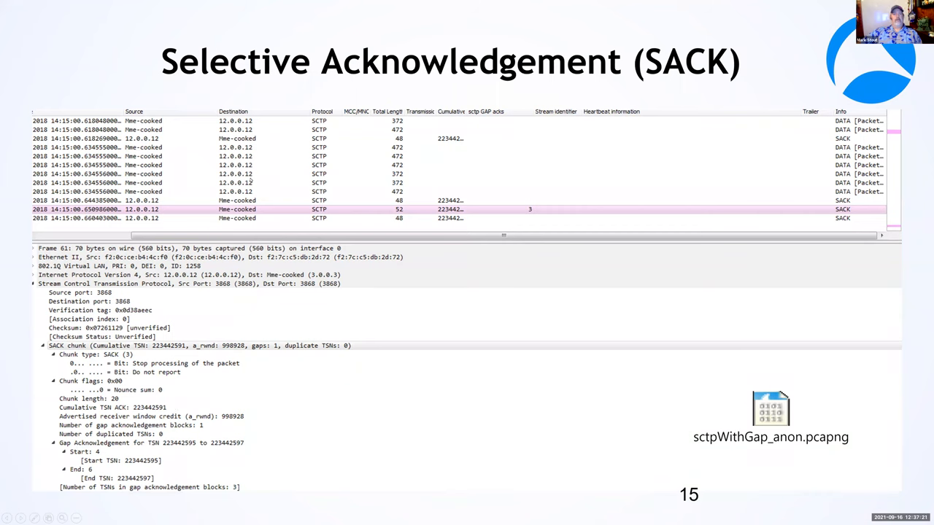
pyautogui.moveTo(370, 140)
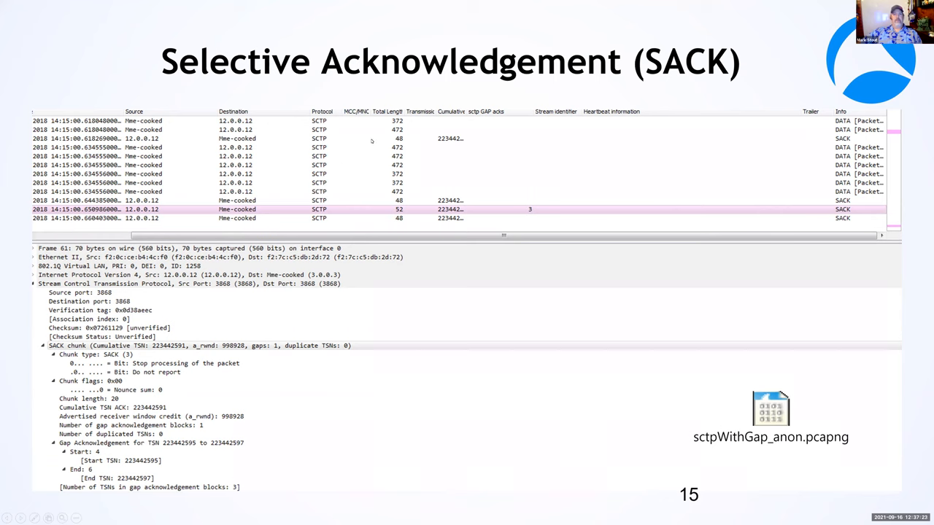
pyautogui.moveTo(353, 213)
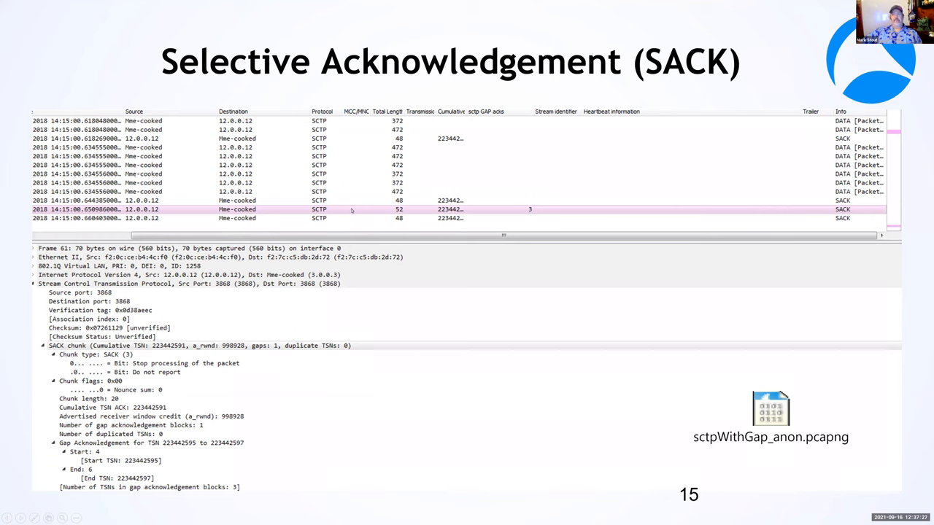
pyautogui.moveTo(386, 439)
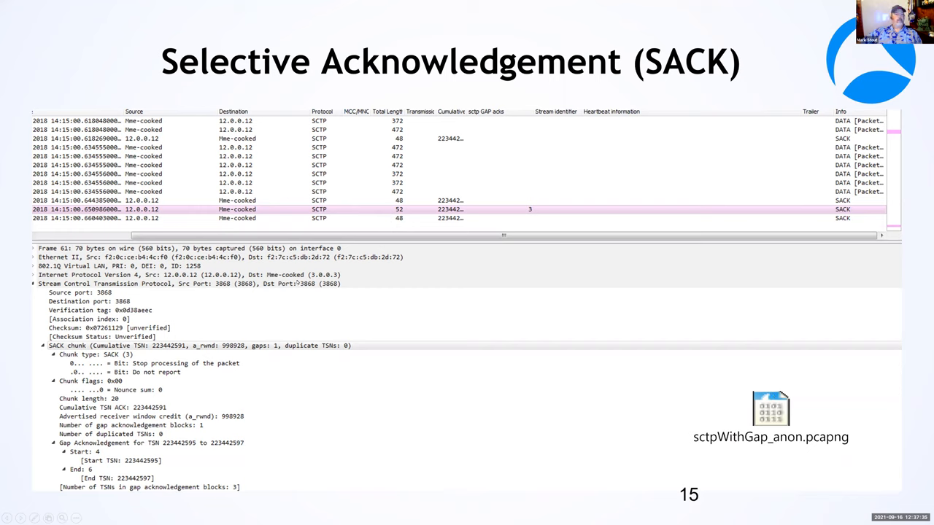
pyautogui.moveTo(349, 293)
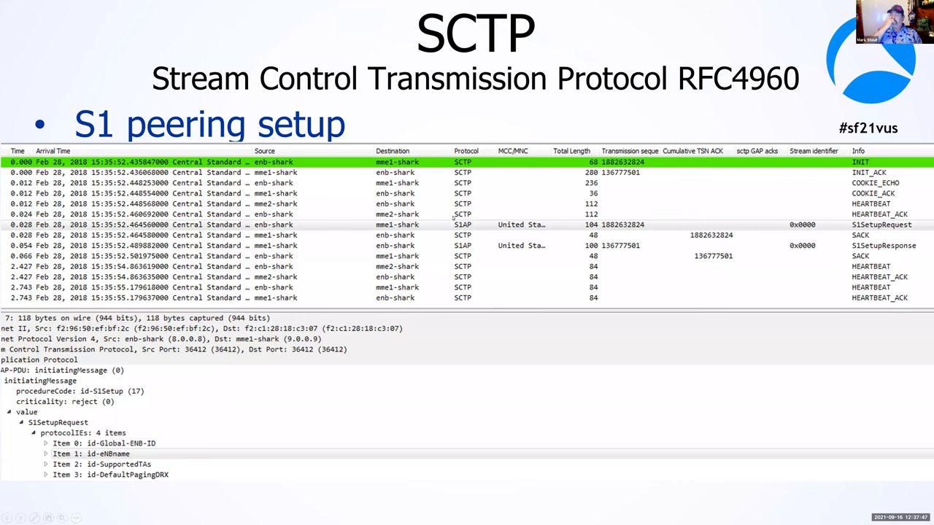
pyautogui.moveTo(525, 101)
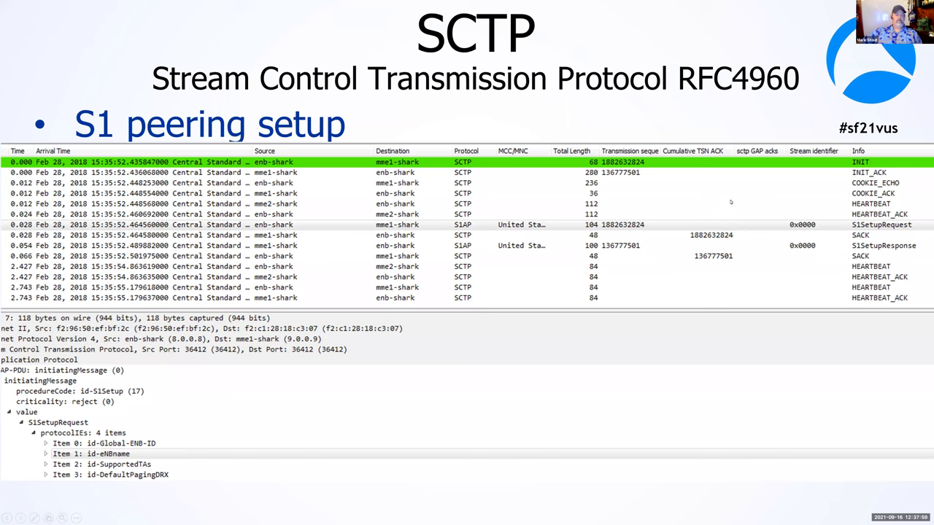
pyautogui.moveTo(752, 202)
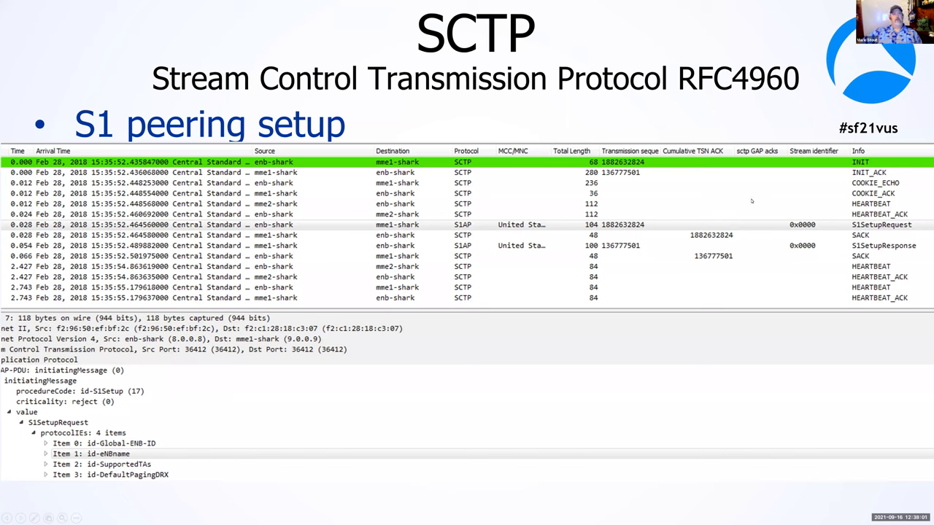
pyautogui.moveTo(704, 192)
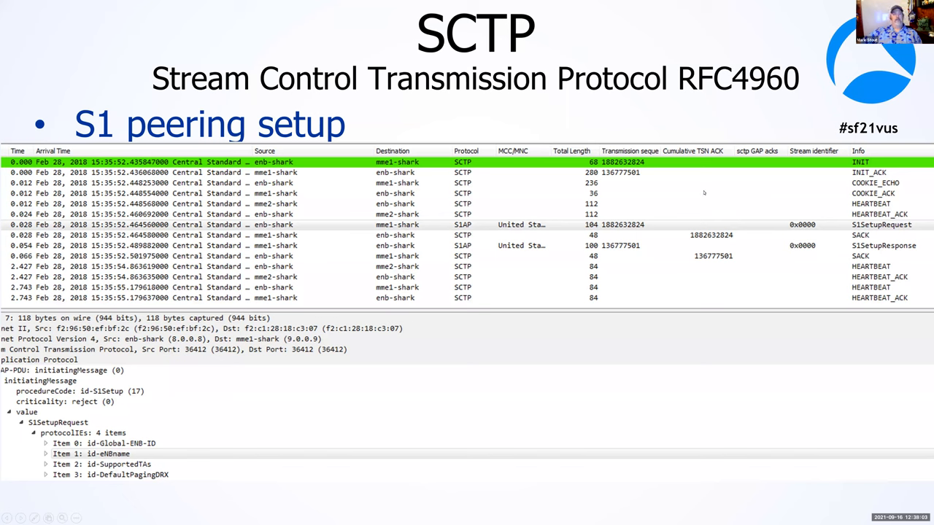
pyautogui.moveTo(689, 216)
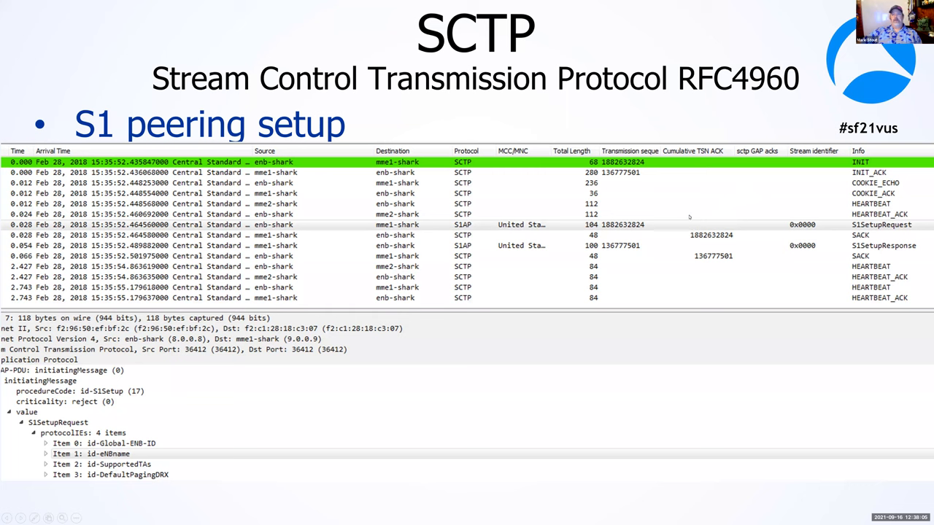
pyautogui.moveTo(610, 260)
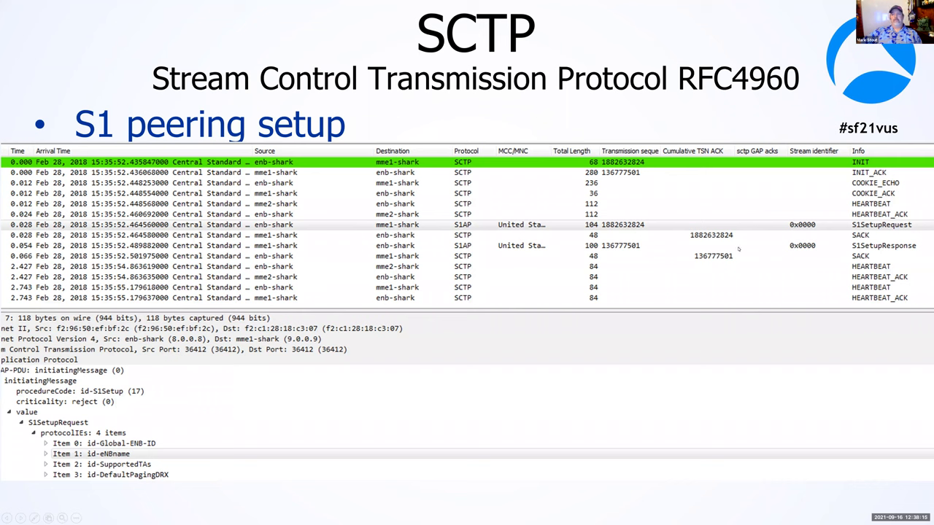
pyautogui.moveTo(800, 191)
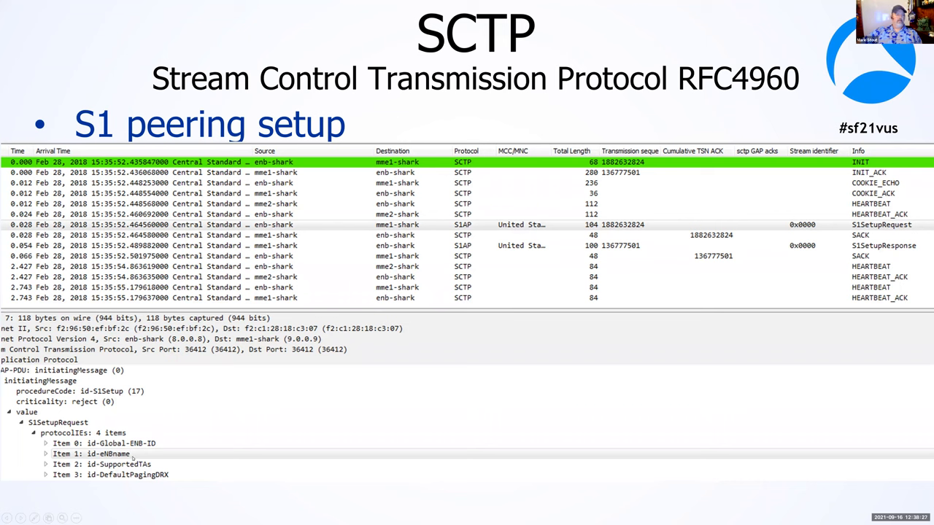
pyautogui.moveTo(152, 456)
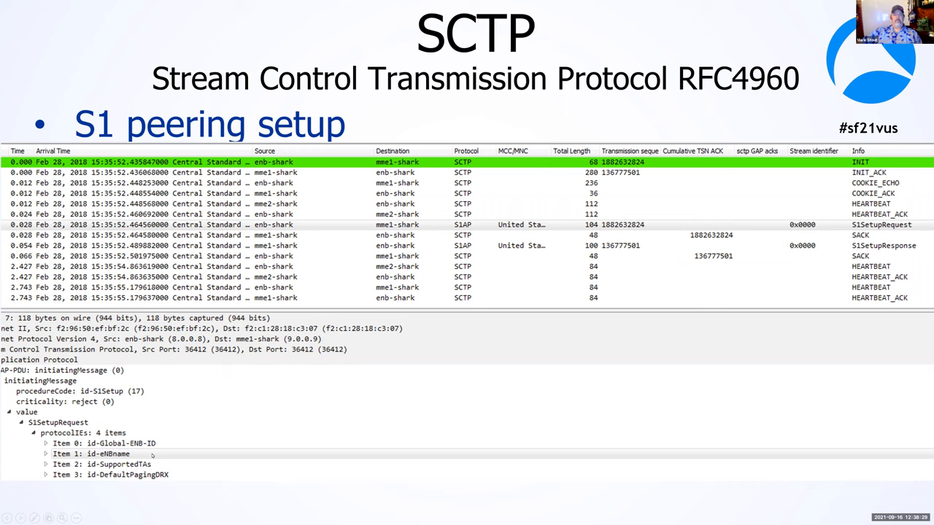
pyautogui.moveTo(152, 454)
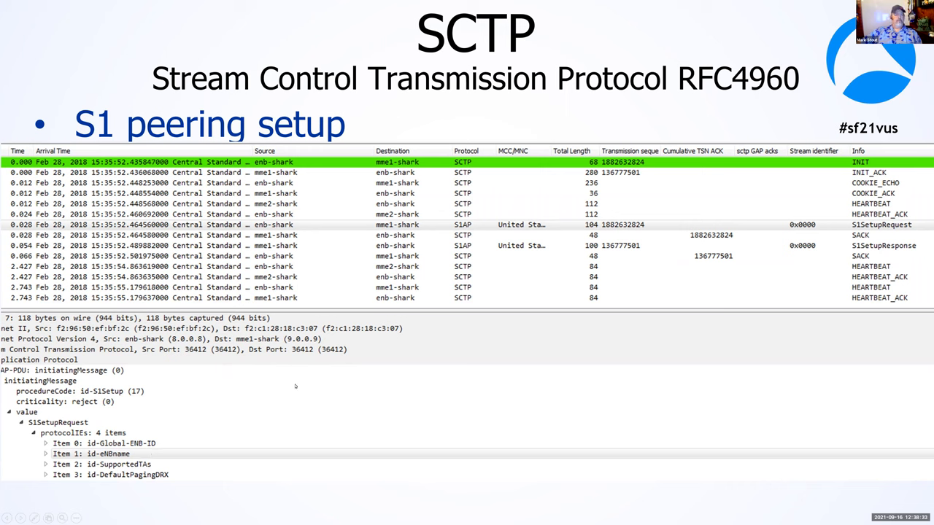
pyautogui.moveTo(144, 469)
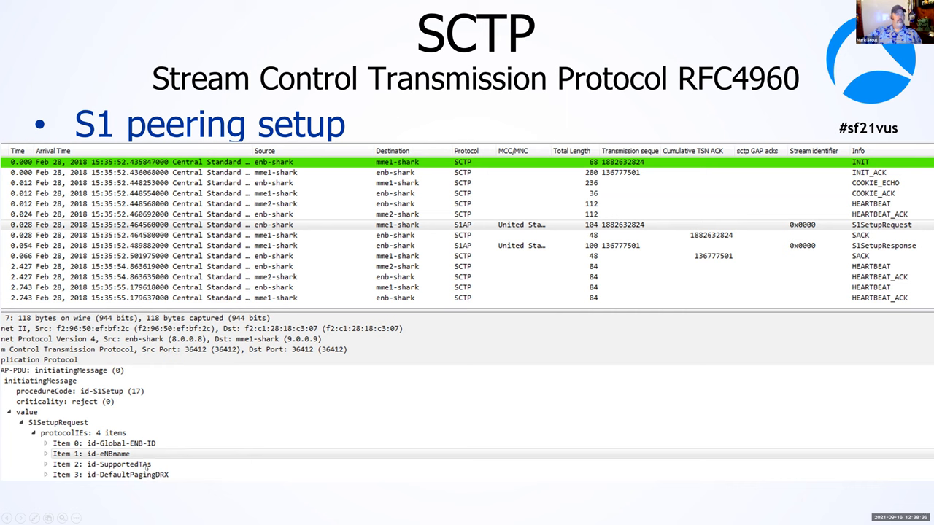
pyautogui.moveTo(163, 461)
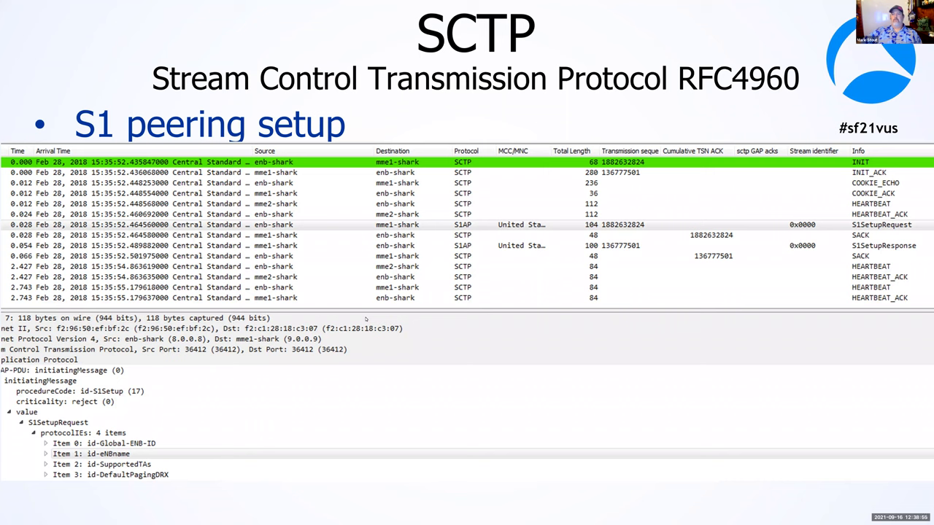
pyautogui.moveTo(441, 126)
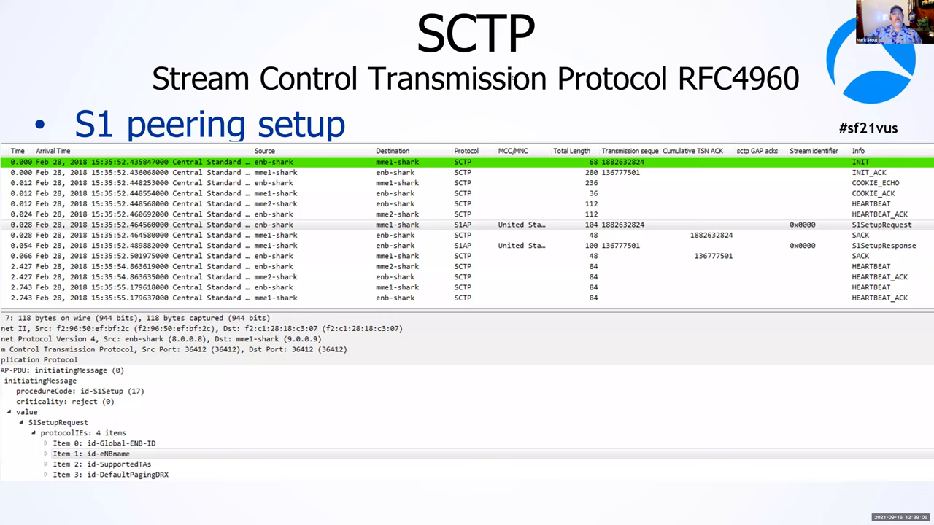
pyautogui.press('Right')
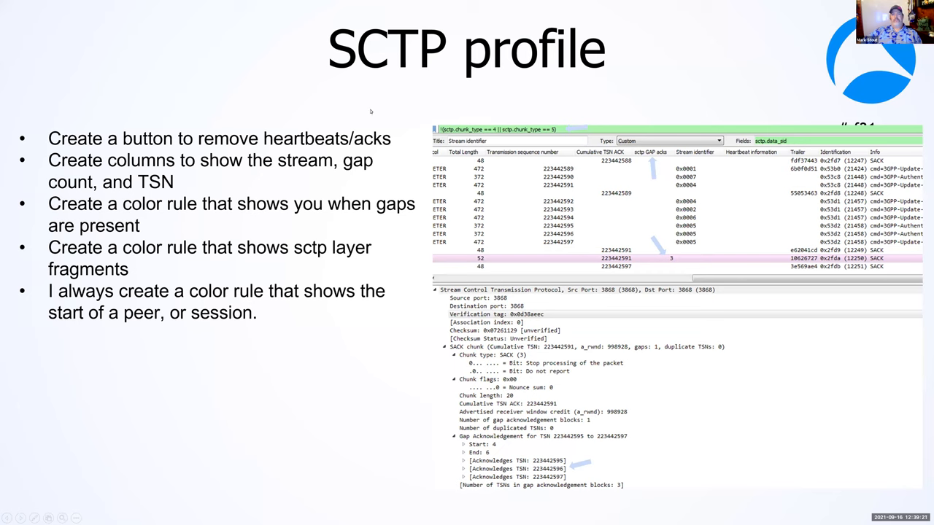
pyautogui.moveTo(637, 181)
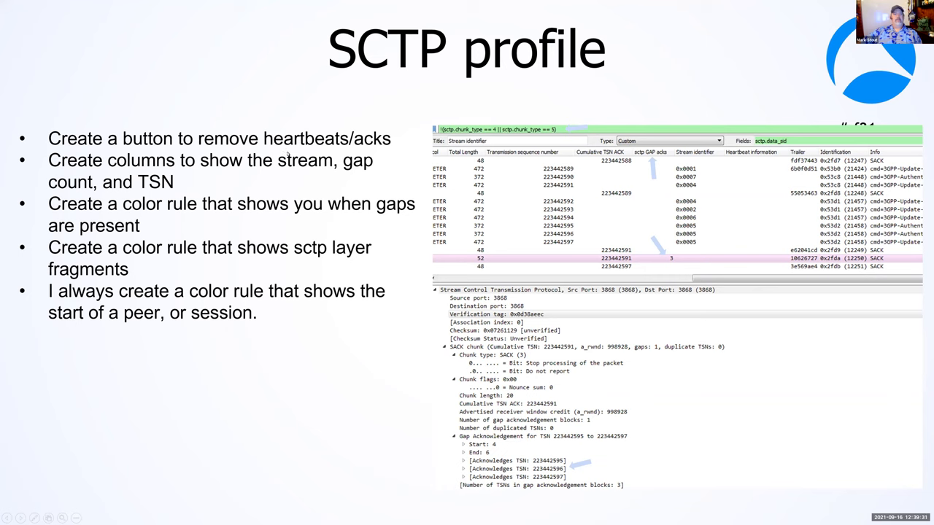
pyautogui.moveTo(324, 149)
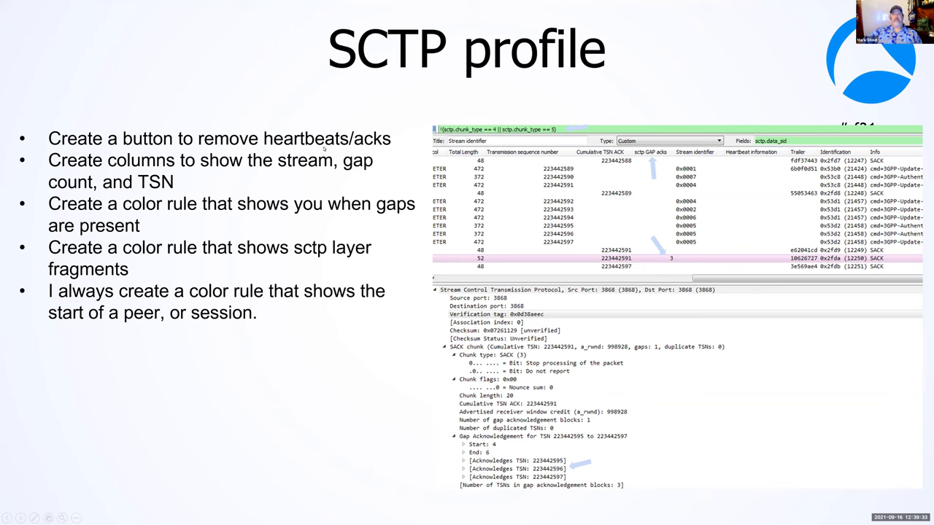
pyautogui.moveTo(347, 159)
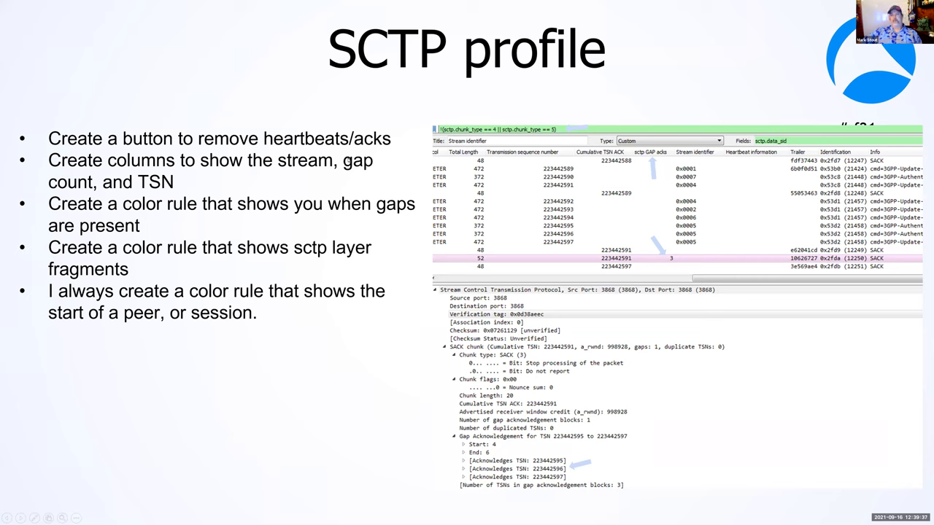
pyautogui.moveTo(238, 263)
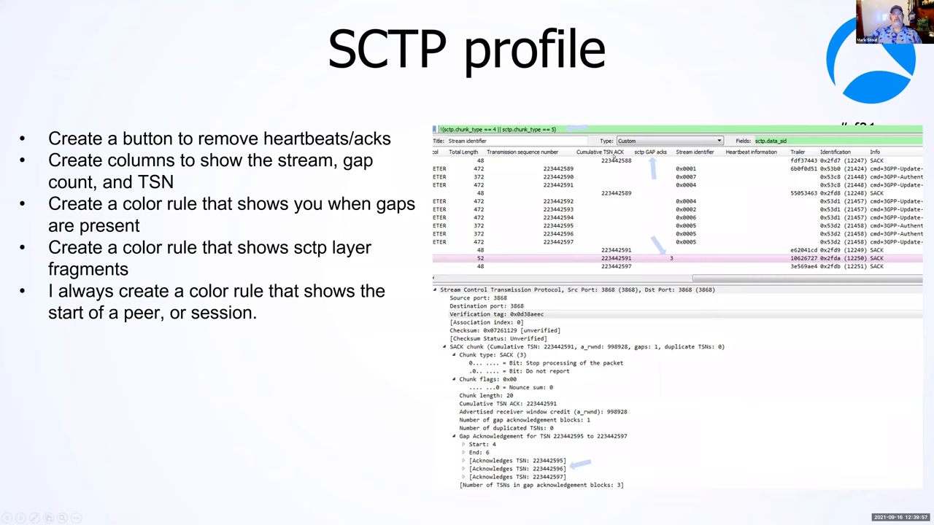
pyautogui.moveTo(591, 186)
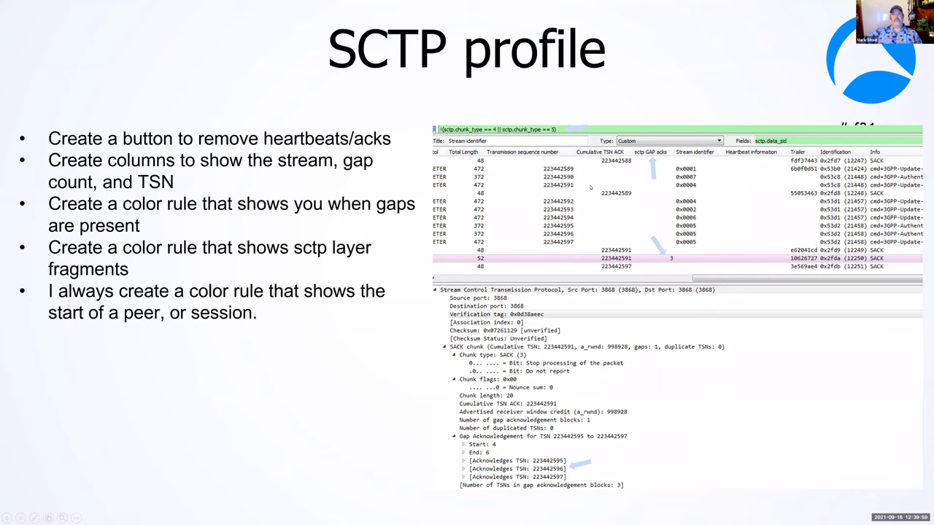
pyautogui.moveTo(697, 259)
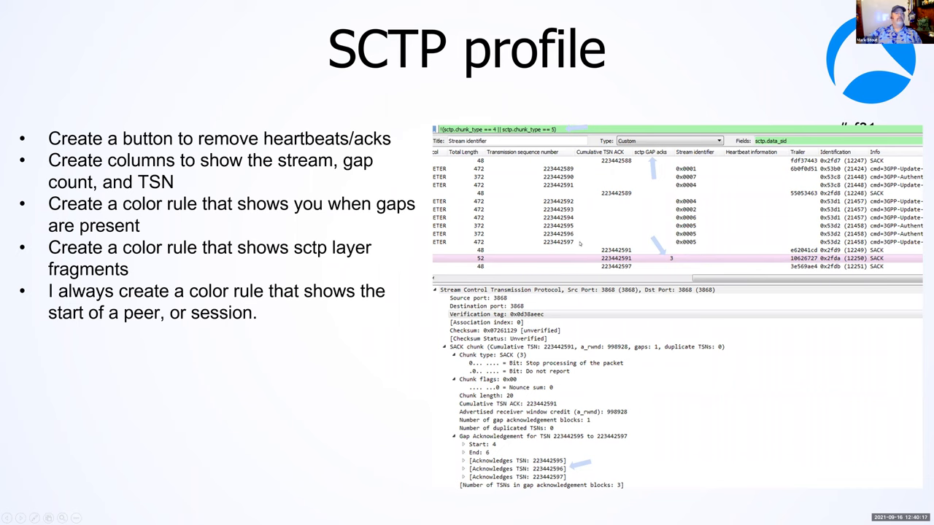
pyautogui.moveTo(317, 193)
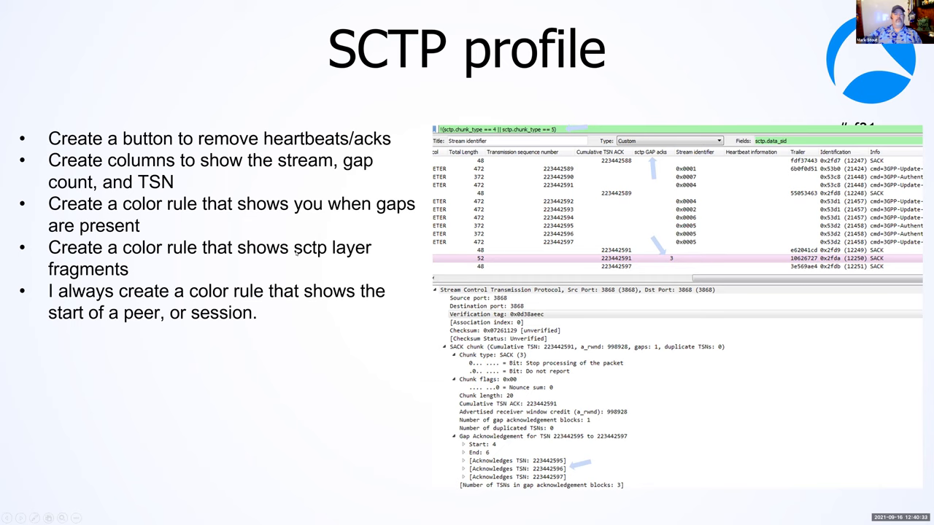
pyautogui.moveTo(230, 262)
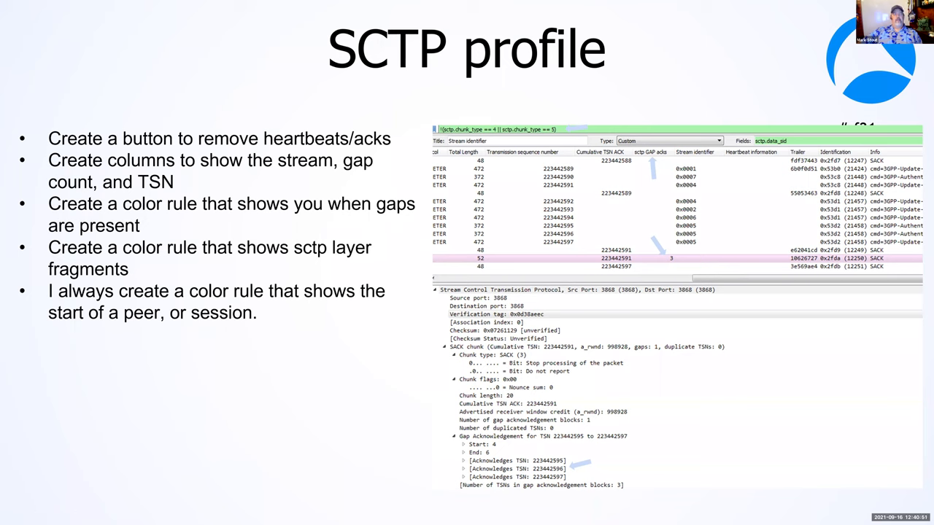
pyautogui.moveTo(393, 211)
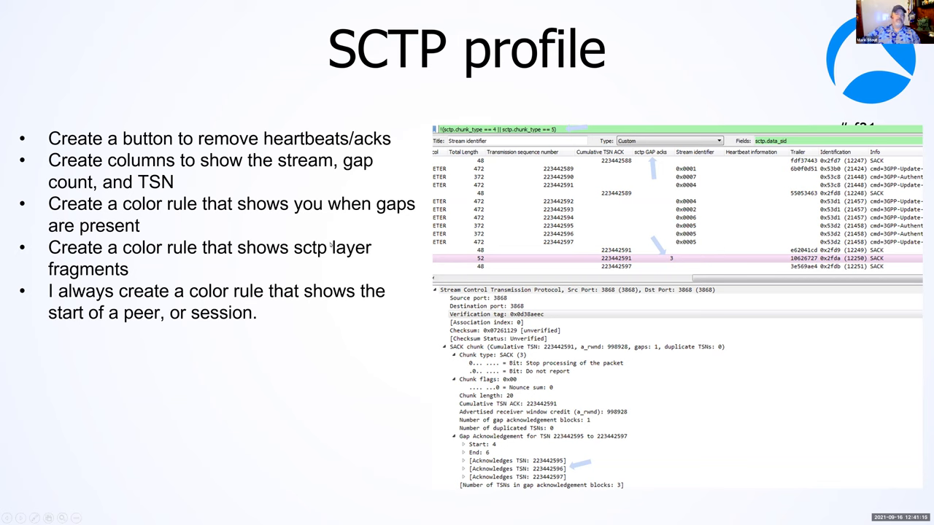
pyautogui.moveTo(218, 297)
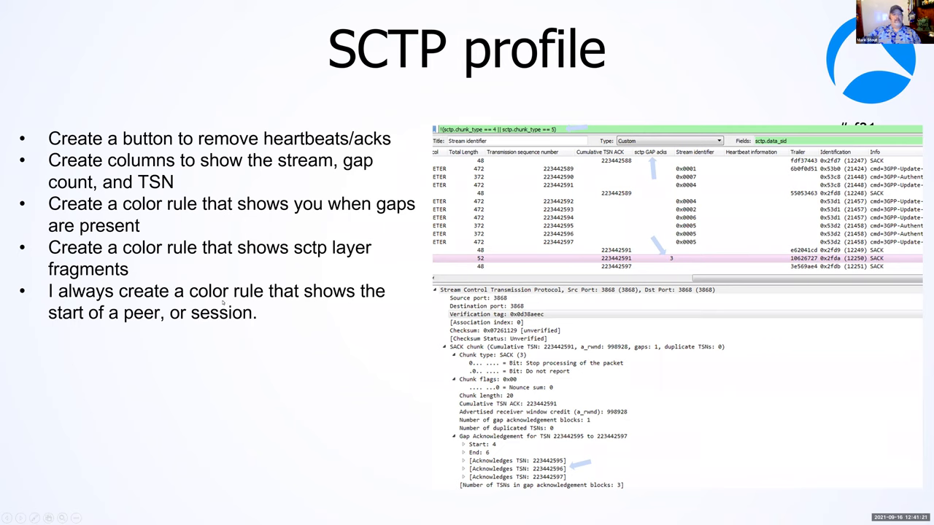
pyautogui.moveTo(347, 213)
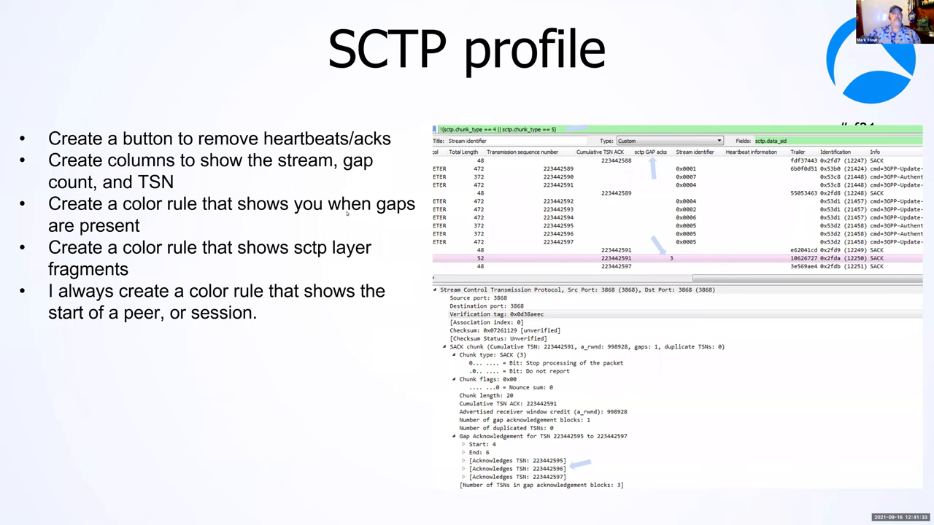
pyautogui.press('Right')
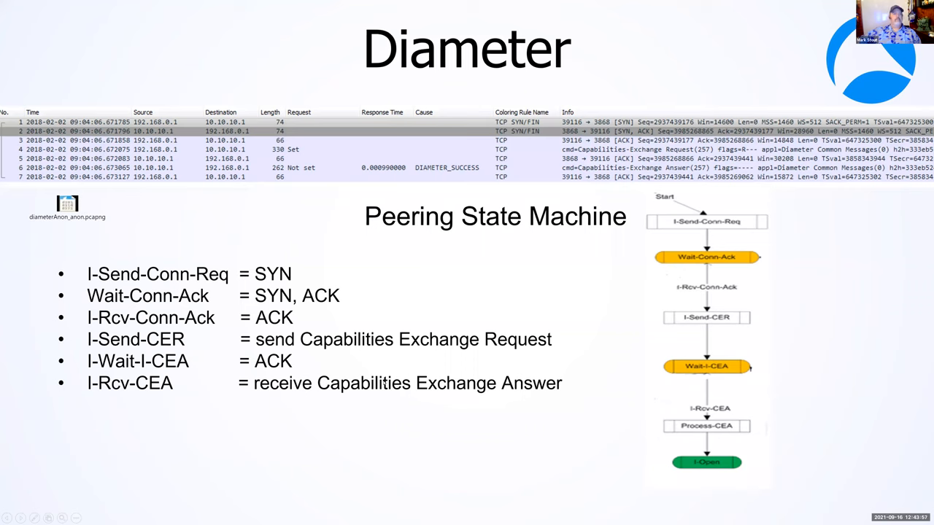
pyautogui.moveTo(537, 262)
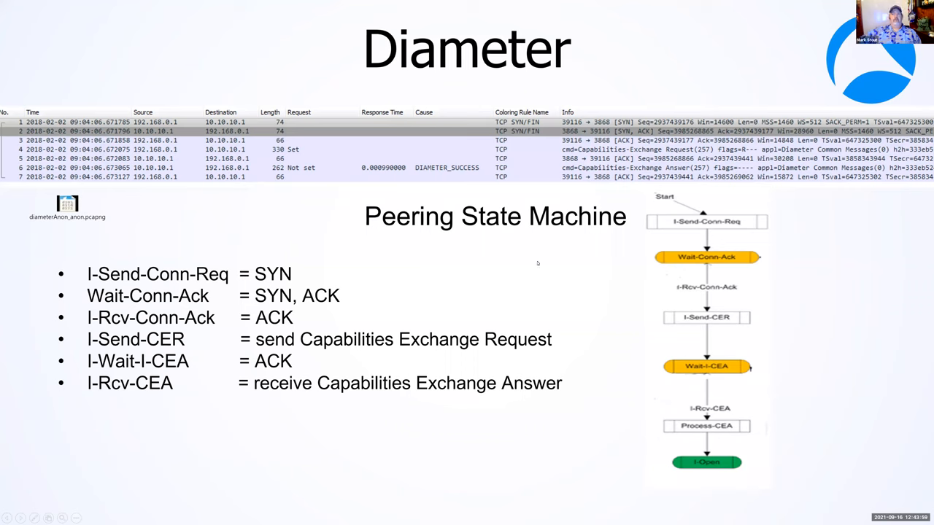
pyautogui.moveTo(537, 99)
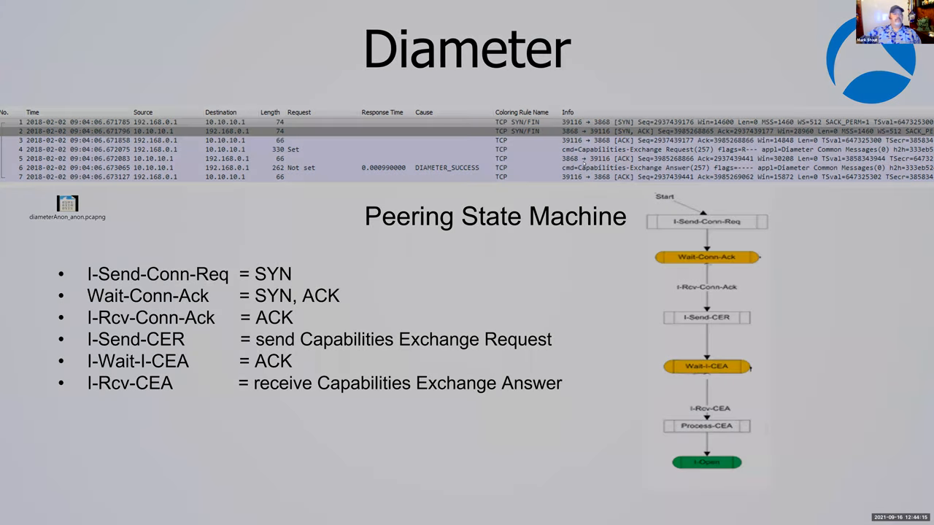
pyautogui.press('Right')
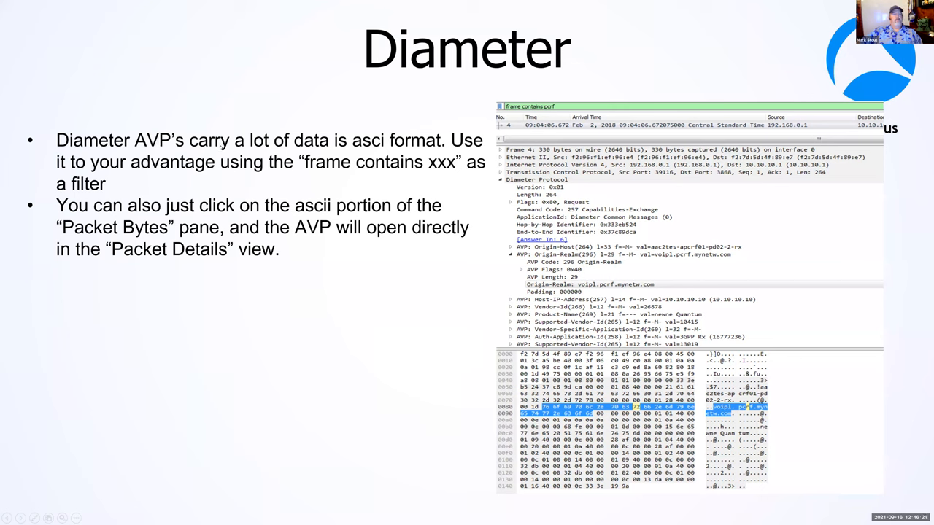
pyautogui.moveTo(409, 178)
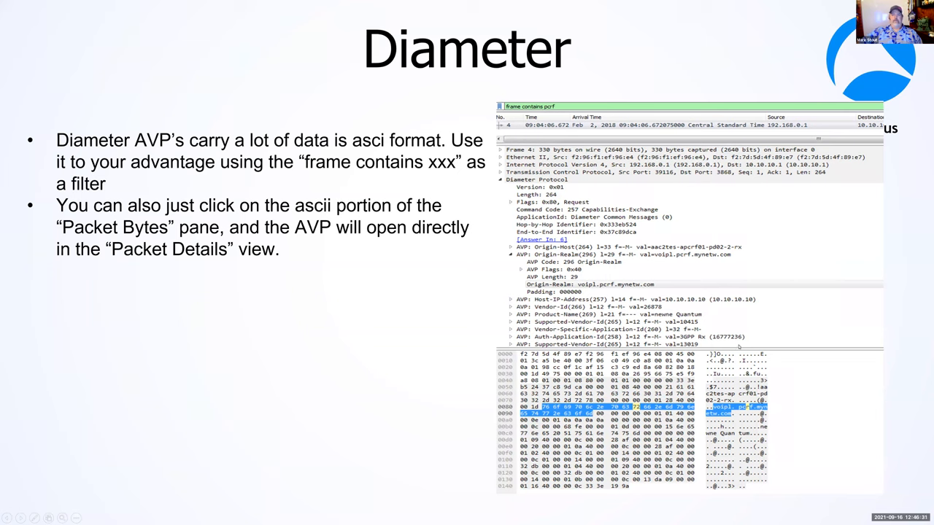
pyautogui.moveTo(685, 283)
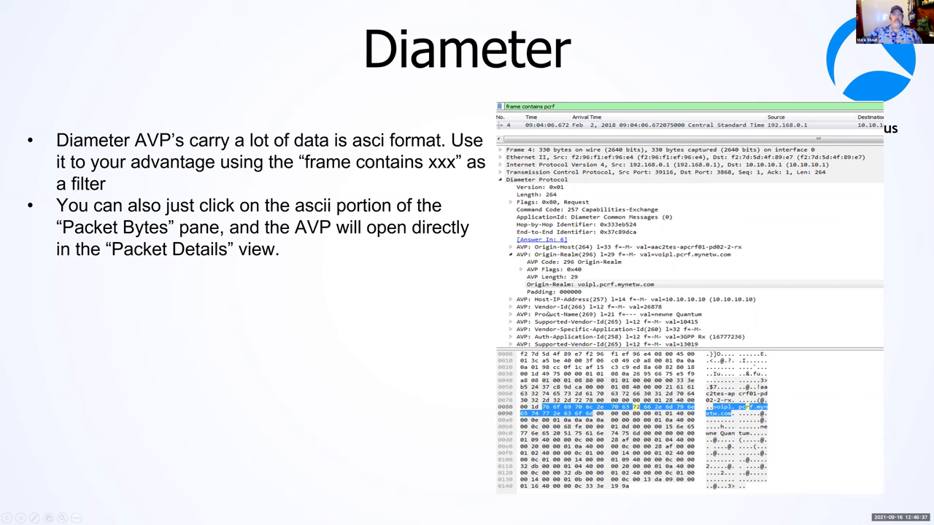
pyautogui.moveTo(744, 350)
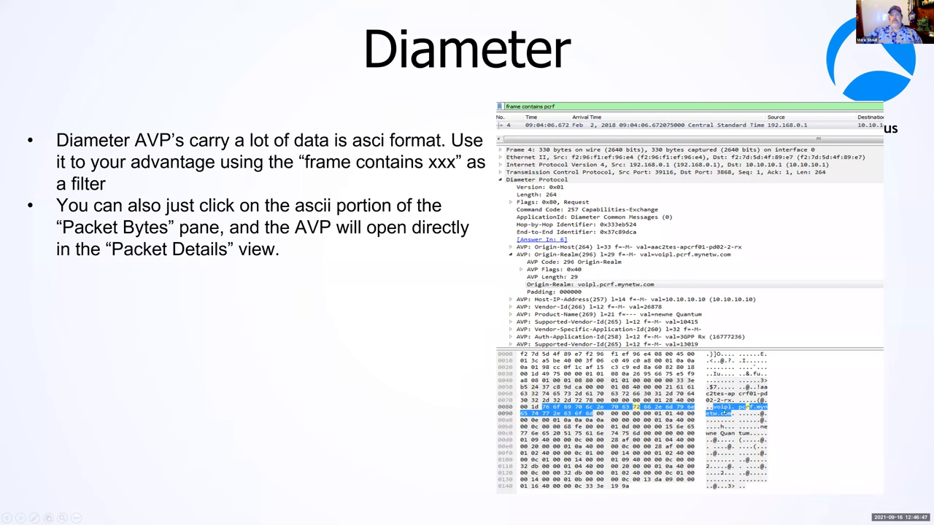
pyautogui.moveTo(724, 412)
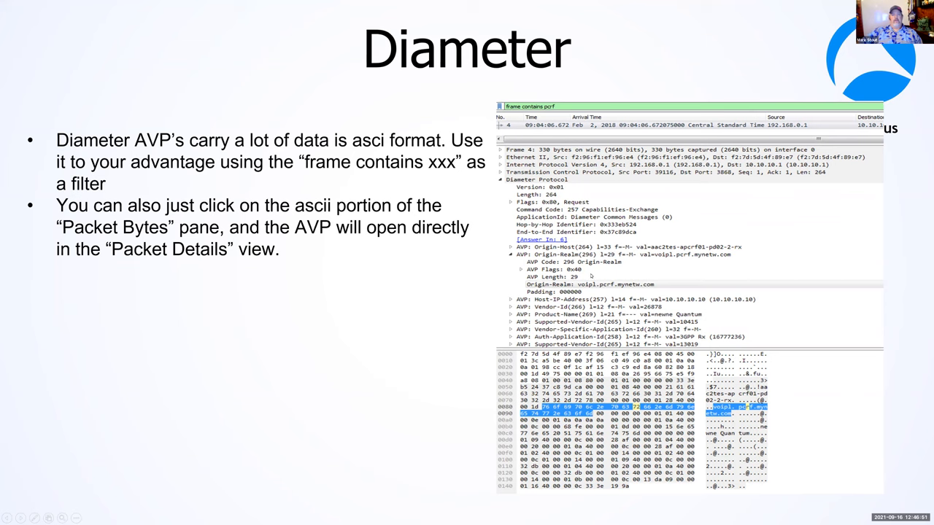
pyautogui.moveTo(528, 280)
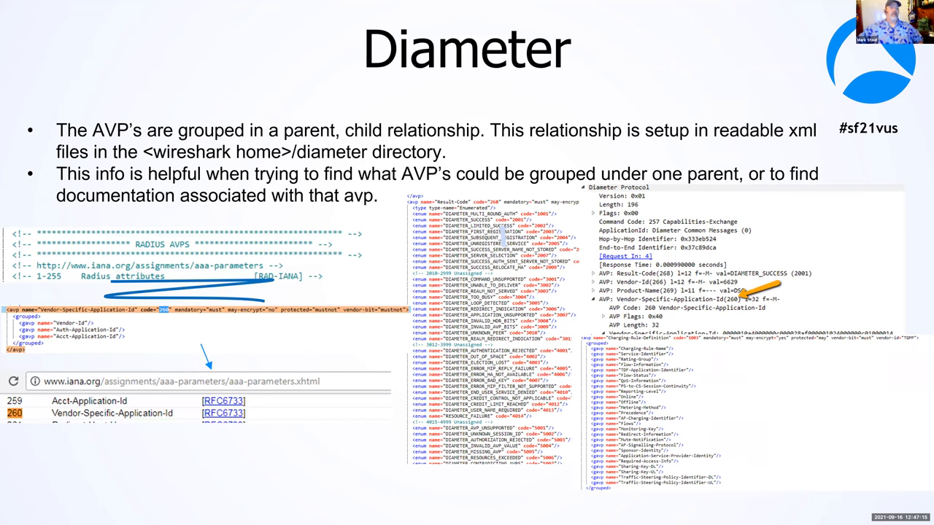
pyautogui.moveTo(803, 315)
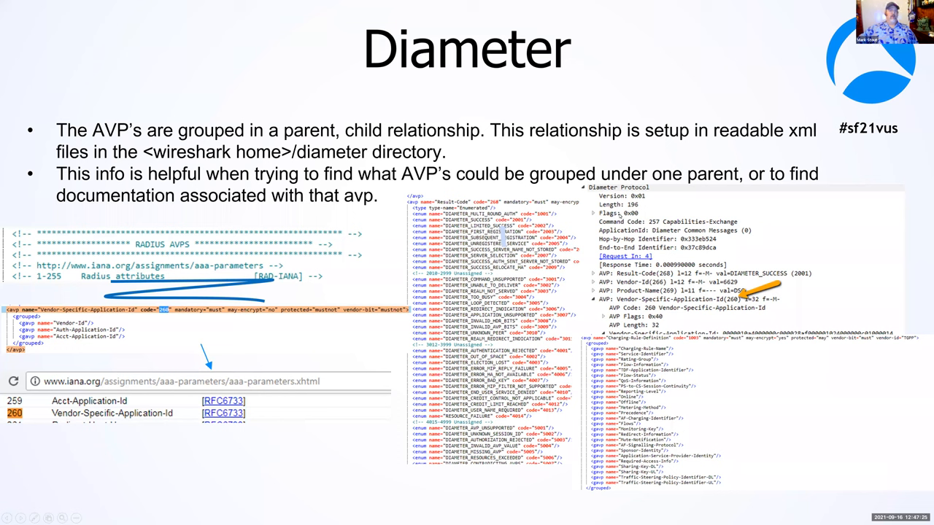
pyautogui.moveTo(361, 148)
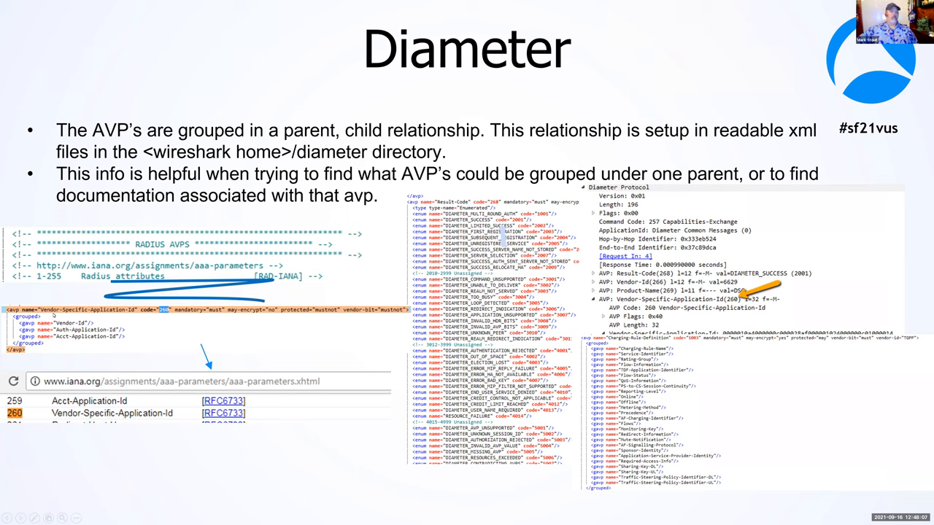
pyautogui.moveTo(149, 368)
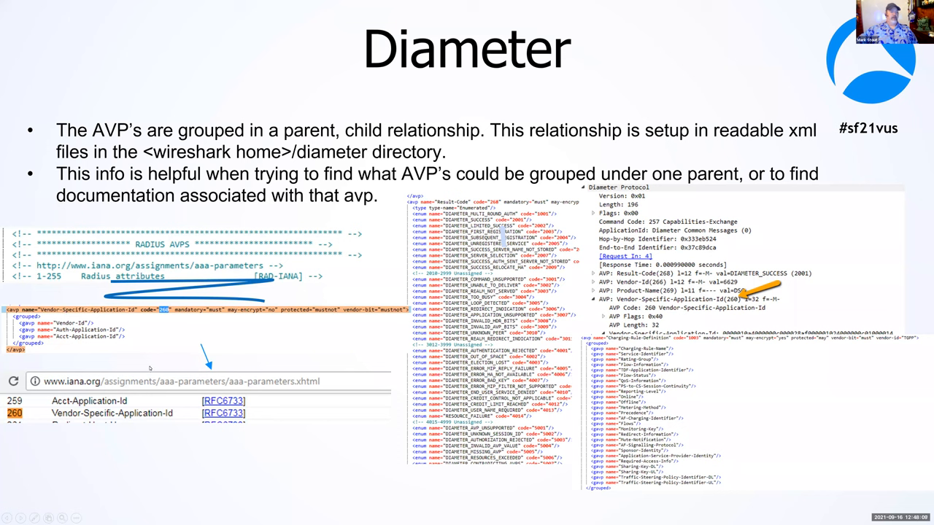
pyautogui.moveTo(106, 285)
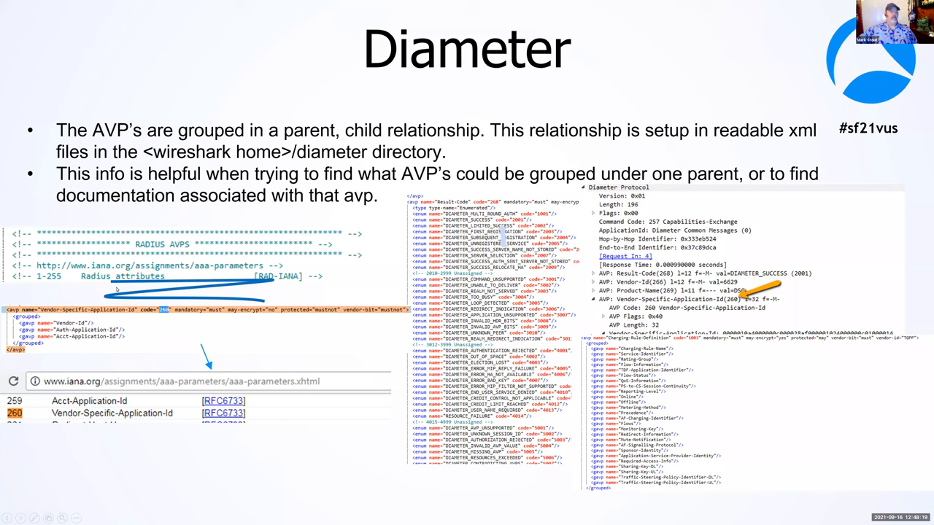
pyautogui.moveTo(295, 305)
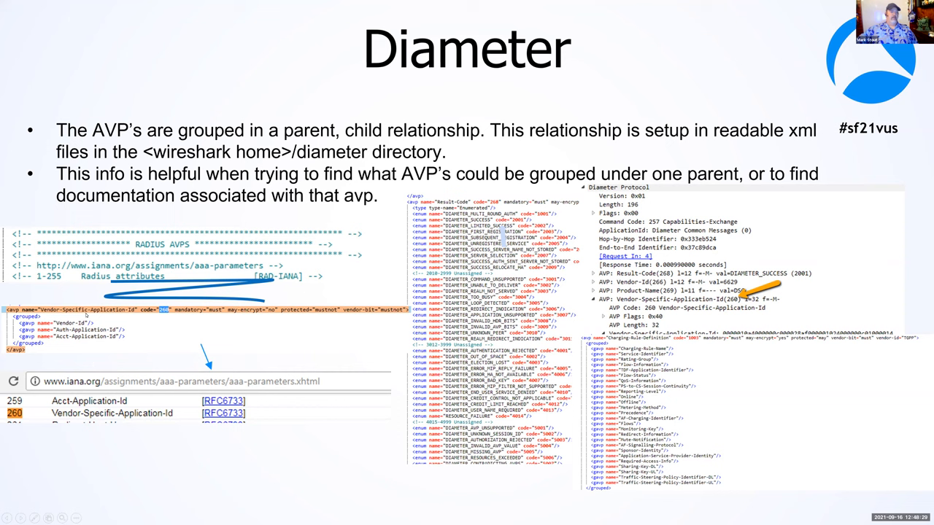
pyautogui.moveTo(95, 342)
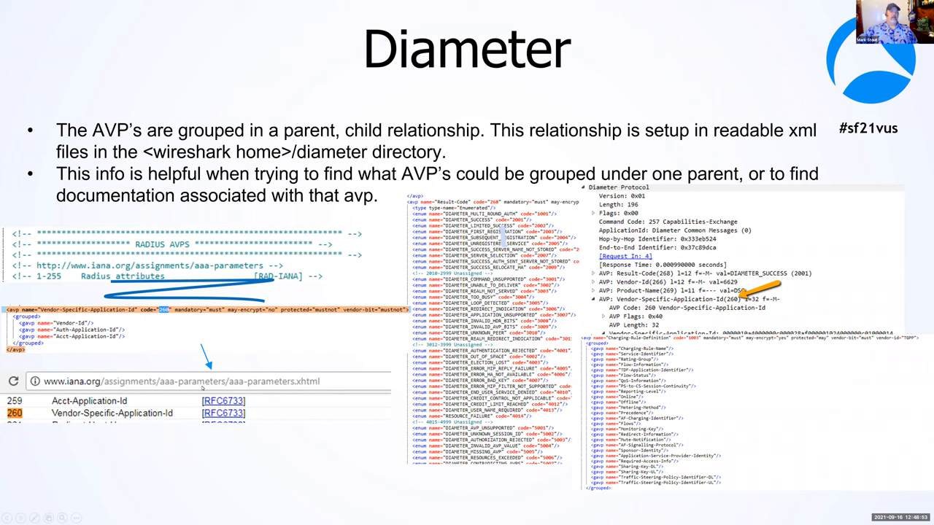
pyautogui.moveTo(213, 340)
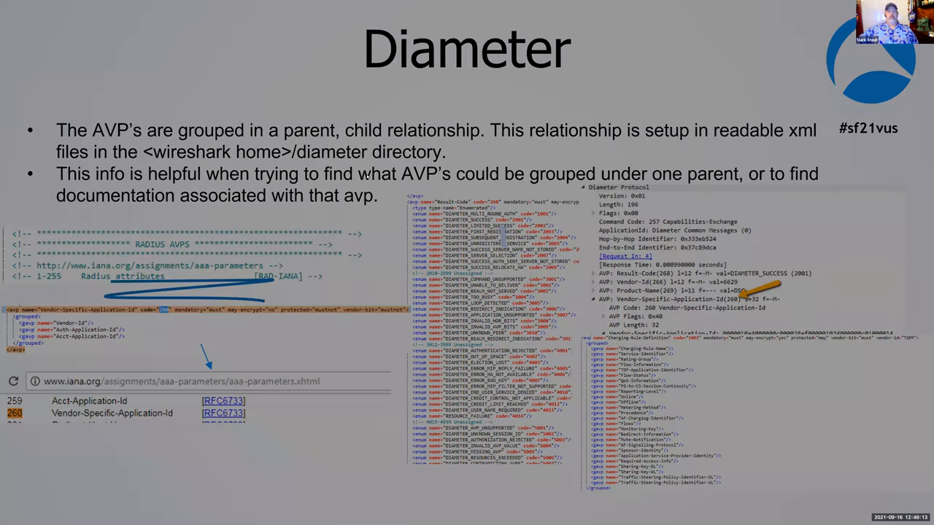
# - Advance to the Diameter profile slide with the User-Name and Subscription-Id-Data custom column
pyautogui.press('Right')
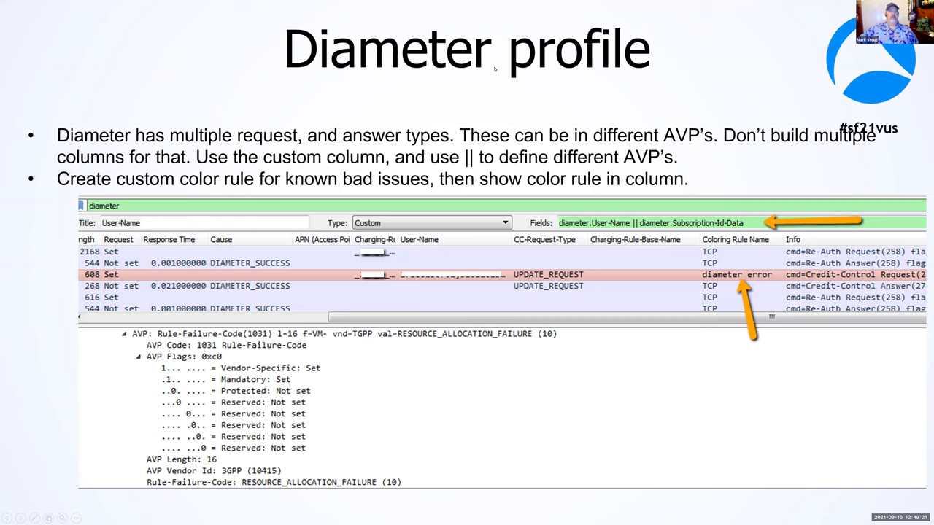
pyautogui.moveTo(366, 85)
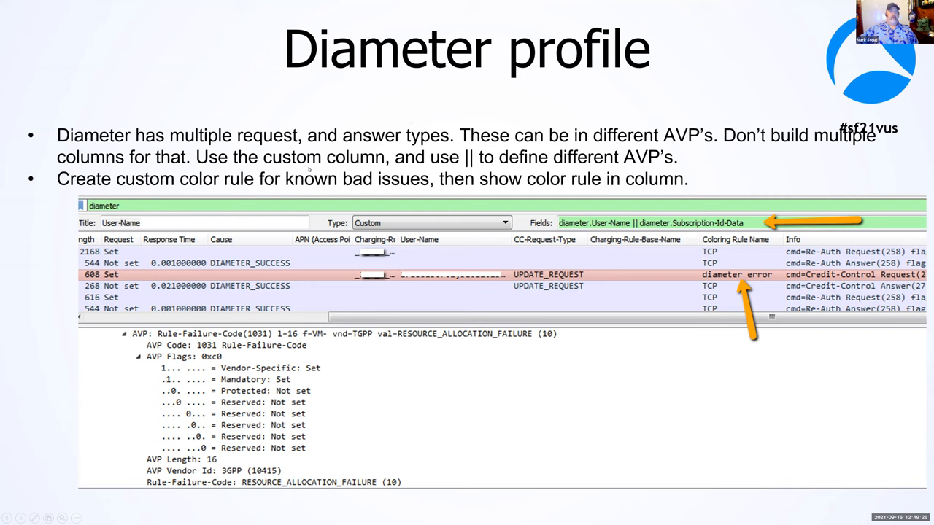
pyautogui.moveTo(309, 169)
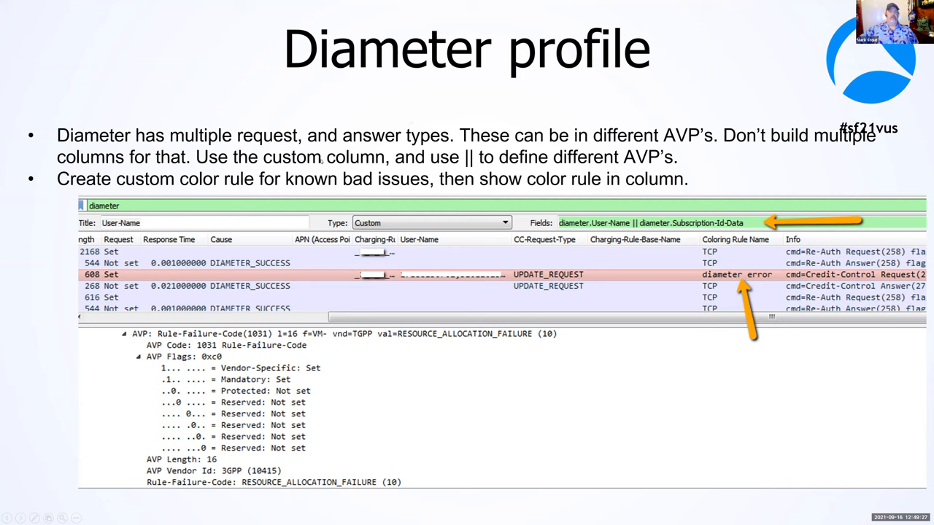
pyautogui.moveTo(376, 111)
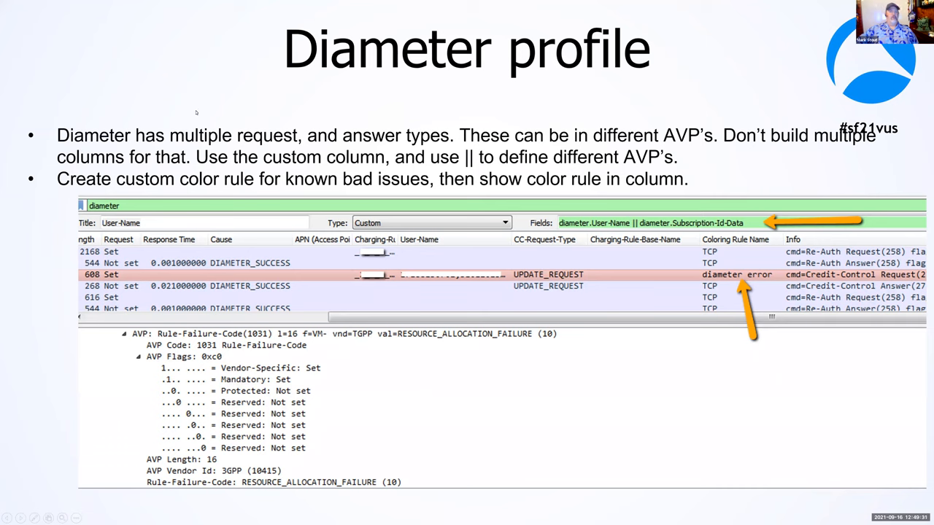
pyautogui.moveTo(362, 148)
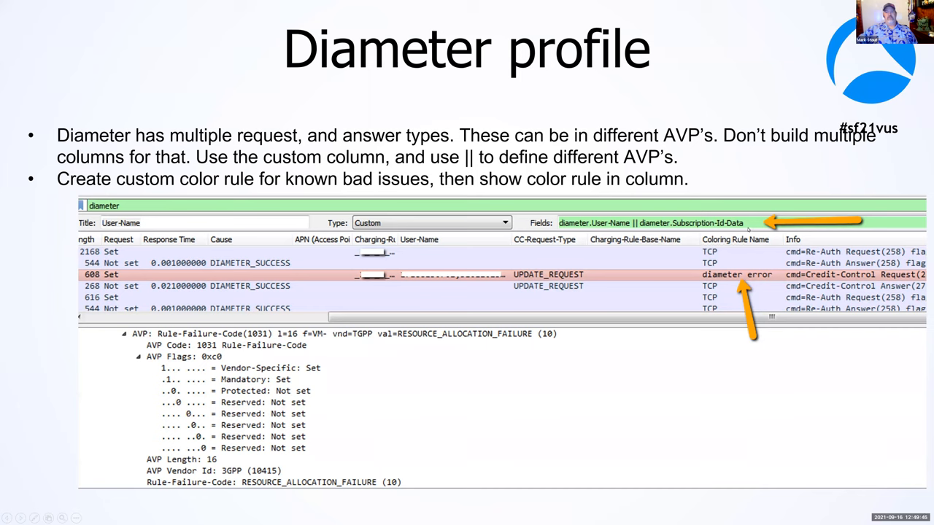
pyautogui.moveTo(737, 257)
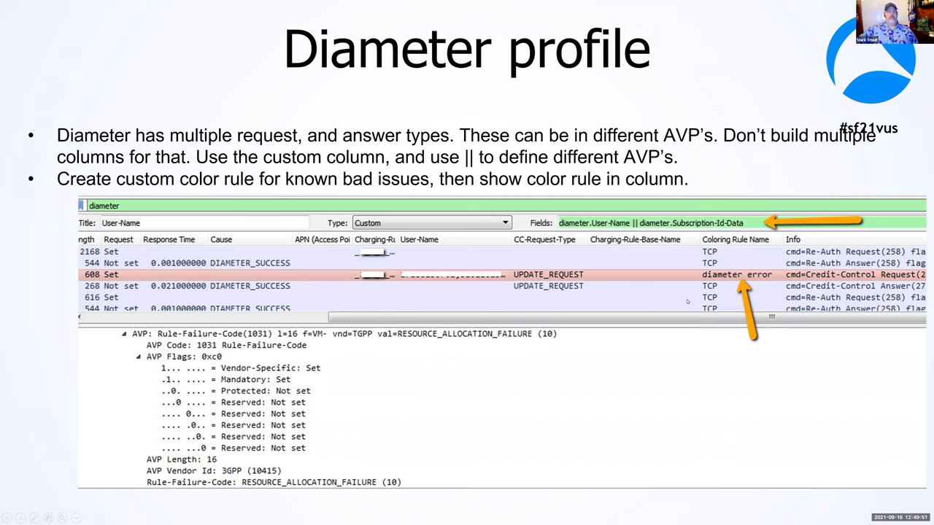
pyautogui.moveTo(747, 283)
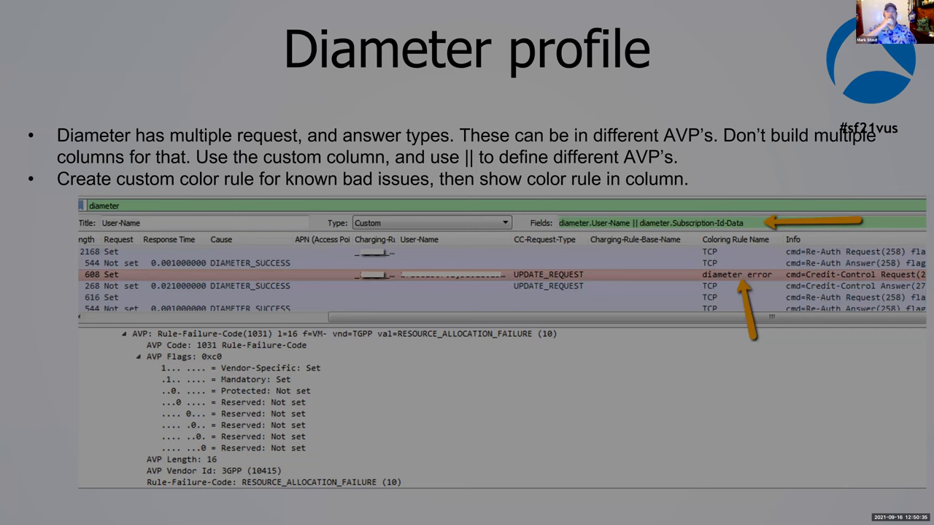
pyautogui.press('right')
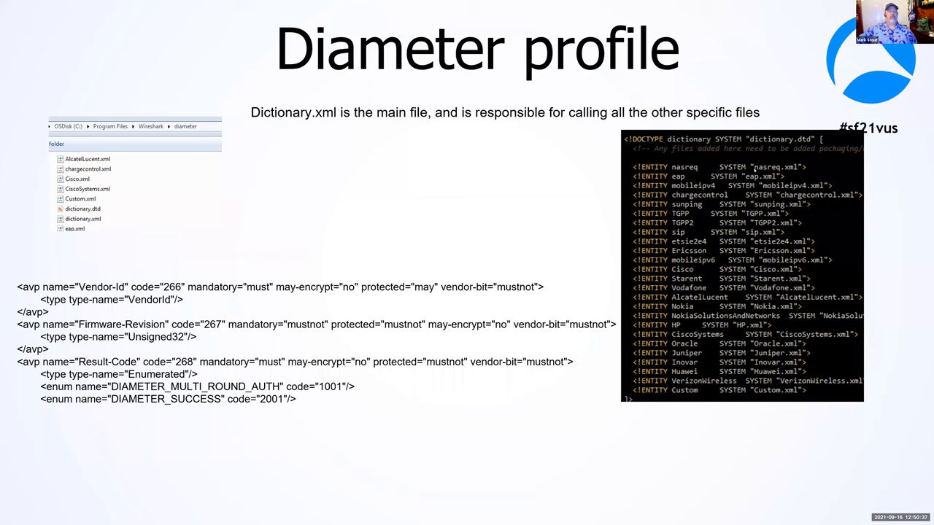
pyautogui.moveTo(556, 105)
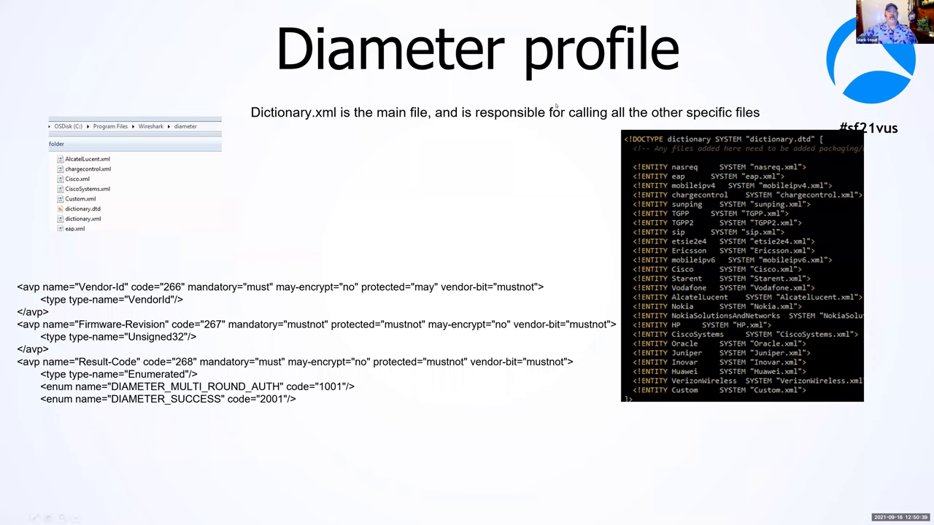
pyautogui.moveTo(272, 121)
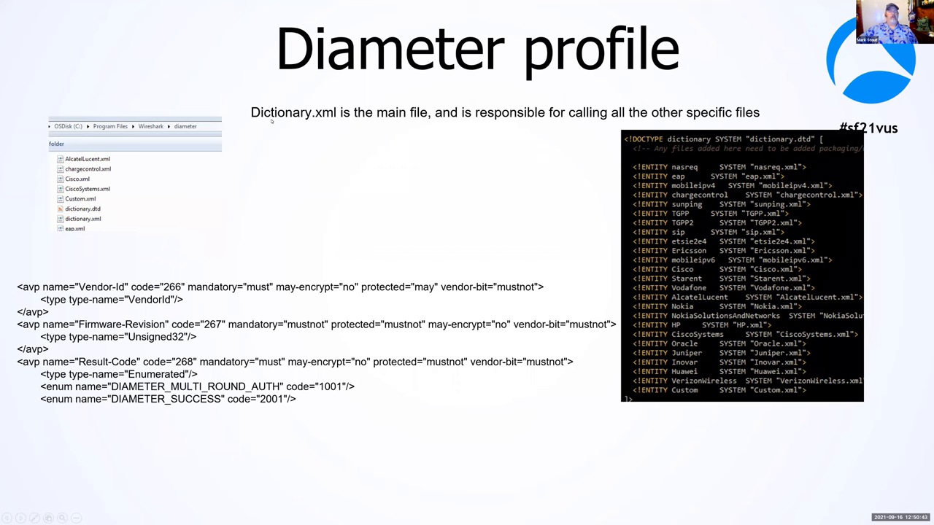
pyautogui.moveTo(318, 117)
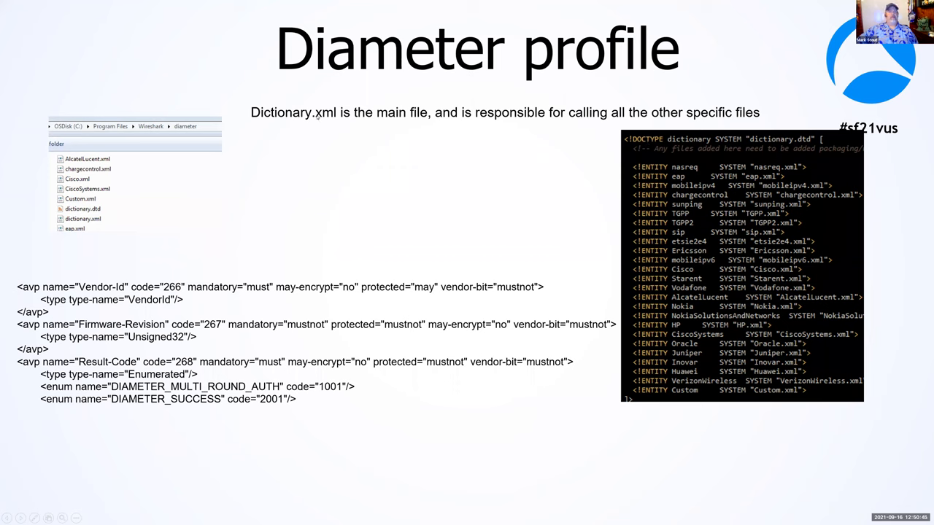
pyautogui.moveTo(508, 121)
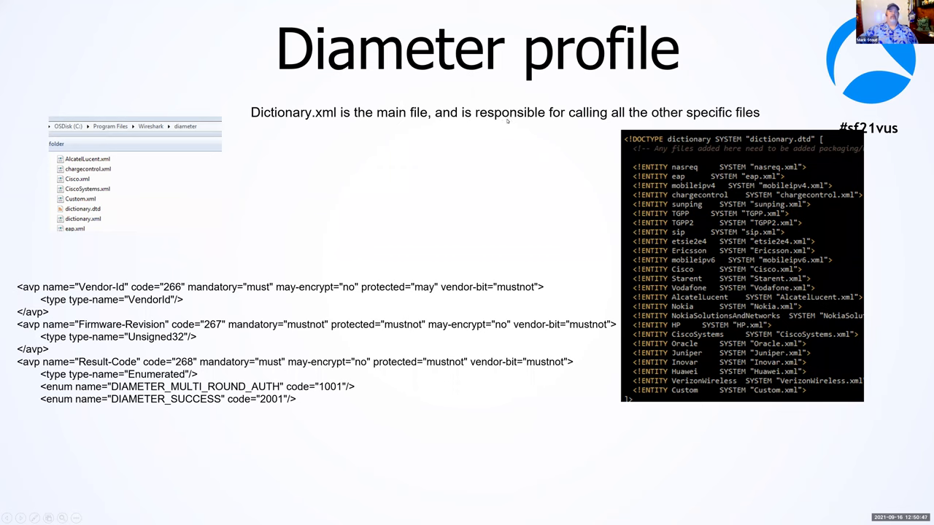
pyautogui.moveTo(704, 137)
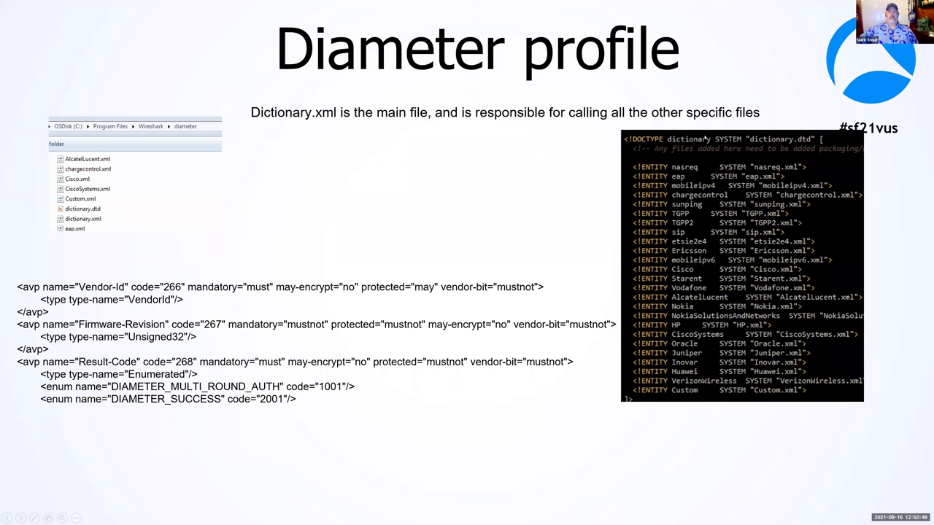
pyautogui.moveTo(513, 174)
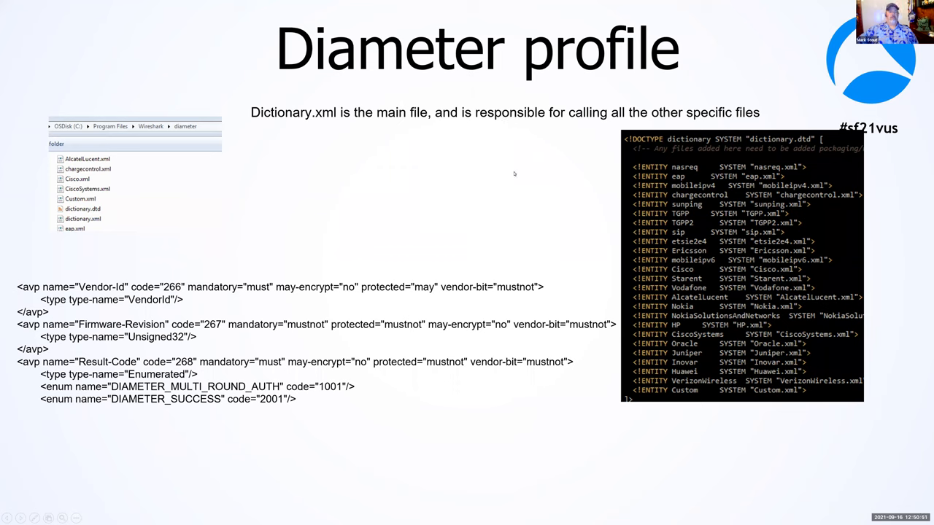
pyautogui.moveTo(262, 89)
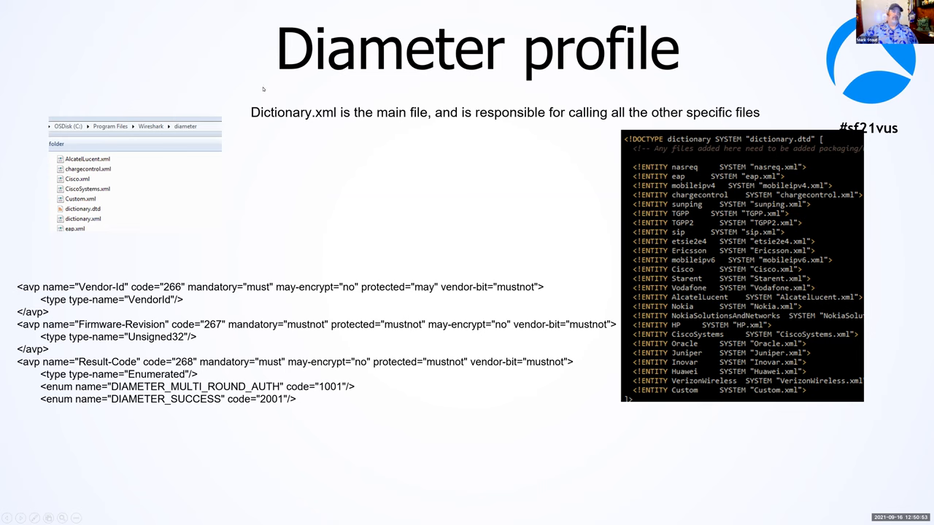
pyautogui.moveTo(266, 165)
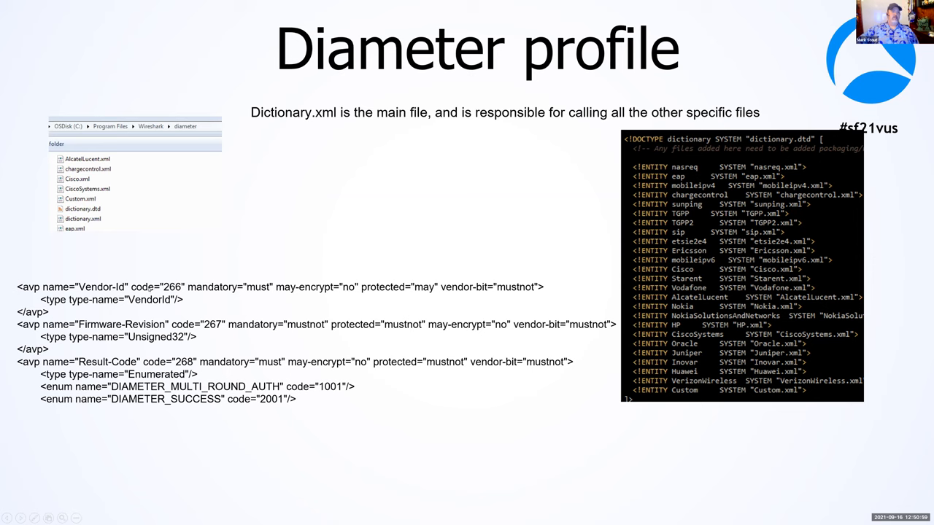
pyautogui.moveTo(143, 295)
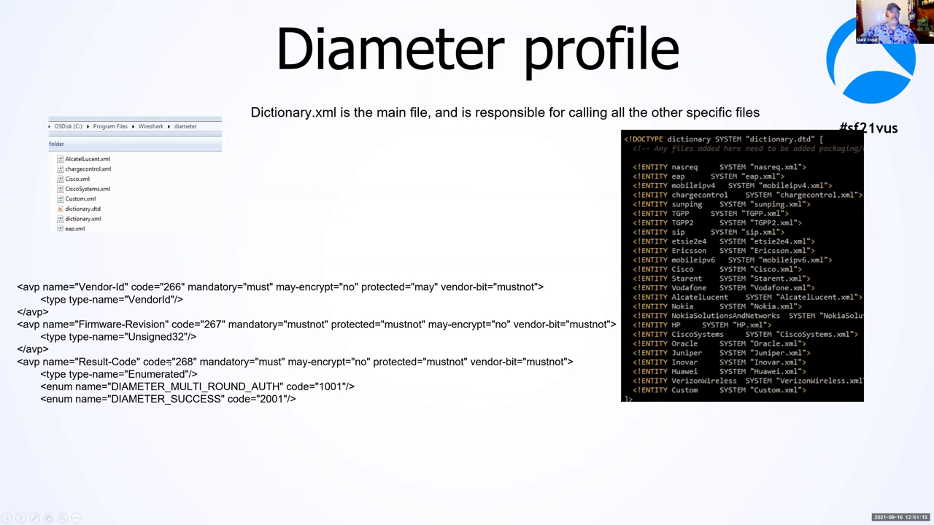
pyautogui.moveTo(473, 213)
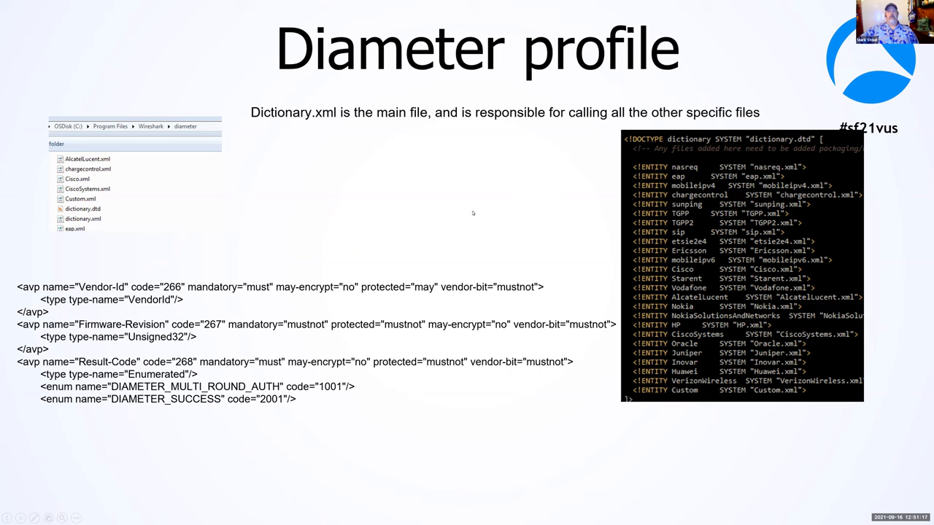
pyautogui.moveTo(324, 121)
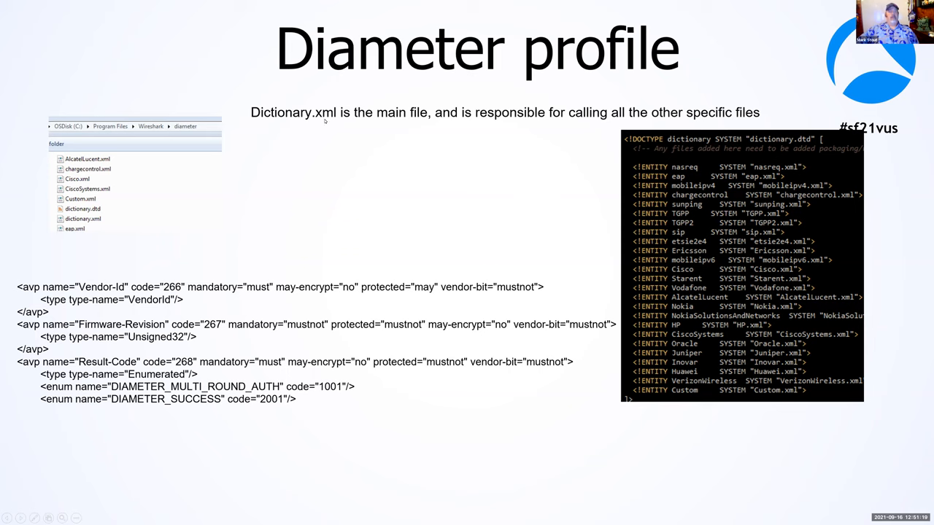
pyautogui.moveTo(350, 114)
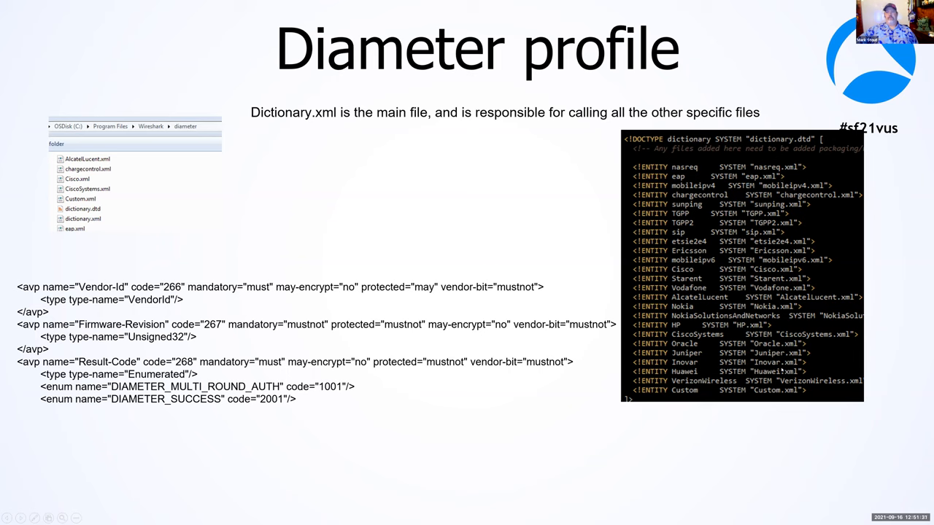
pyautogui.moveTo(747, 347)
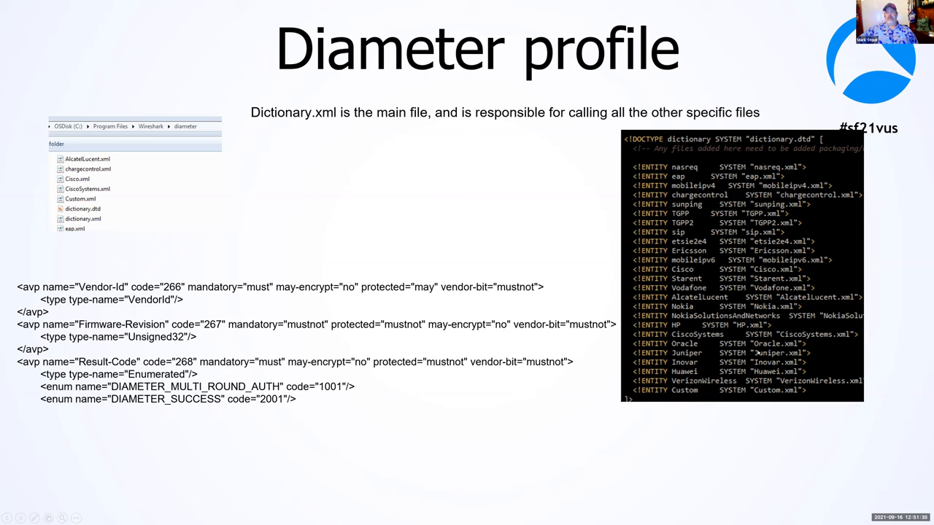
pyautogui.moveTo(806, 344)
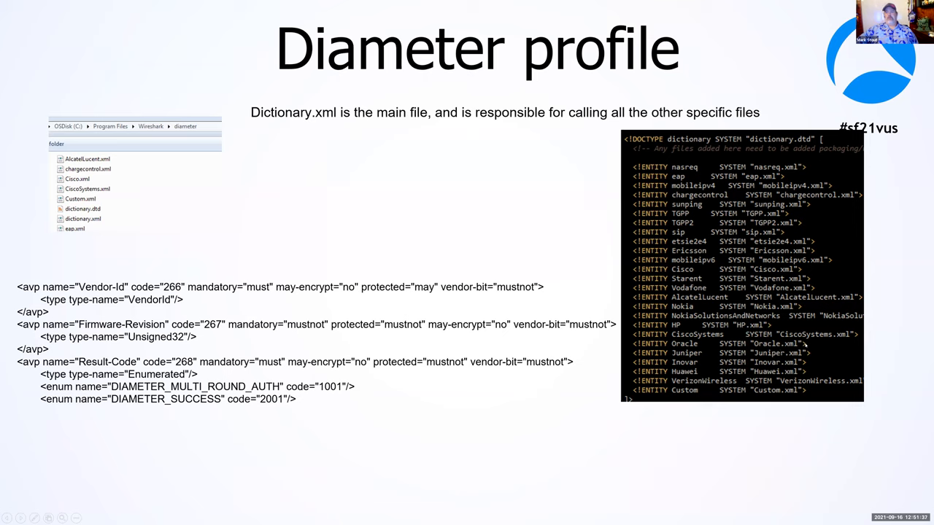
pyautogui.moveTo(777, 397)
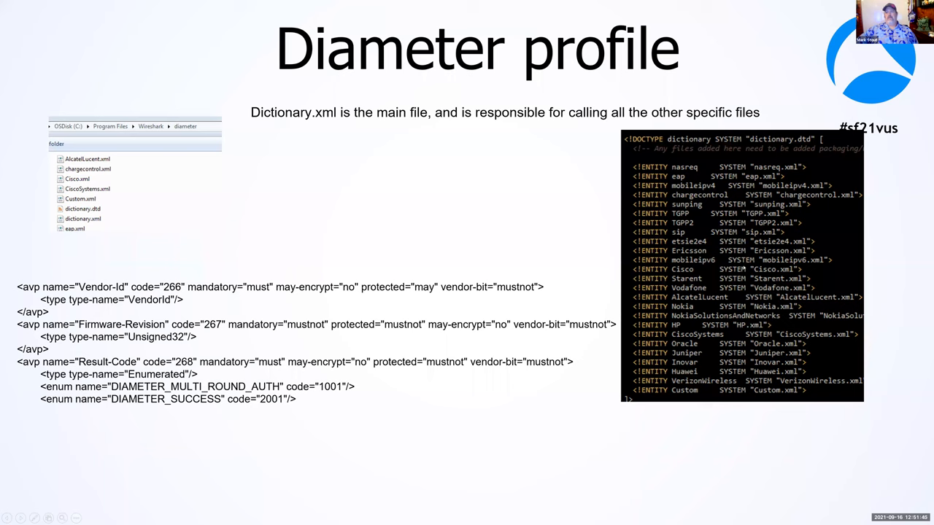
pyautogui.moveTo(703, 362)
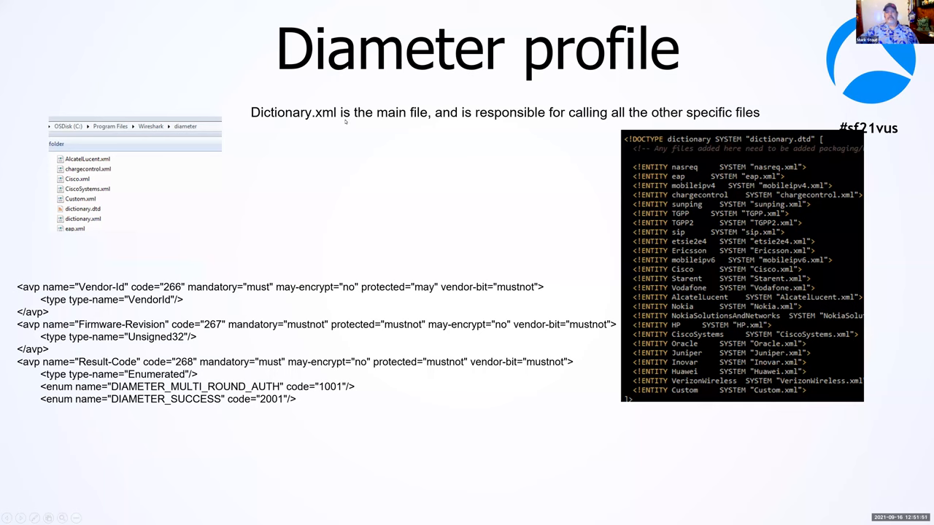
pyautogui.moveTo(429, 117)
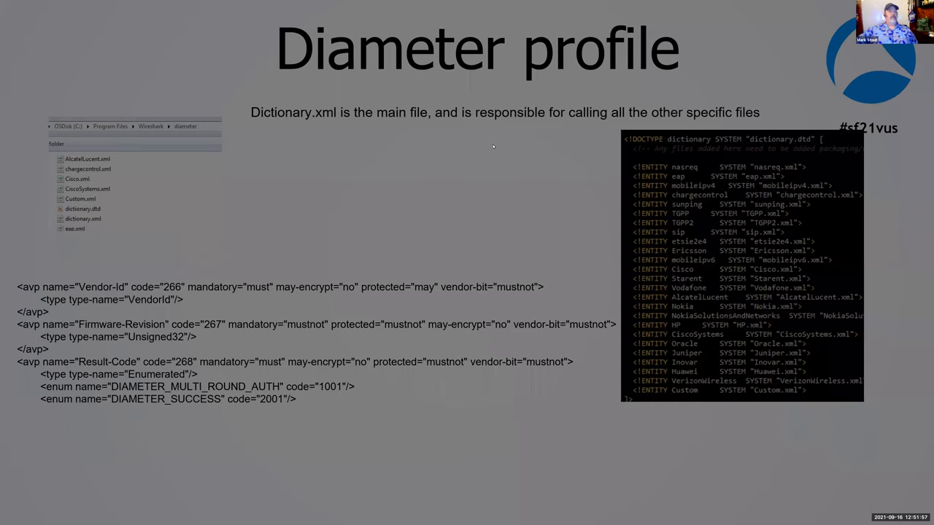
pyautogui.press('Right')
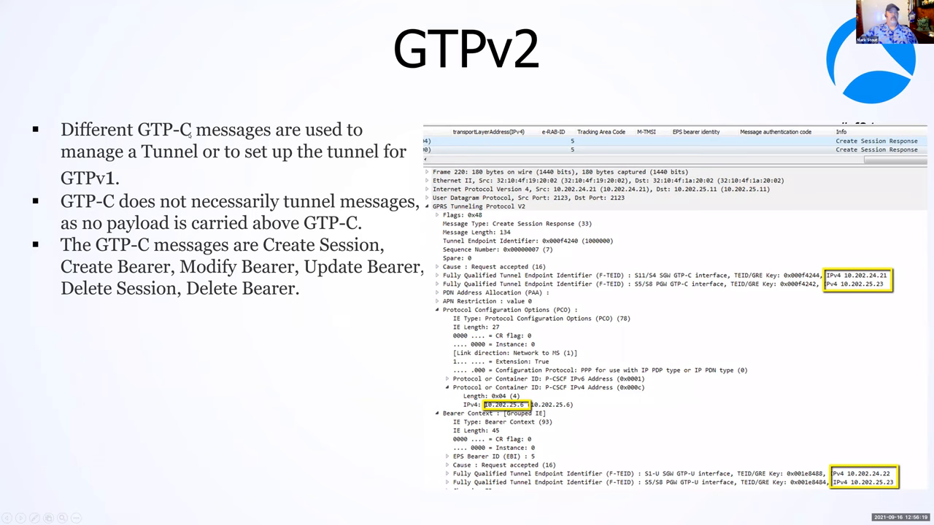
pyautogui.moveTo(220, 140)
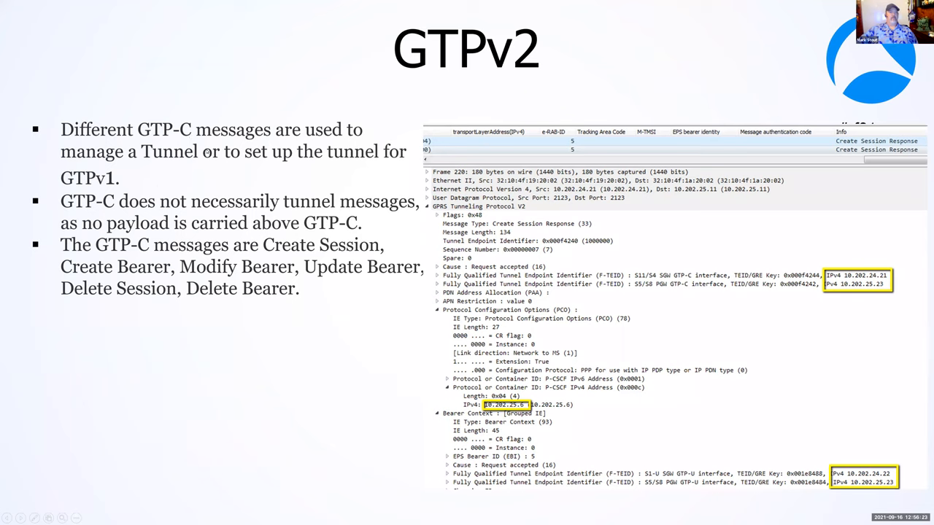
pyautogui.moveTo(216, 143)
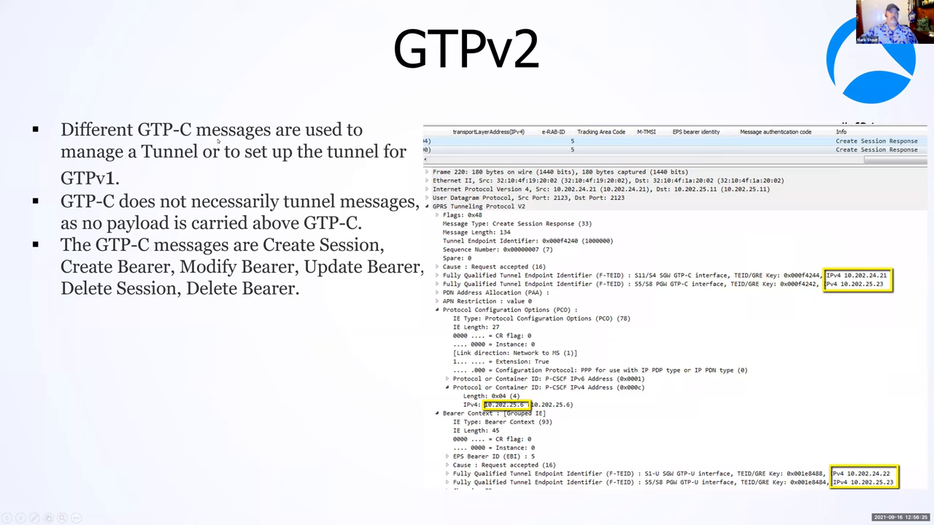
pyautogui.moveTo(299, 166)
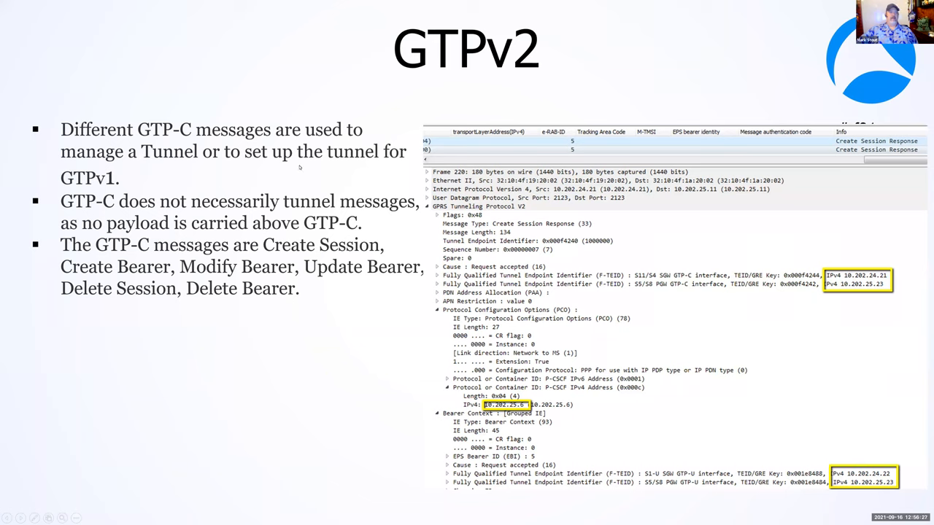
pyautogui.moveTo(324, 212)
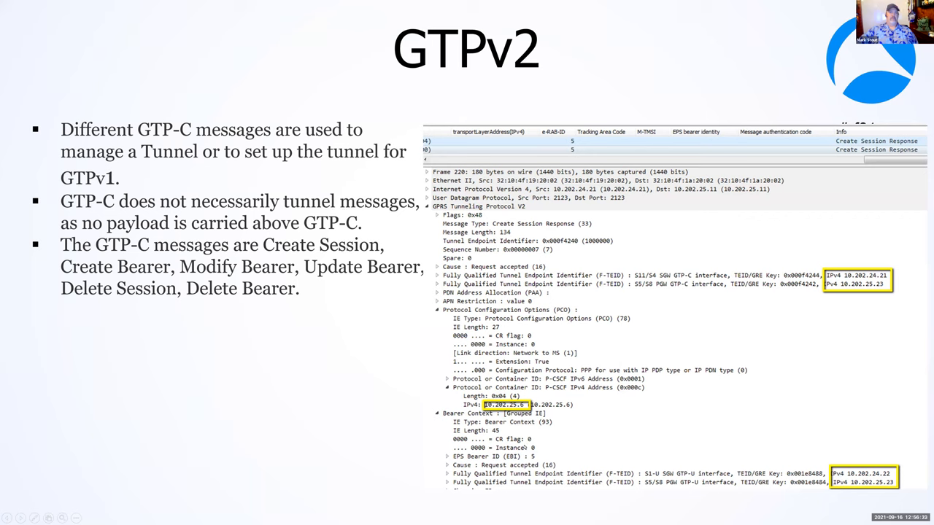
pyautogui.moveTo(604, 288)
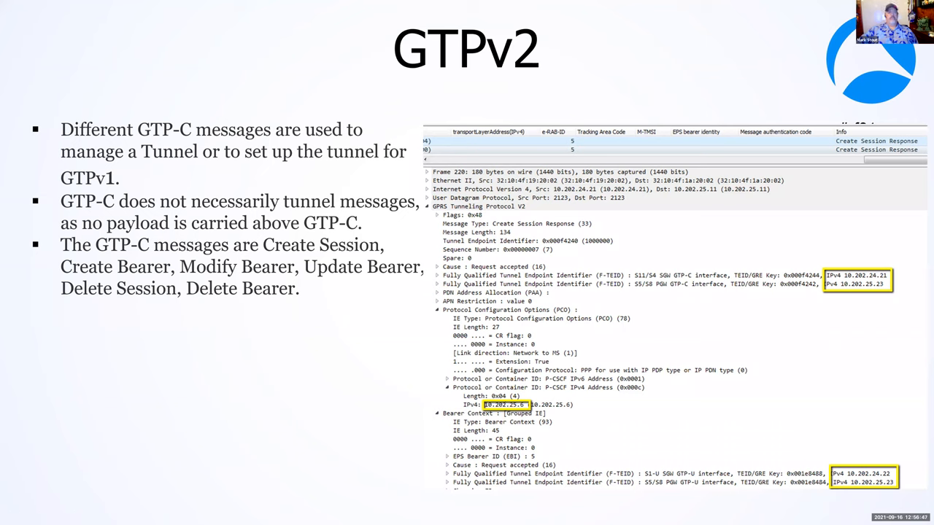
pyautogui.moveTo(596, 334)
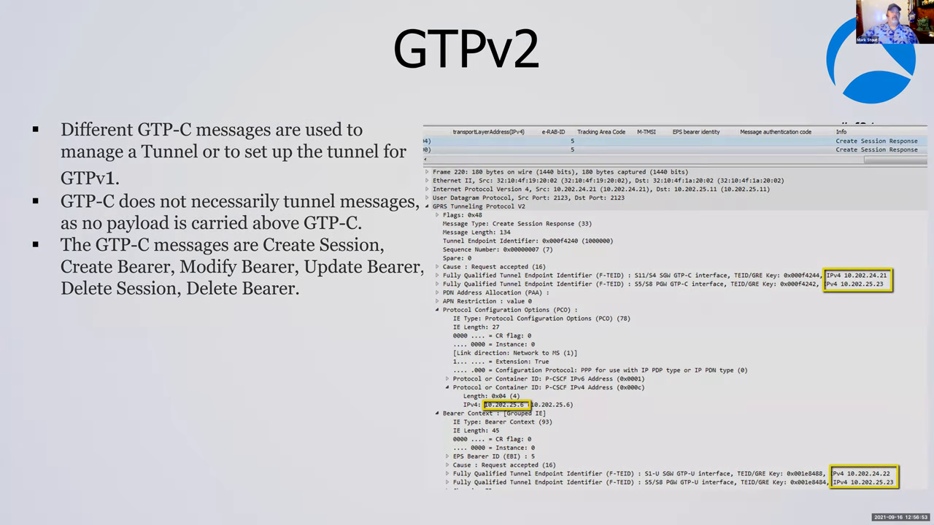
# - Advance to the GTP slide on diagnosing TCP over GTPv1 captures
pyautogui.press('Right')
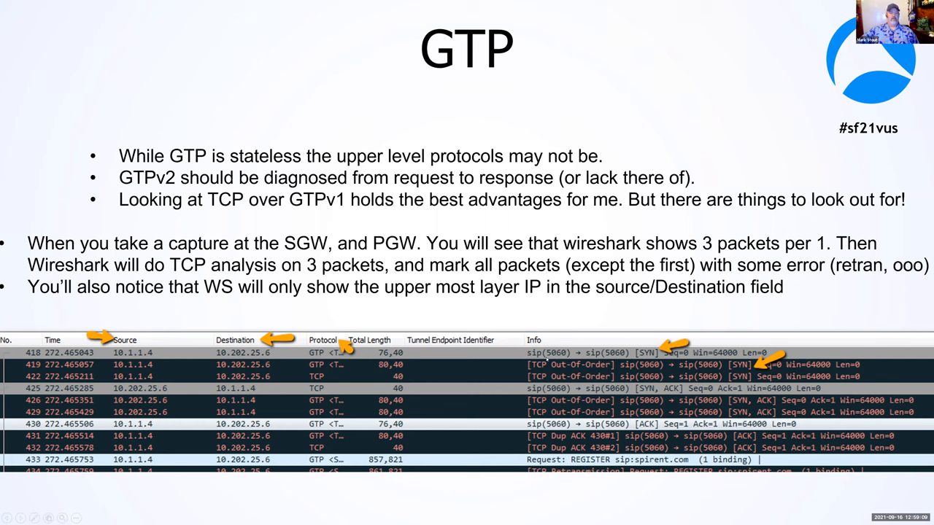
pyautogui.moveTo(439, 362)
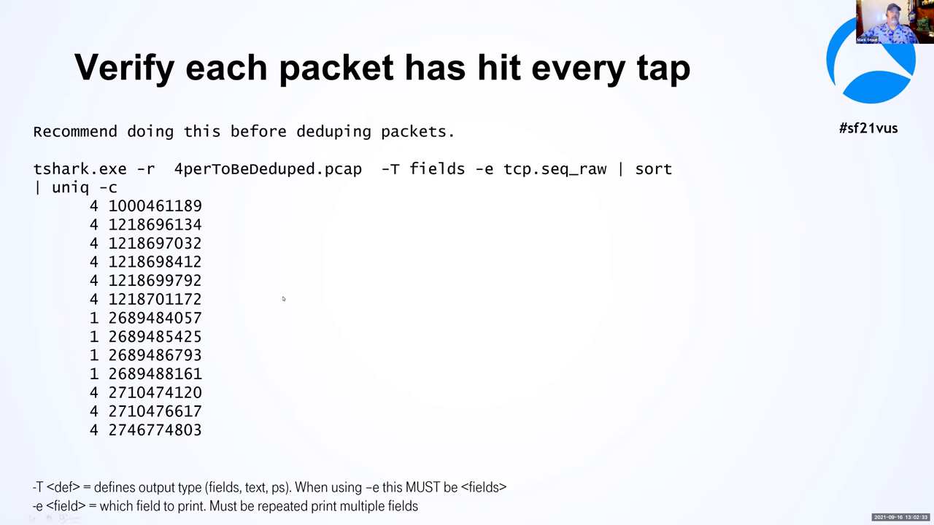
pyautogui.moveTo(296, 234)
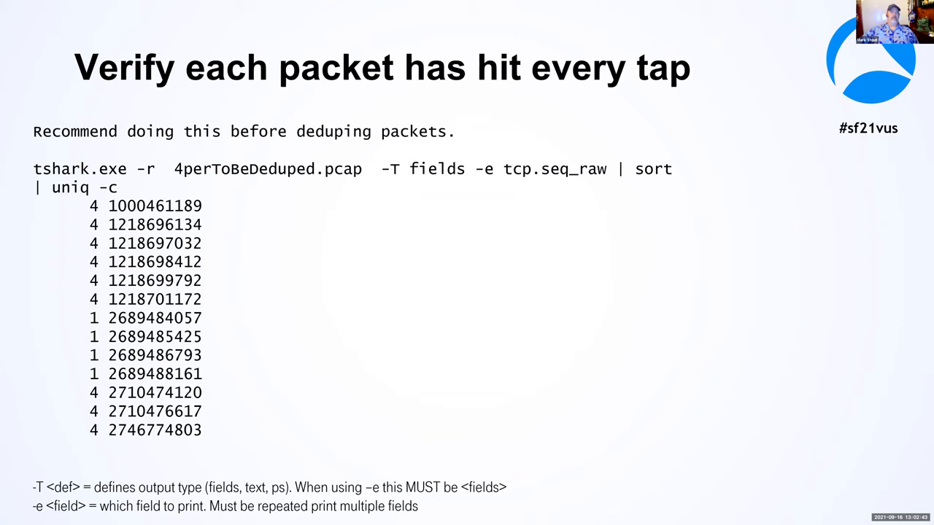
pyautogui.moveTo(338, 230)
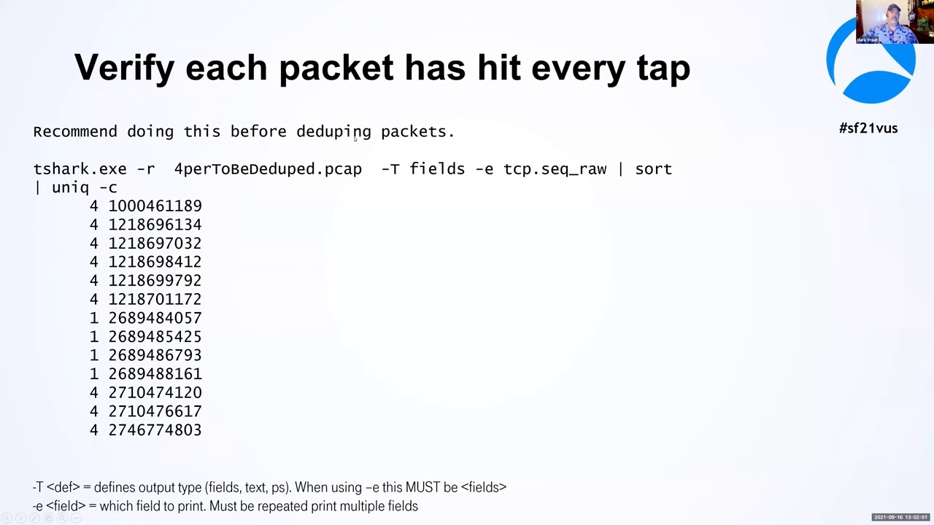
pyautogui.moveTo(295, 145)
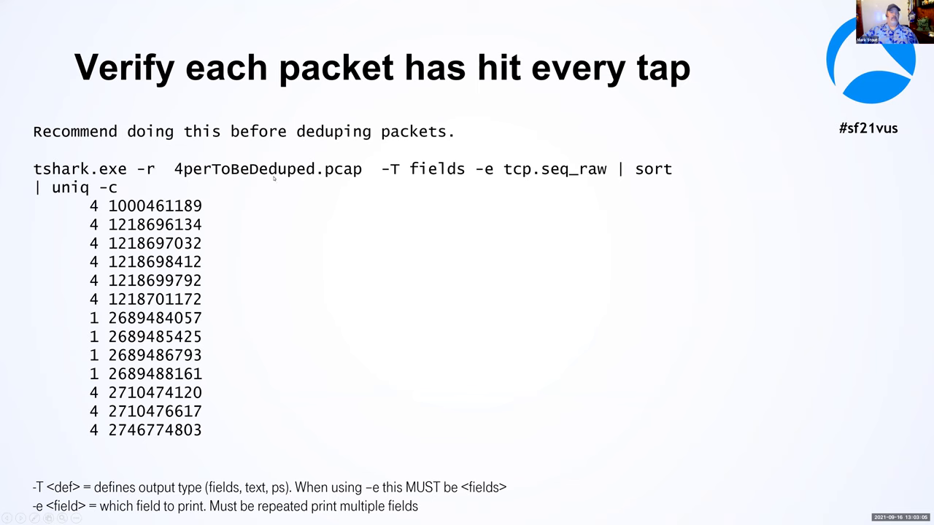
pyautogui.moveTo(610, 178)
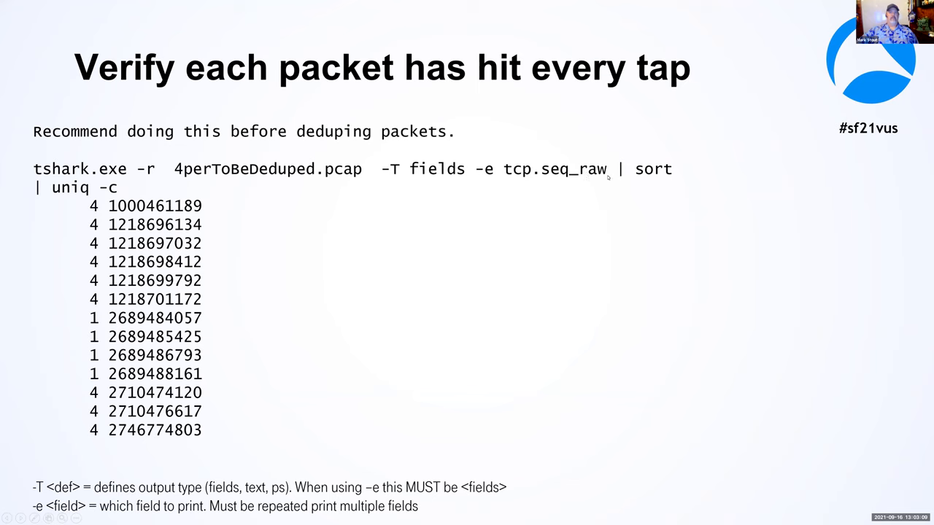
pyautogui.moveTo(499, 321)
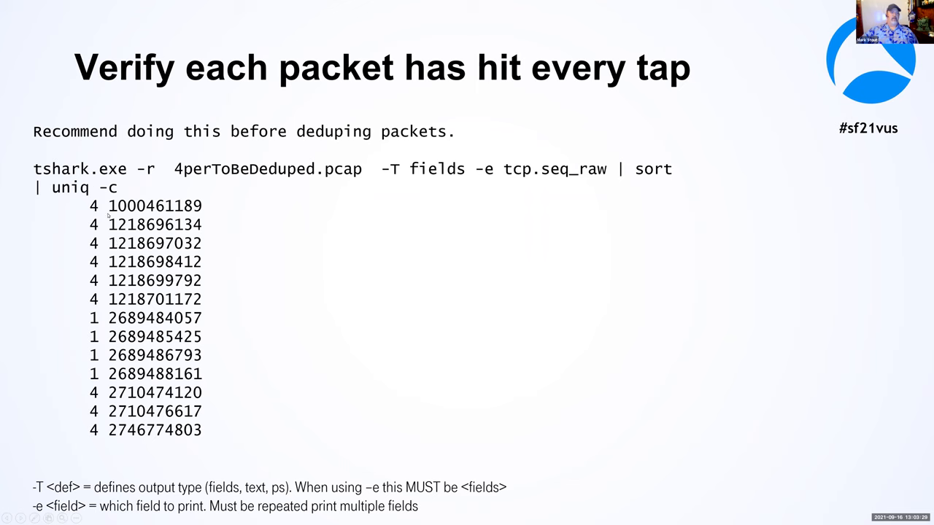
pyautogui.moveTo(90, 295)
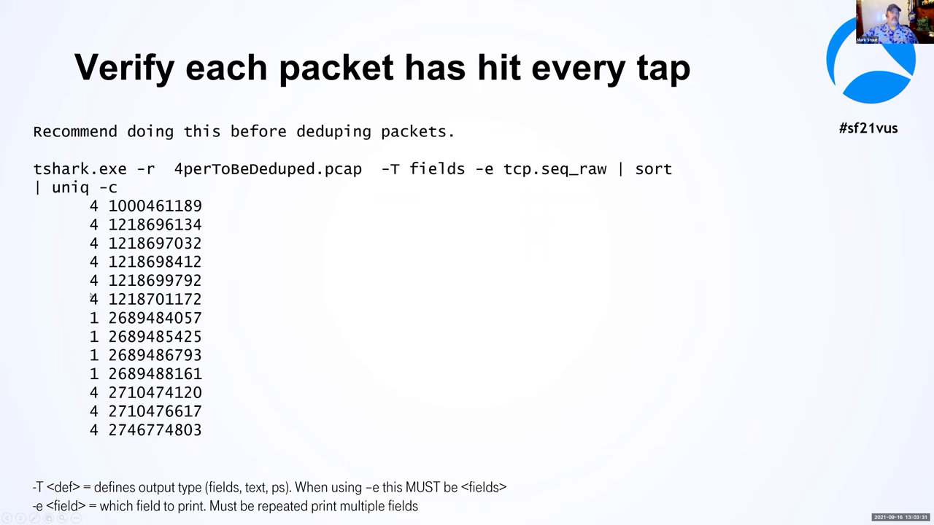
pyautogui.moveTo(93, 322)
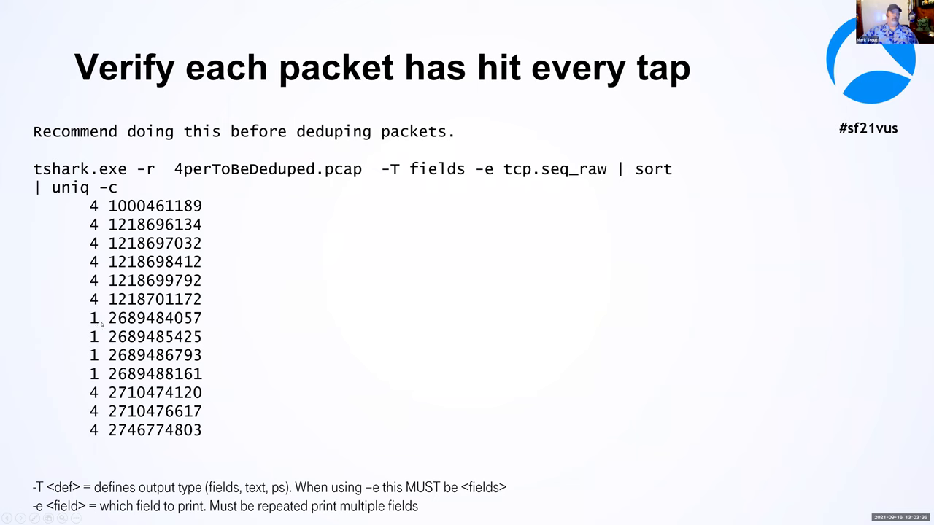
pyautogui.moveTo(99, 324)
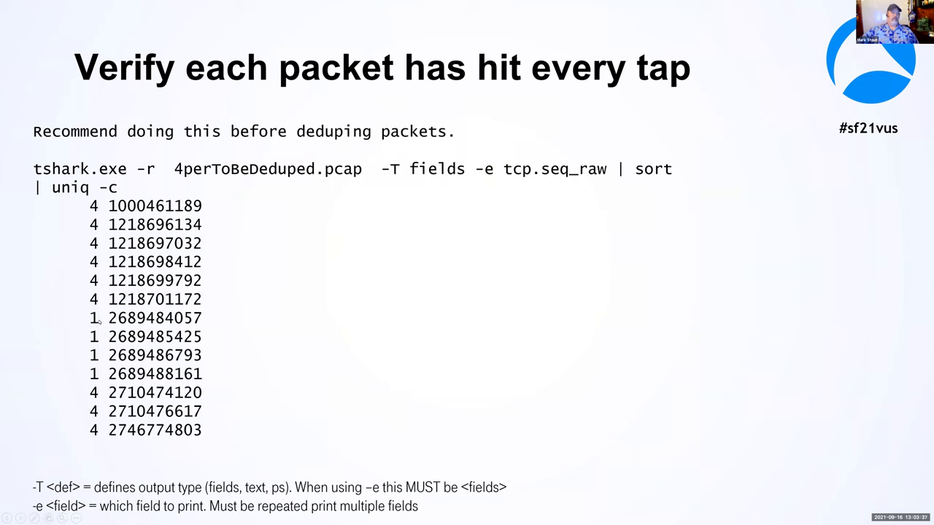
pyautogui.moveTo(105, 332)
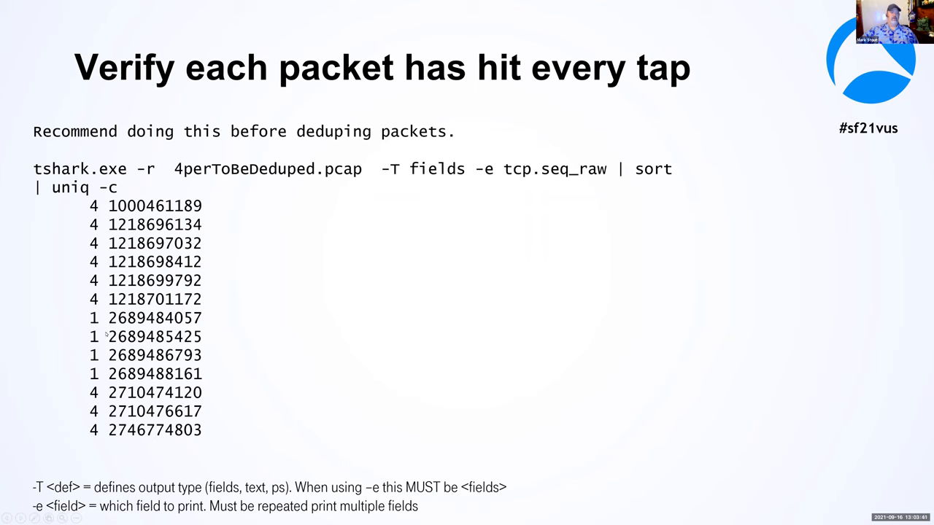
pyautogui.moveTo(100, 318)
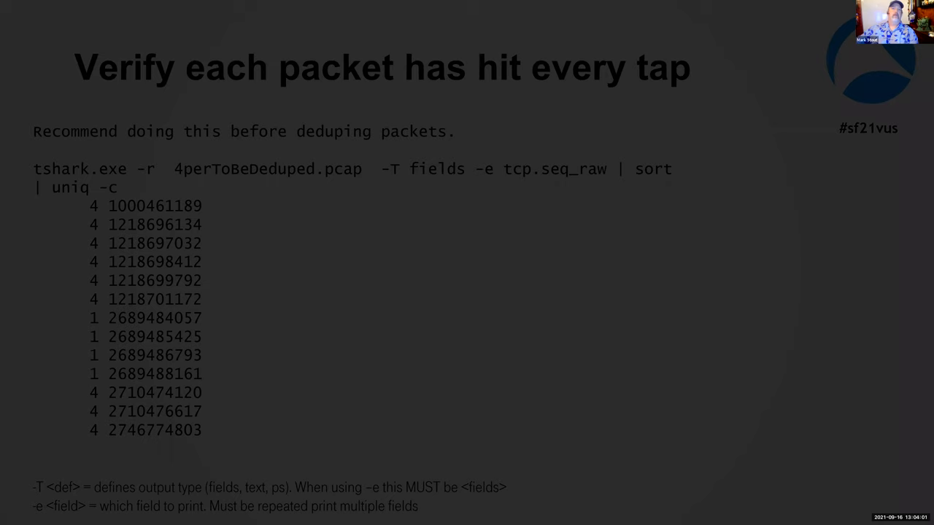
# - Advance past the tap-verification slide to the RTP Stream Analysis slide
pyautogui.press('Right')
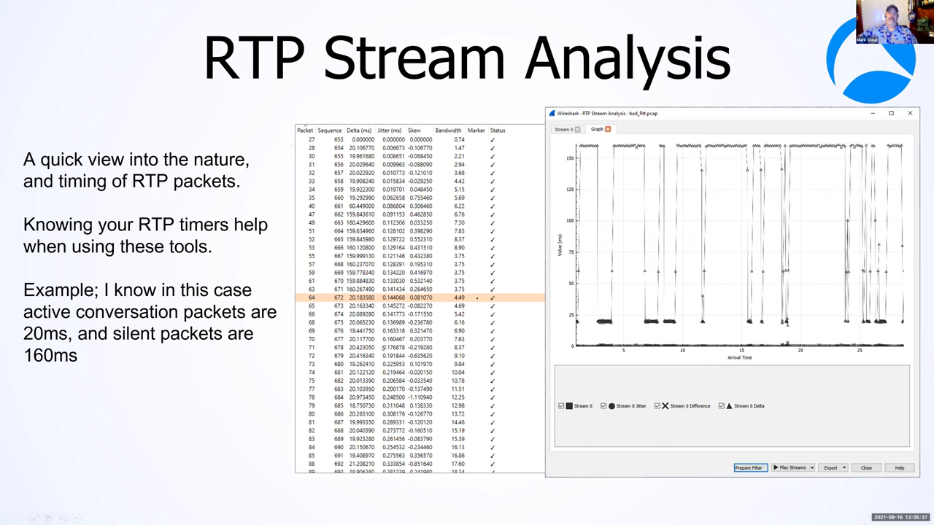
pyautogui.moveTo(616, 125)
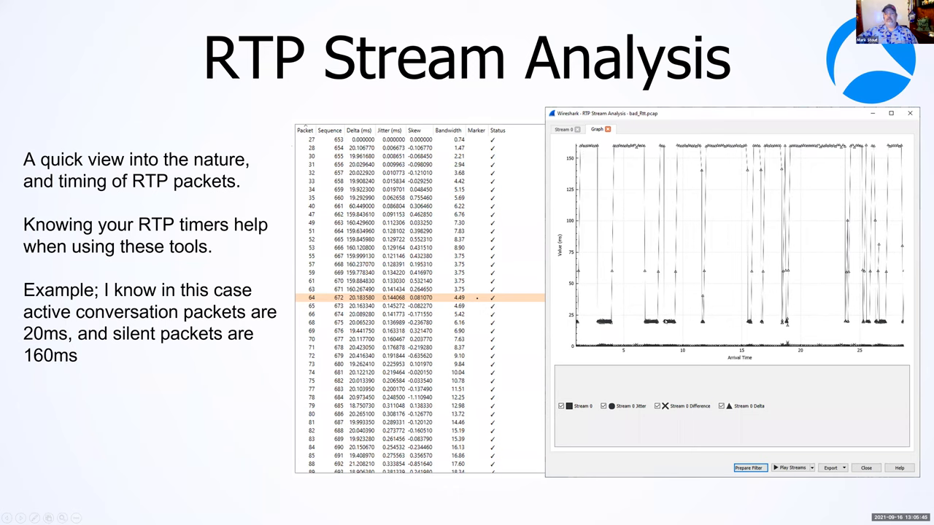
pyautogui.moveTo(666, 323)
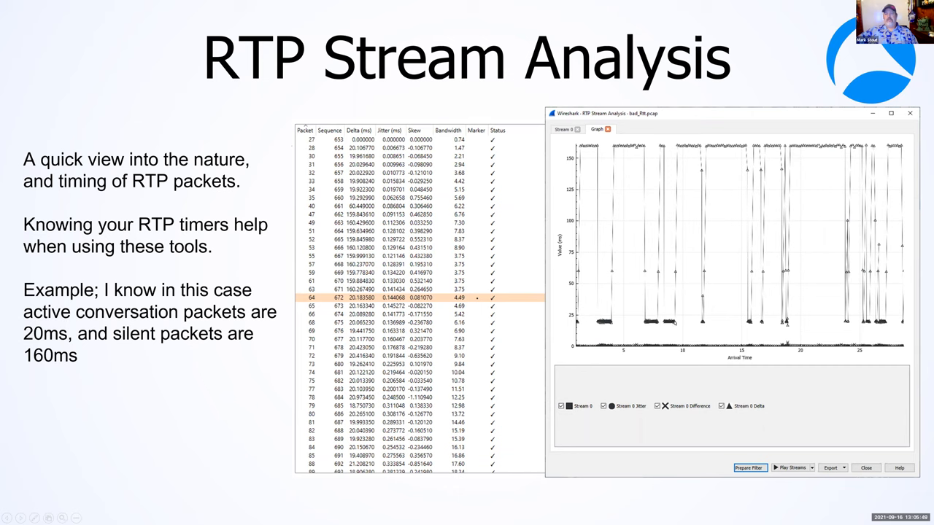
pyautogui.moveTo(683, 263)
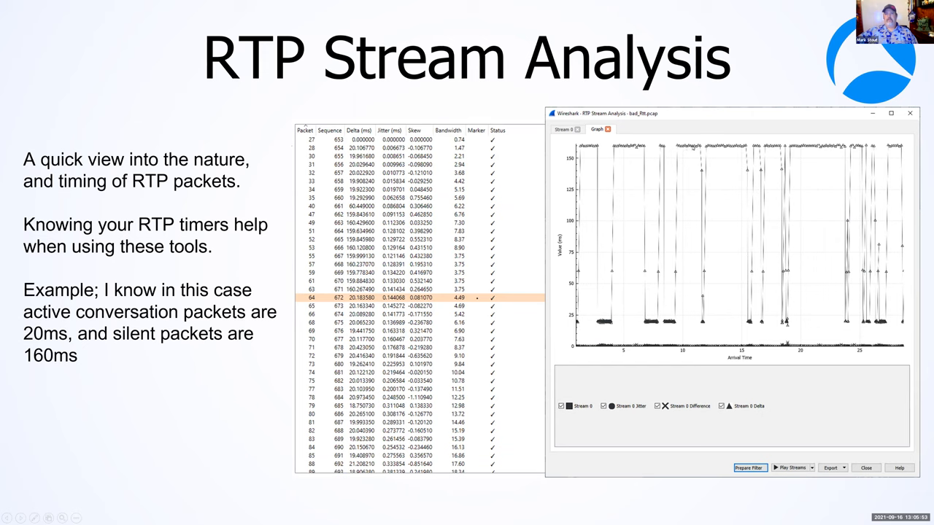
pyautogui.moveTo(718, 210)
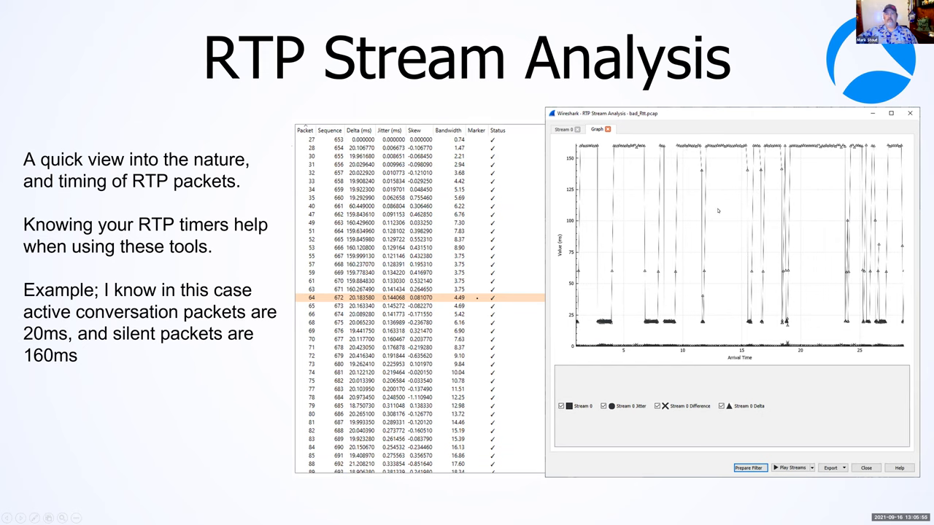
pyautogui.moveTo(625, 216)
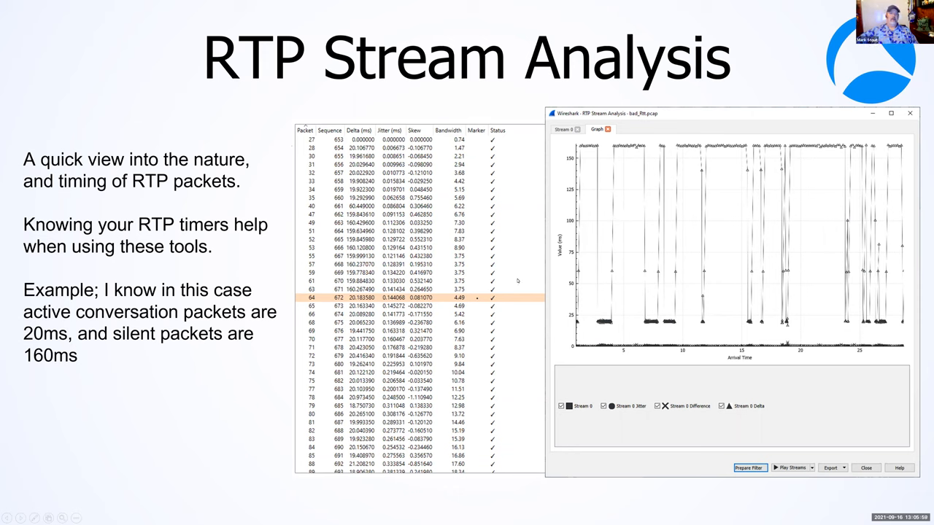
pyautogui.moveTo(523, 265)
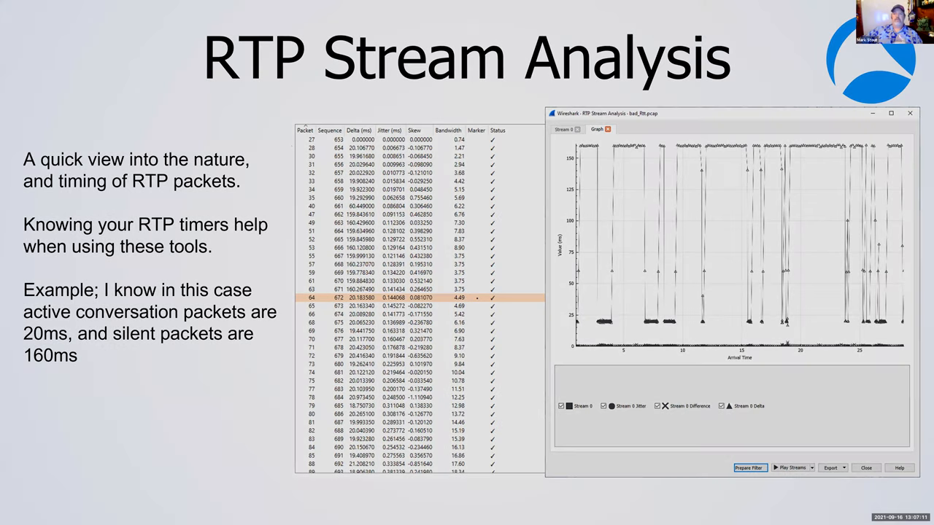
# - Advance to the IO Graph for jitter/packet arrival slide with its four RTP filtering steps
pyautogui.press('Right')
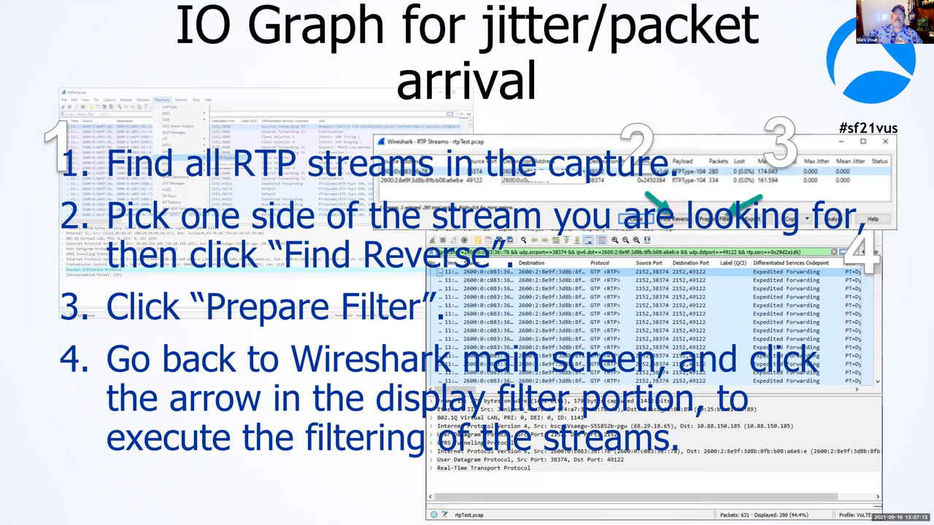
# - Step back to RTP Stream Analysis, then forward to the Open IO Graph slide with 1ms interval and udp.time_delta
pyautogui.press('Right')
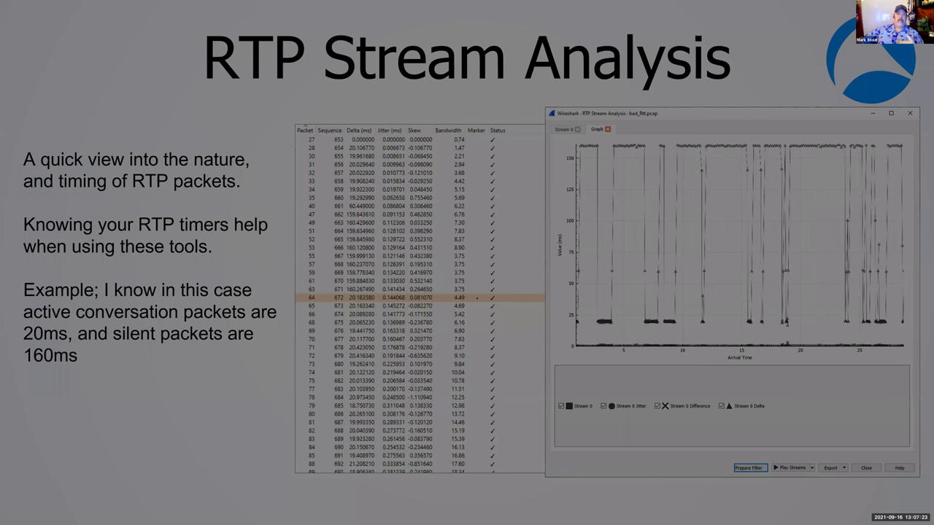
pyautogui.press('right')
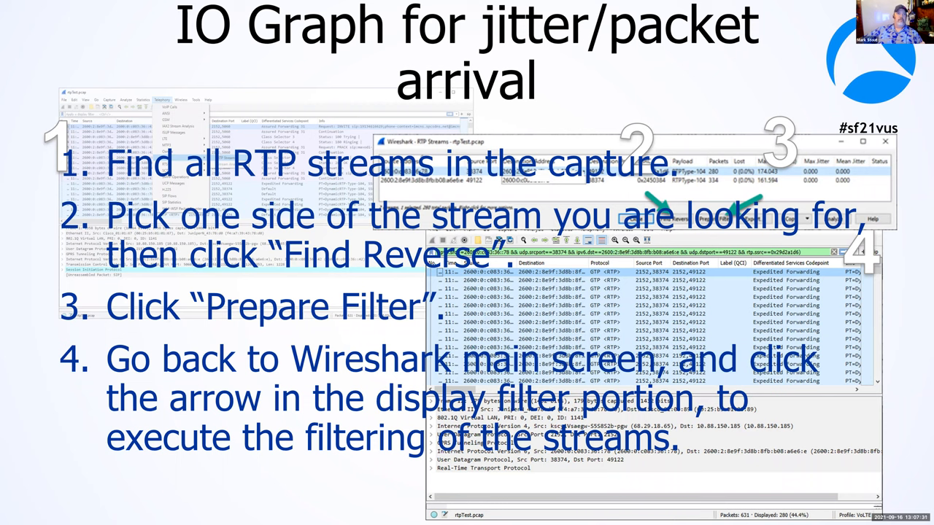
pyautogui.moveTo(610, 116)
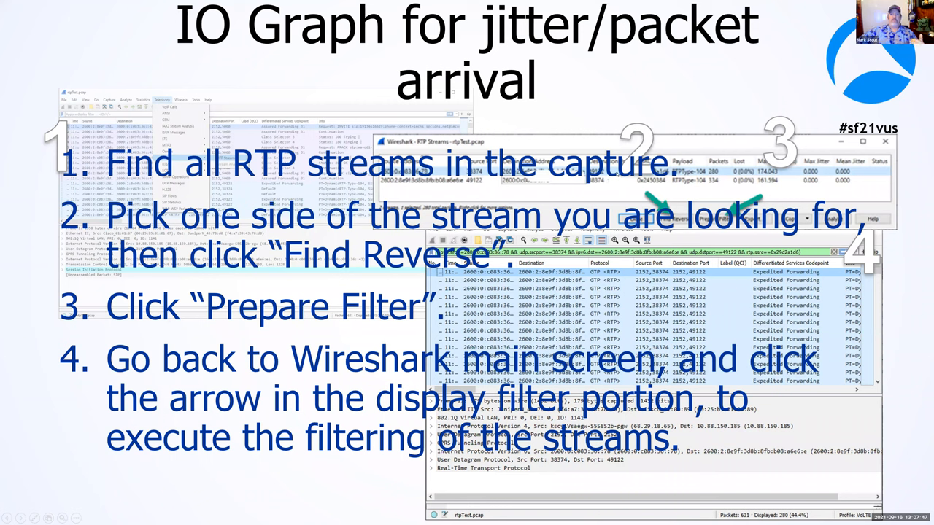
pyautogui.moveTo(474, 198)
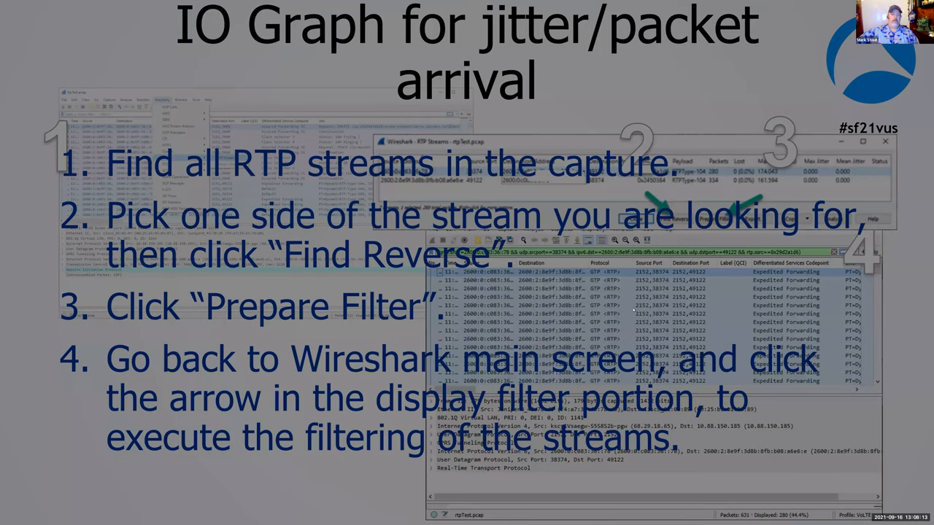
pyautogui.press('Right')
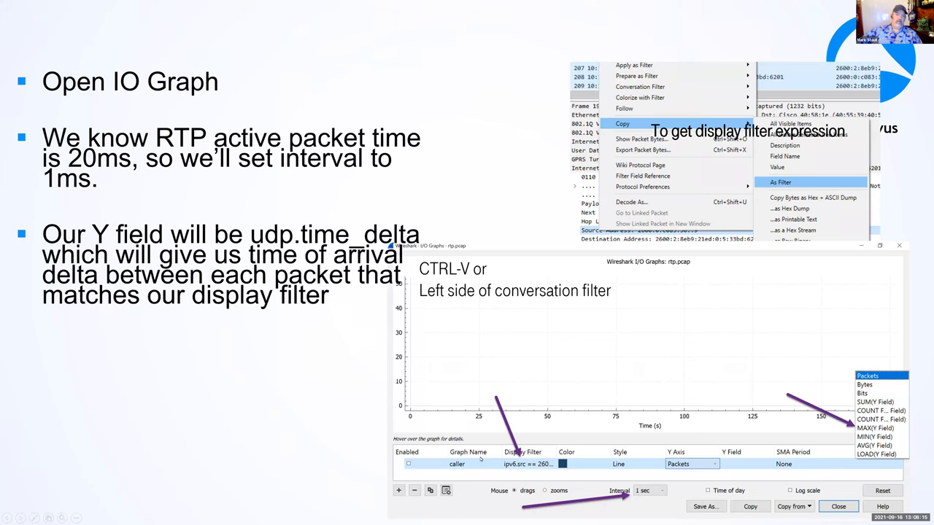
pyautogui.moveTo(509, 394)
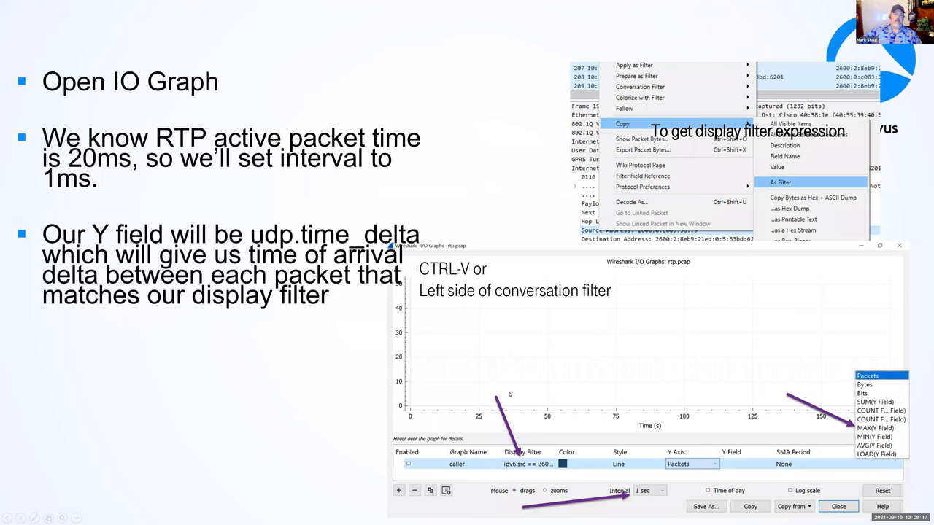
pyautogui.moveTo(268, 333)
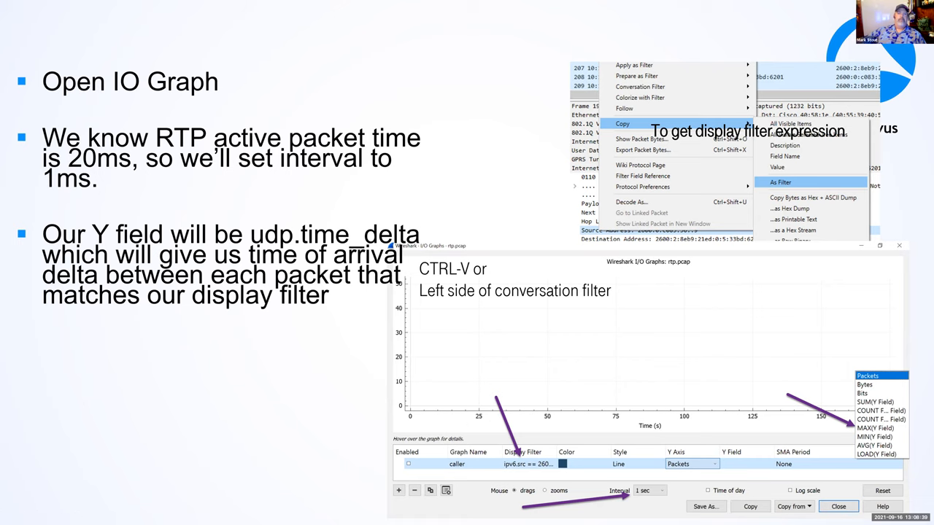
# - Advance to the slide comparing expected 20ms/160ms timing with the 40ms caller graph
pyautogui.press('right')
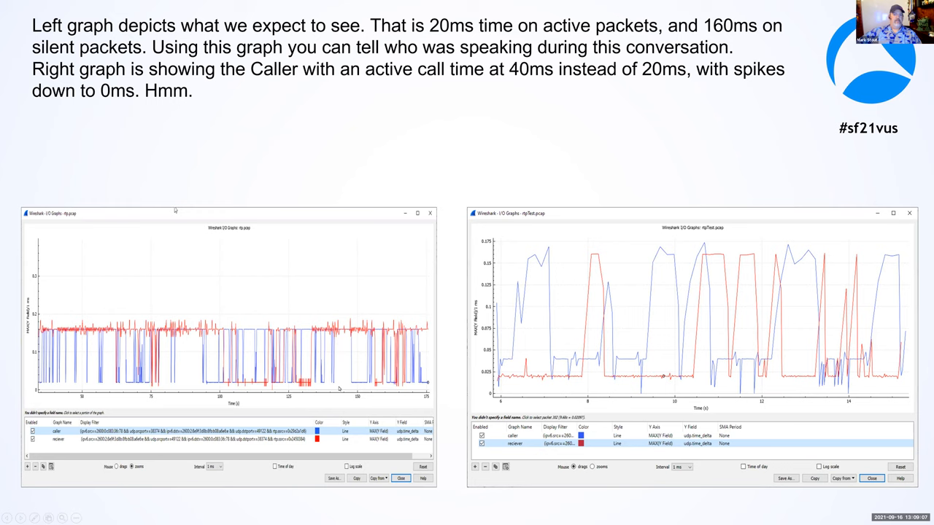
pyautogui.moveTo(295, 326)
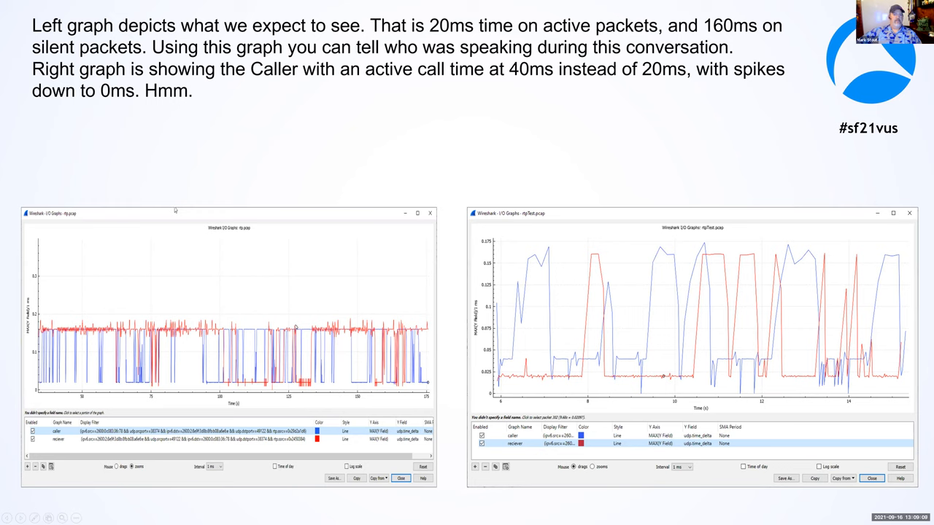
pyautogui.moveTo(341, 330)
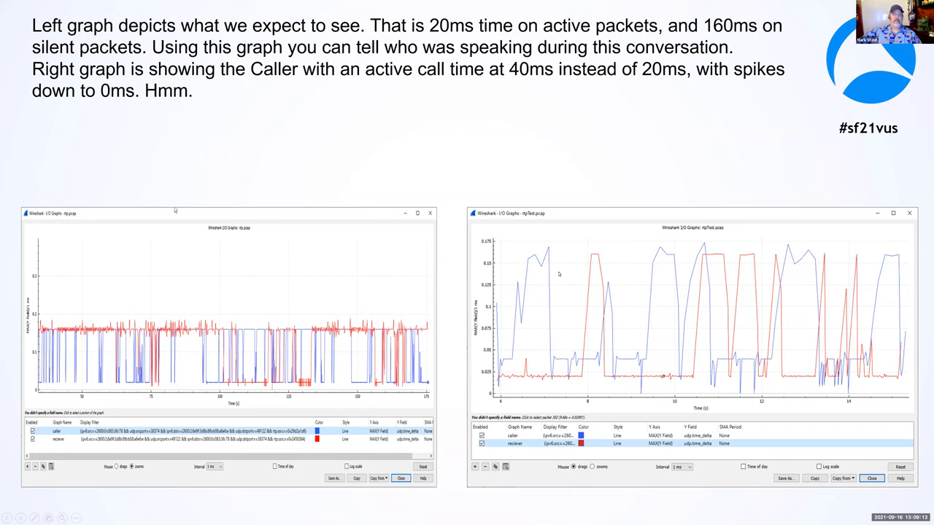
pyautogui.moveTo(521, 292)
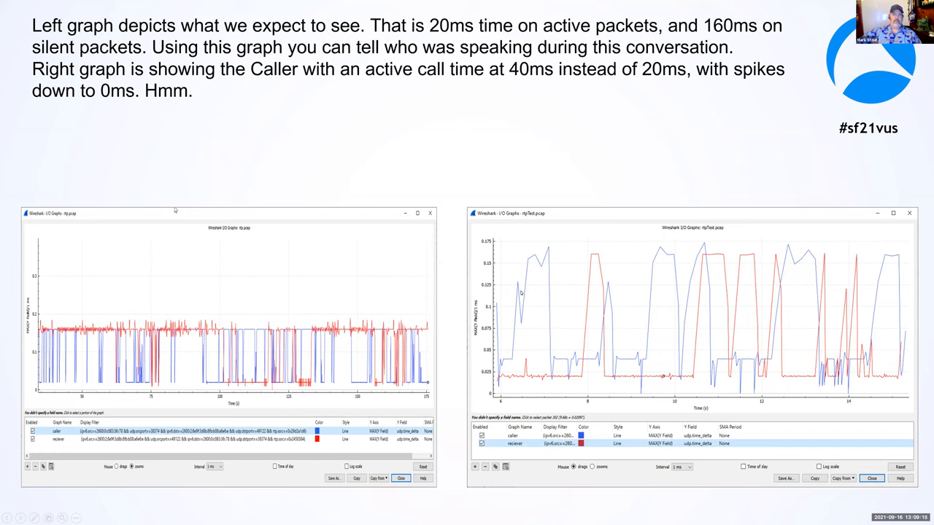
pyautogui.moveTo(388, 286)
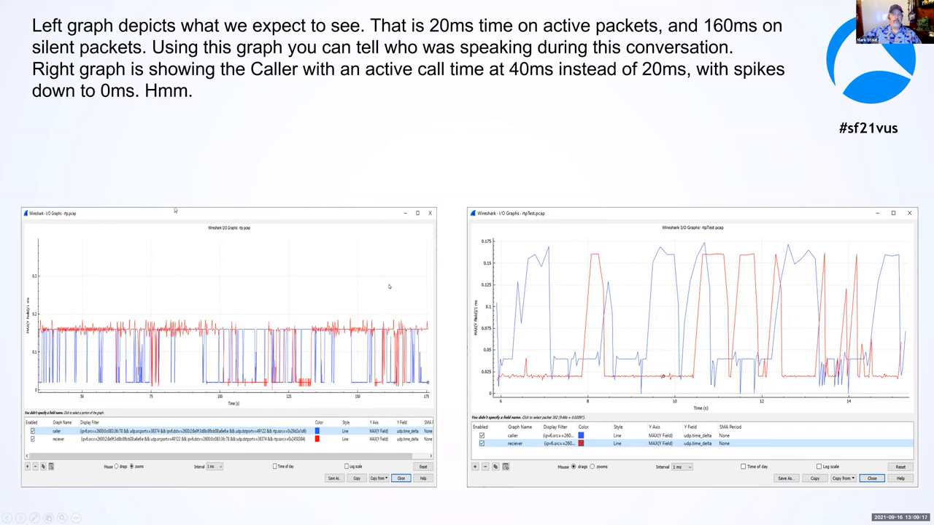
pyautogui.moveTo(501, 276)
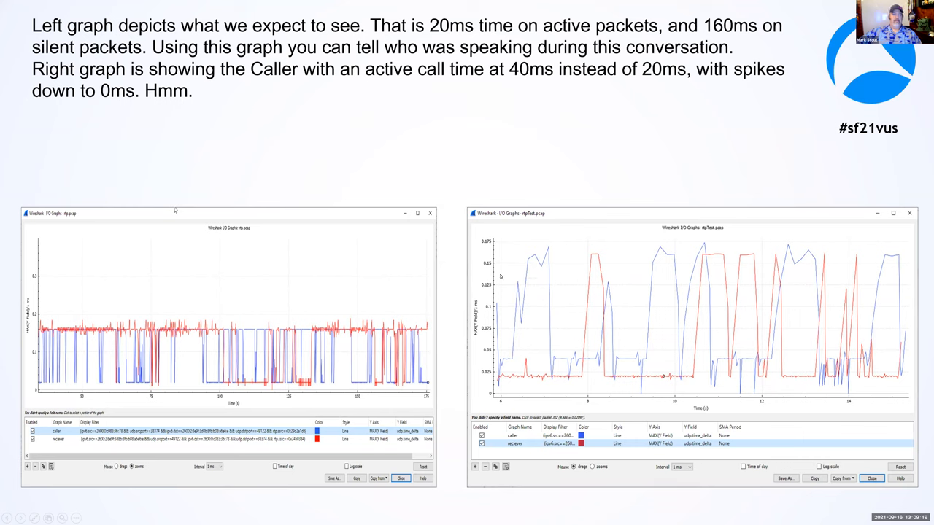
pyautogui.moveTo(500, 382)
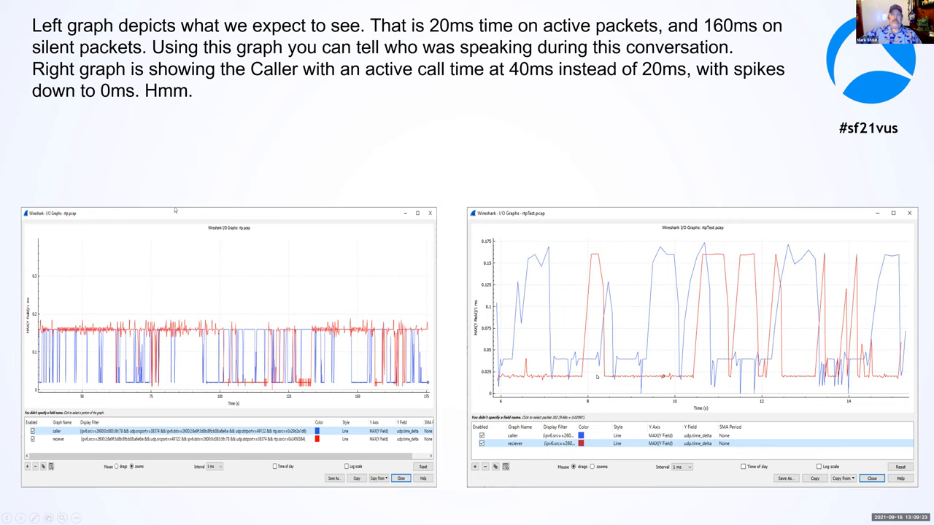
pyautogui.moveTo(742, 281)
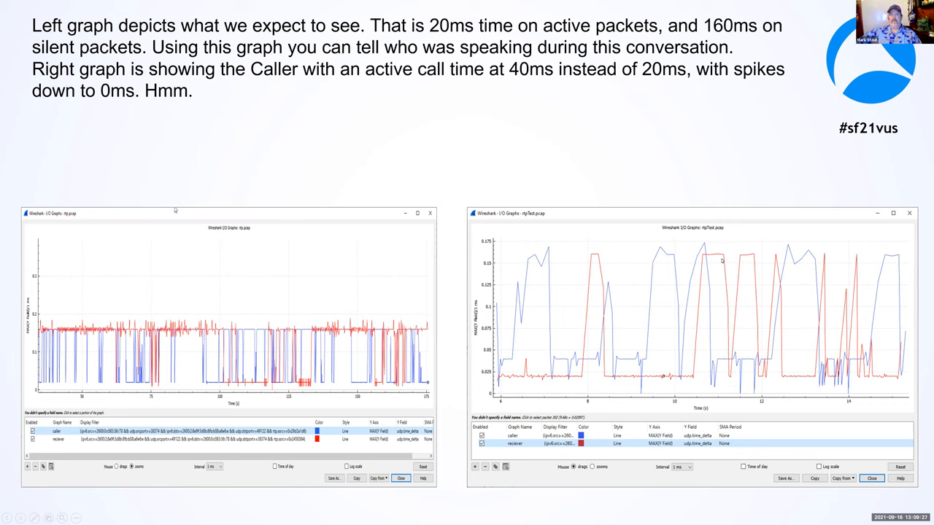
pyautogui.moveTo(542, 267)
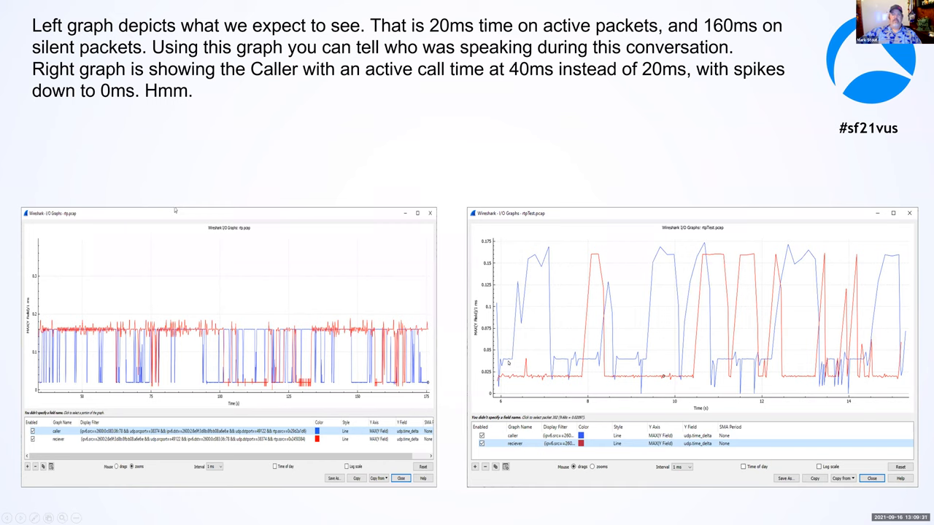
pyautogui.moveTo(546, 258)
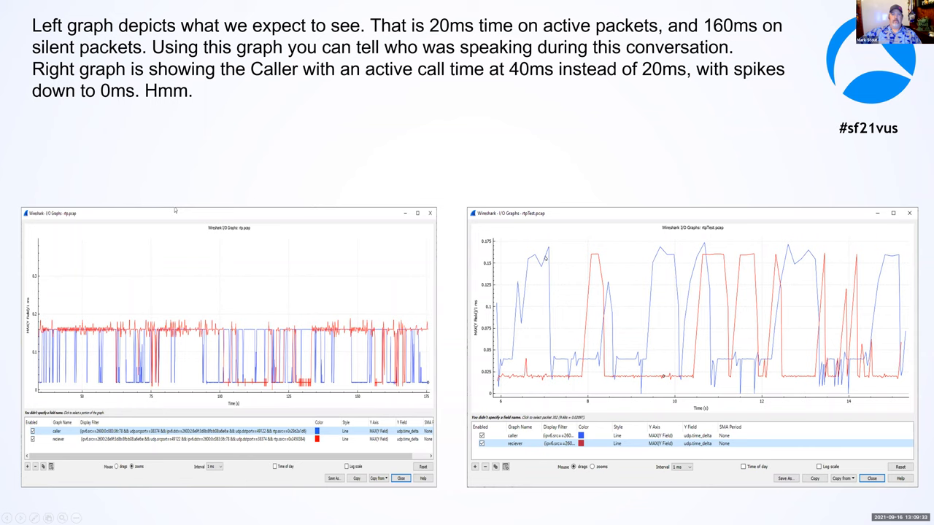
pyautogui.moveTo(555, 265)
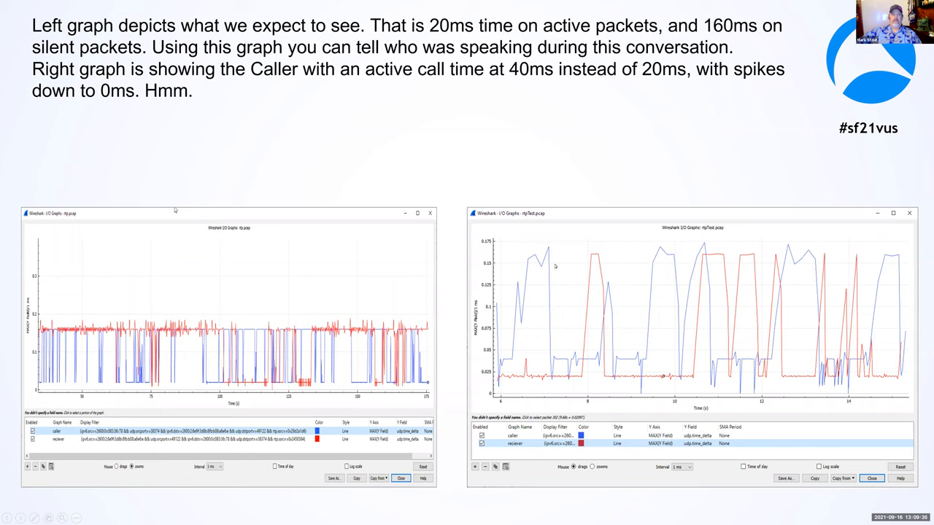
pyautogui.moveTo(517, 359)
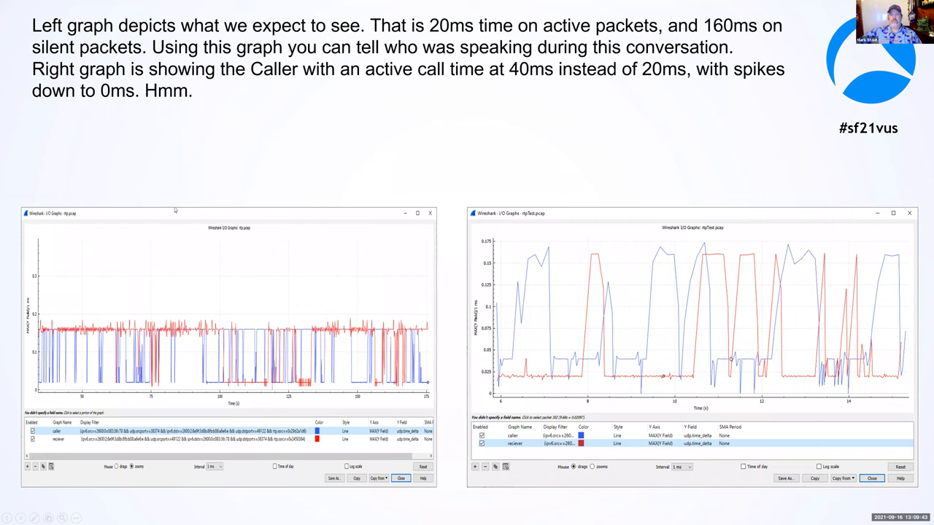
pyautogui.moveTo(580, 314)
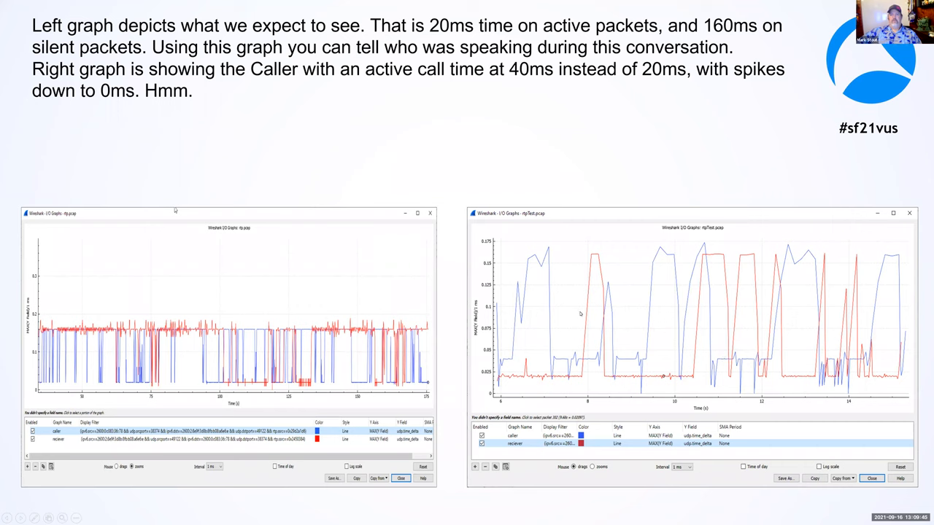
pyautogui.moveTo(542, 270)
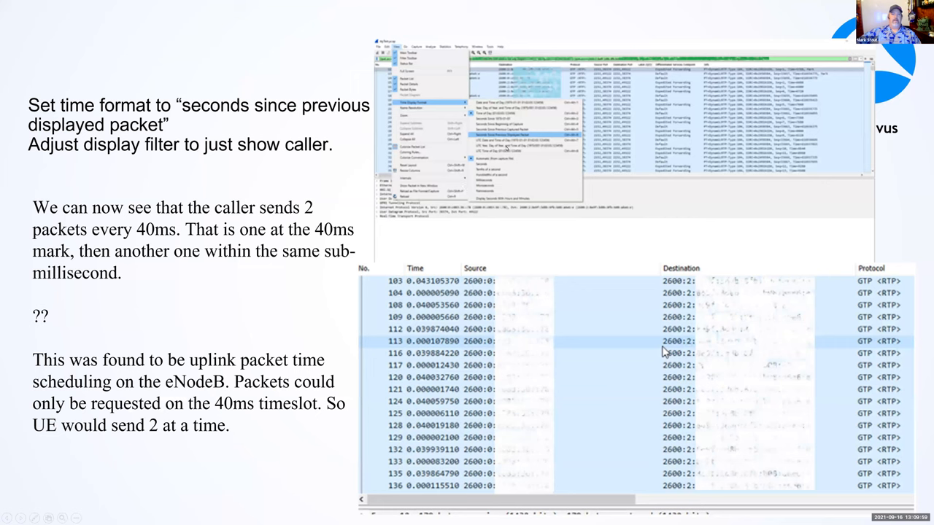
pyautogui.moveTo(431, 321)
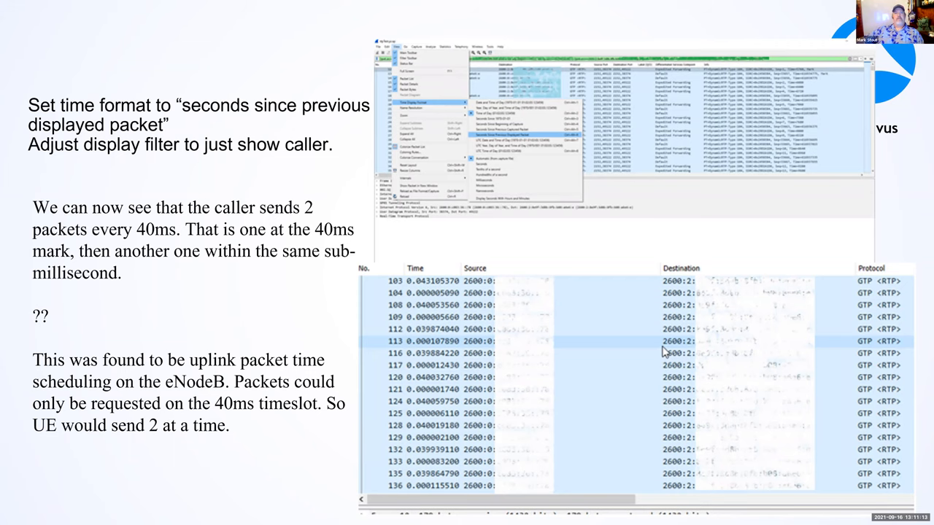
# - Advance to the RAN Signaling slide on S1AP becoming NGAP over SCTP
pyautogui.press('Right')
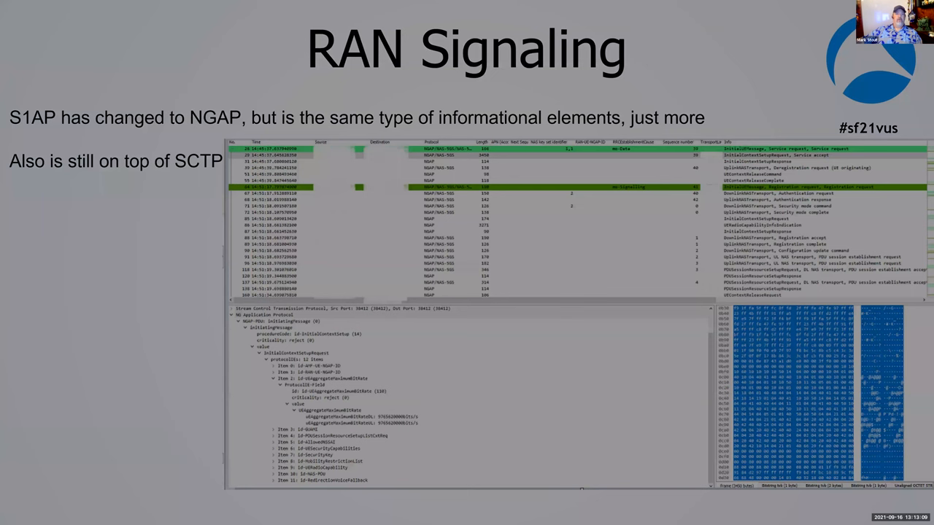
# - Advance to the Core signaling over http2 slide on Diameter interfaces becoming JSON
pyautogui.press('Right')
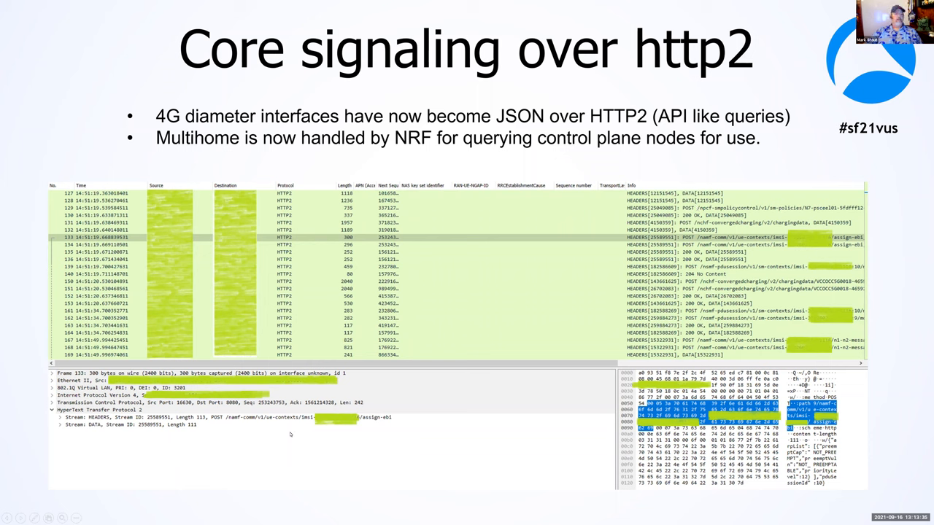
pyautogui.moveTo(765, 262)
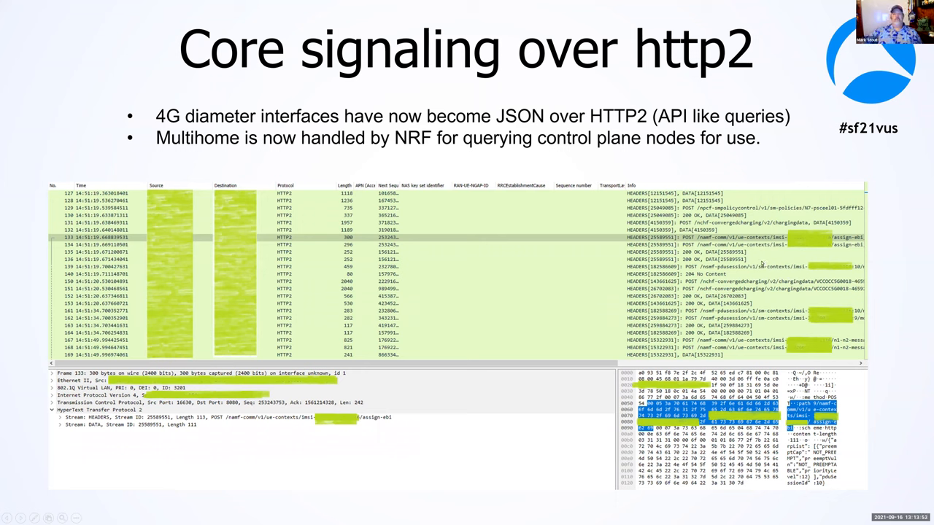
# - Advance through the HTTP2 information Decode As slide to the JSON over HTTP2 filters slide
pyautogui.press('Right')
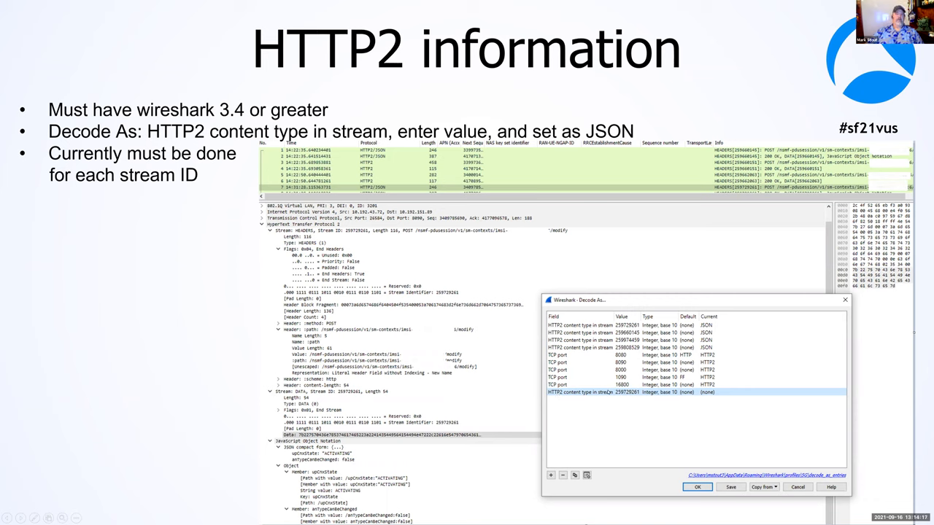
pyautogui.moveTo(353, 163)
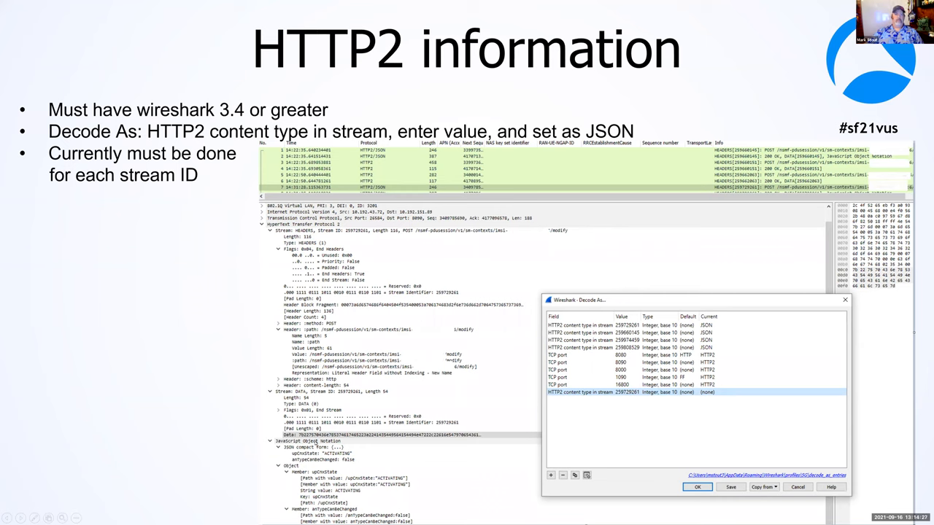
pyautogui.moveTo(315, 444)
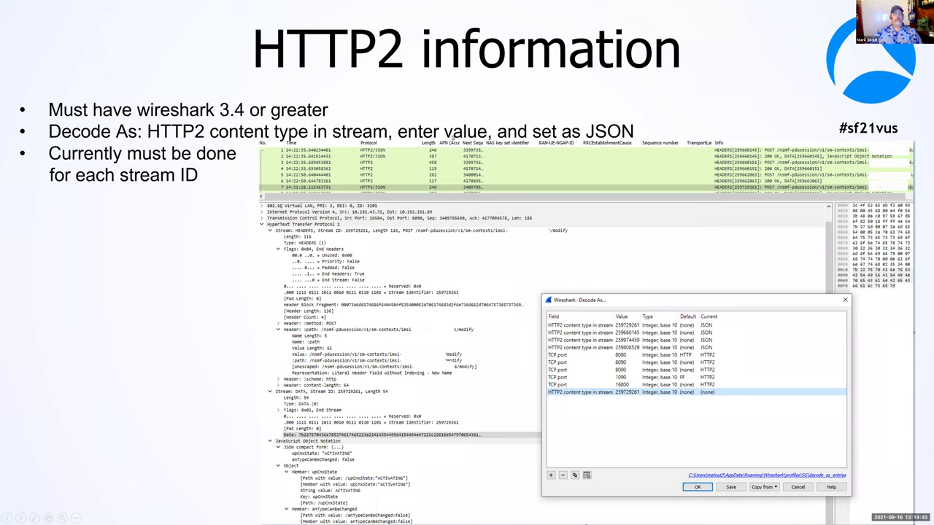
pyautogui.moveTo(181, 225)
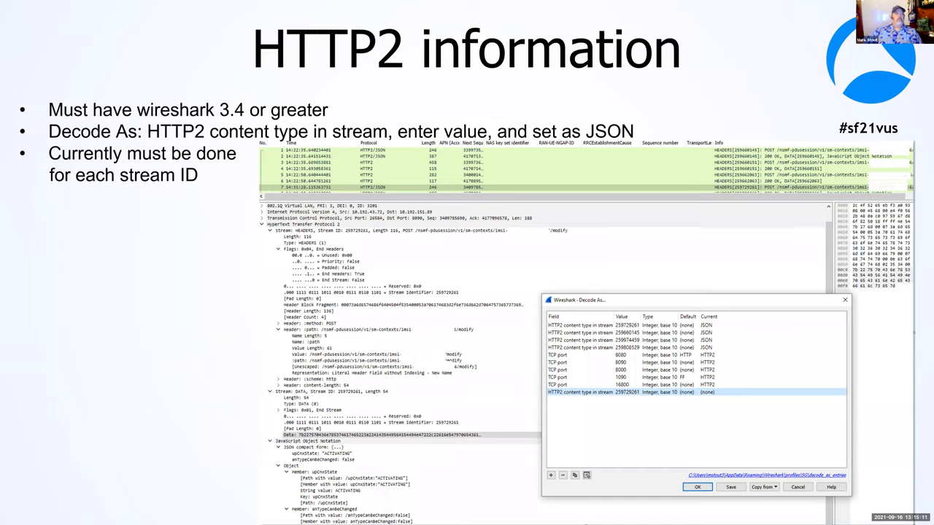
pyautogui.press('Right')
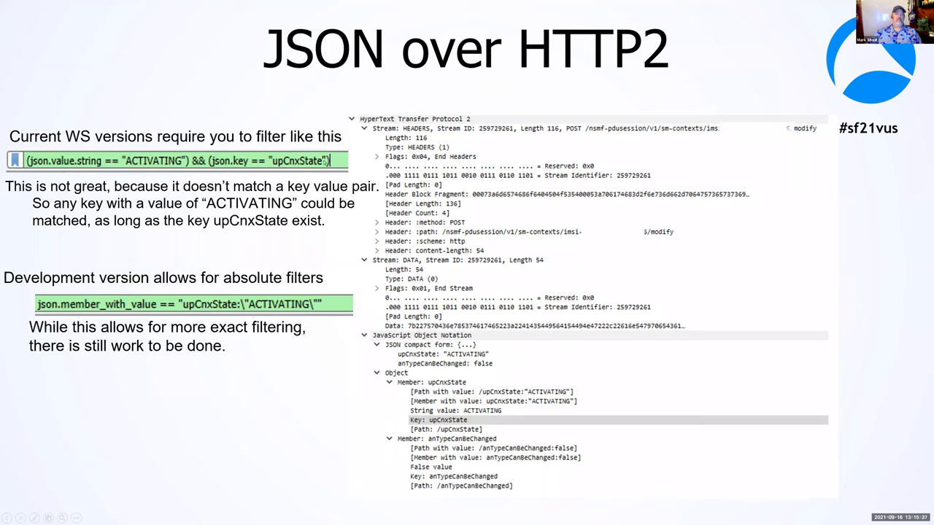
pyautogui.moveTo(219, 228)
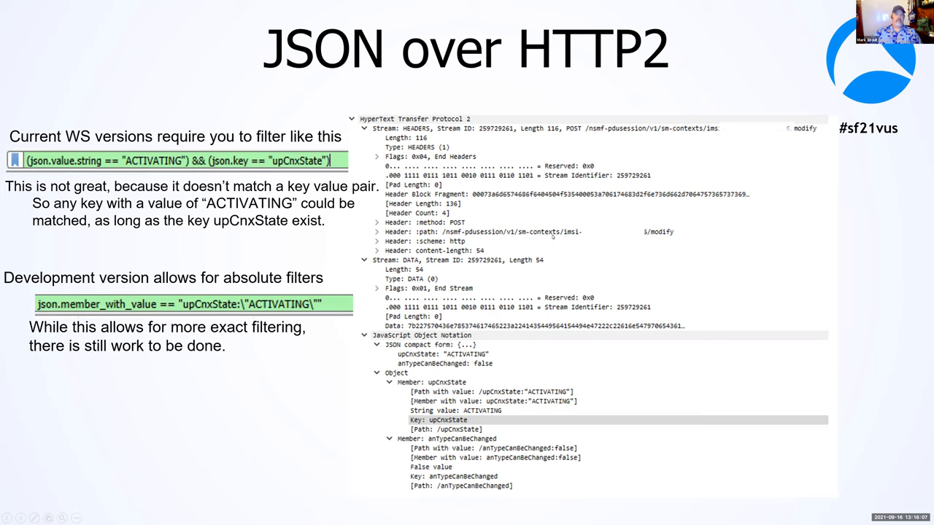
pyautogui.moveTo(552, 241)
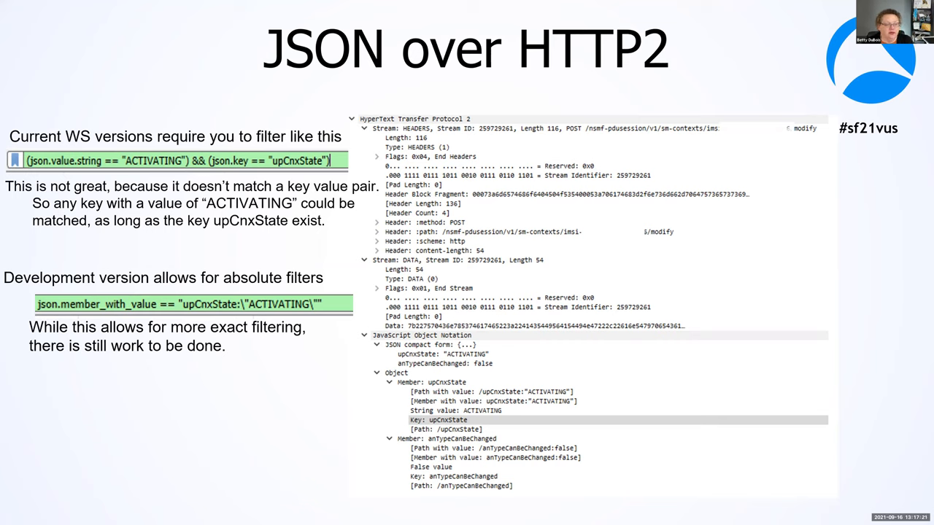
pyautogui.moveTo(861, 350)
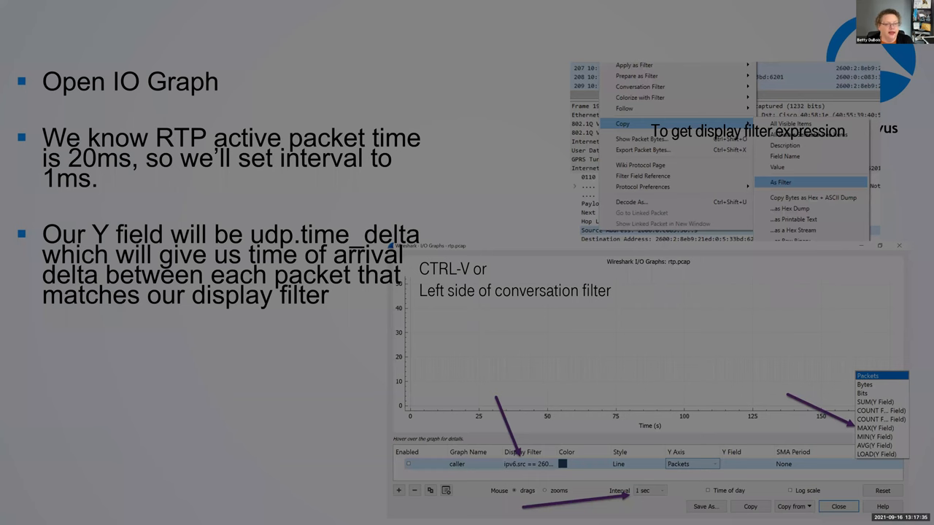
# - Advance two slides to reach 'Verify each packet has hit every tap'
pyautogui.press('Right')
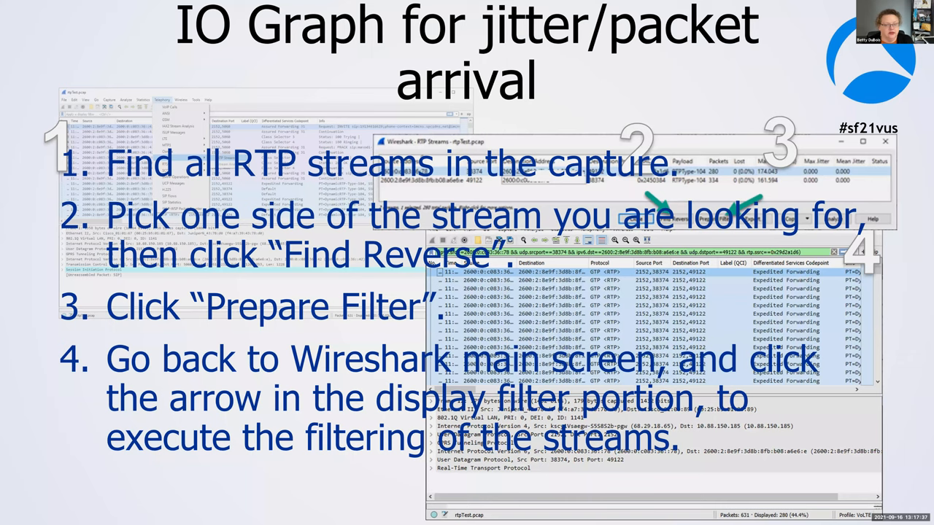
pyautogui.press('right')
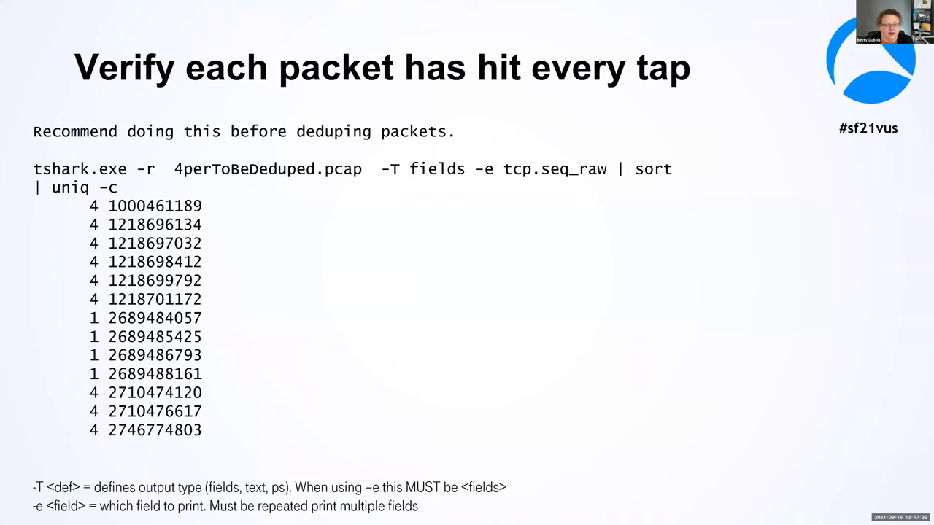